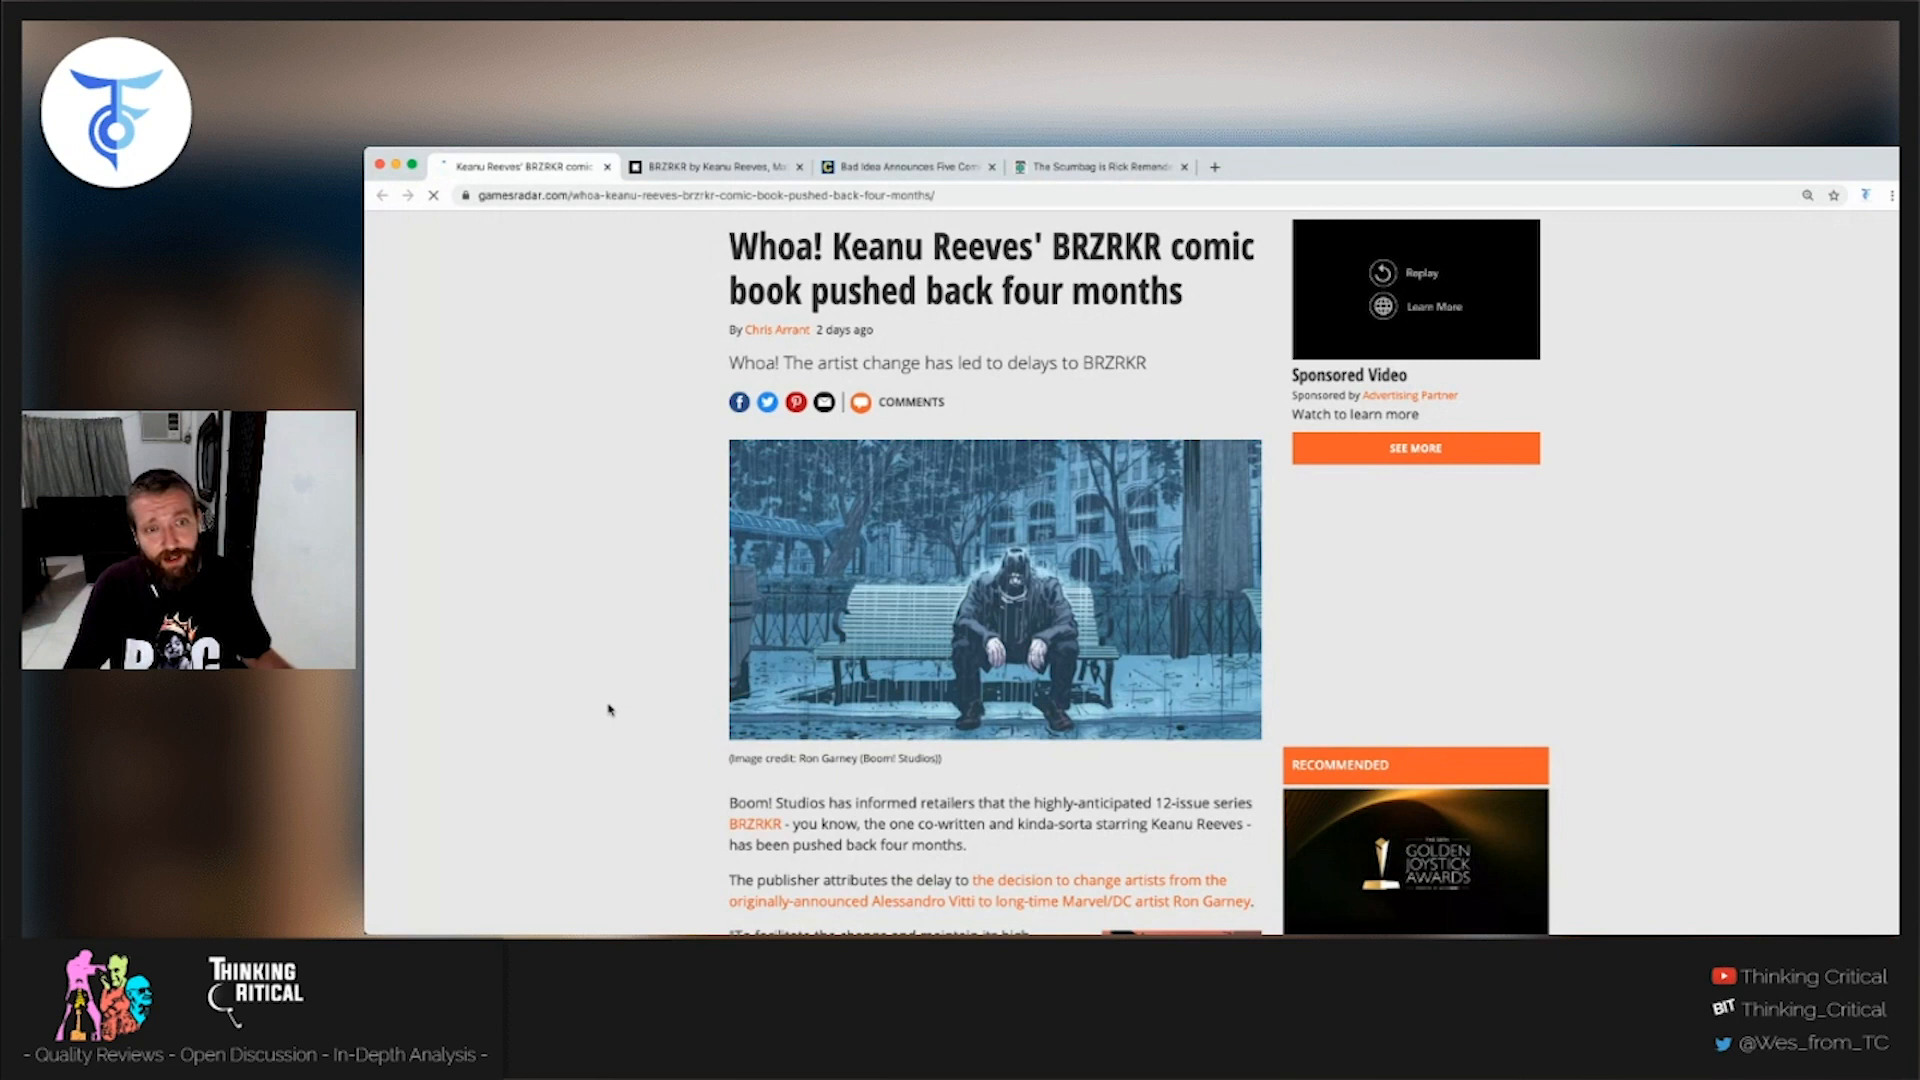
- Scroll through the GamesRadar BRZRKR delay article to the February 17, 2021 date and collections note
{"action": "scroll", "scroll_direction": "down", "scroll_amount": 3}
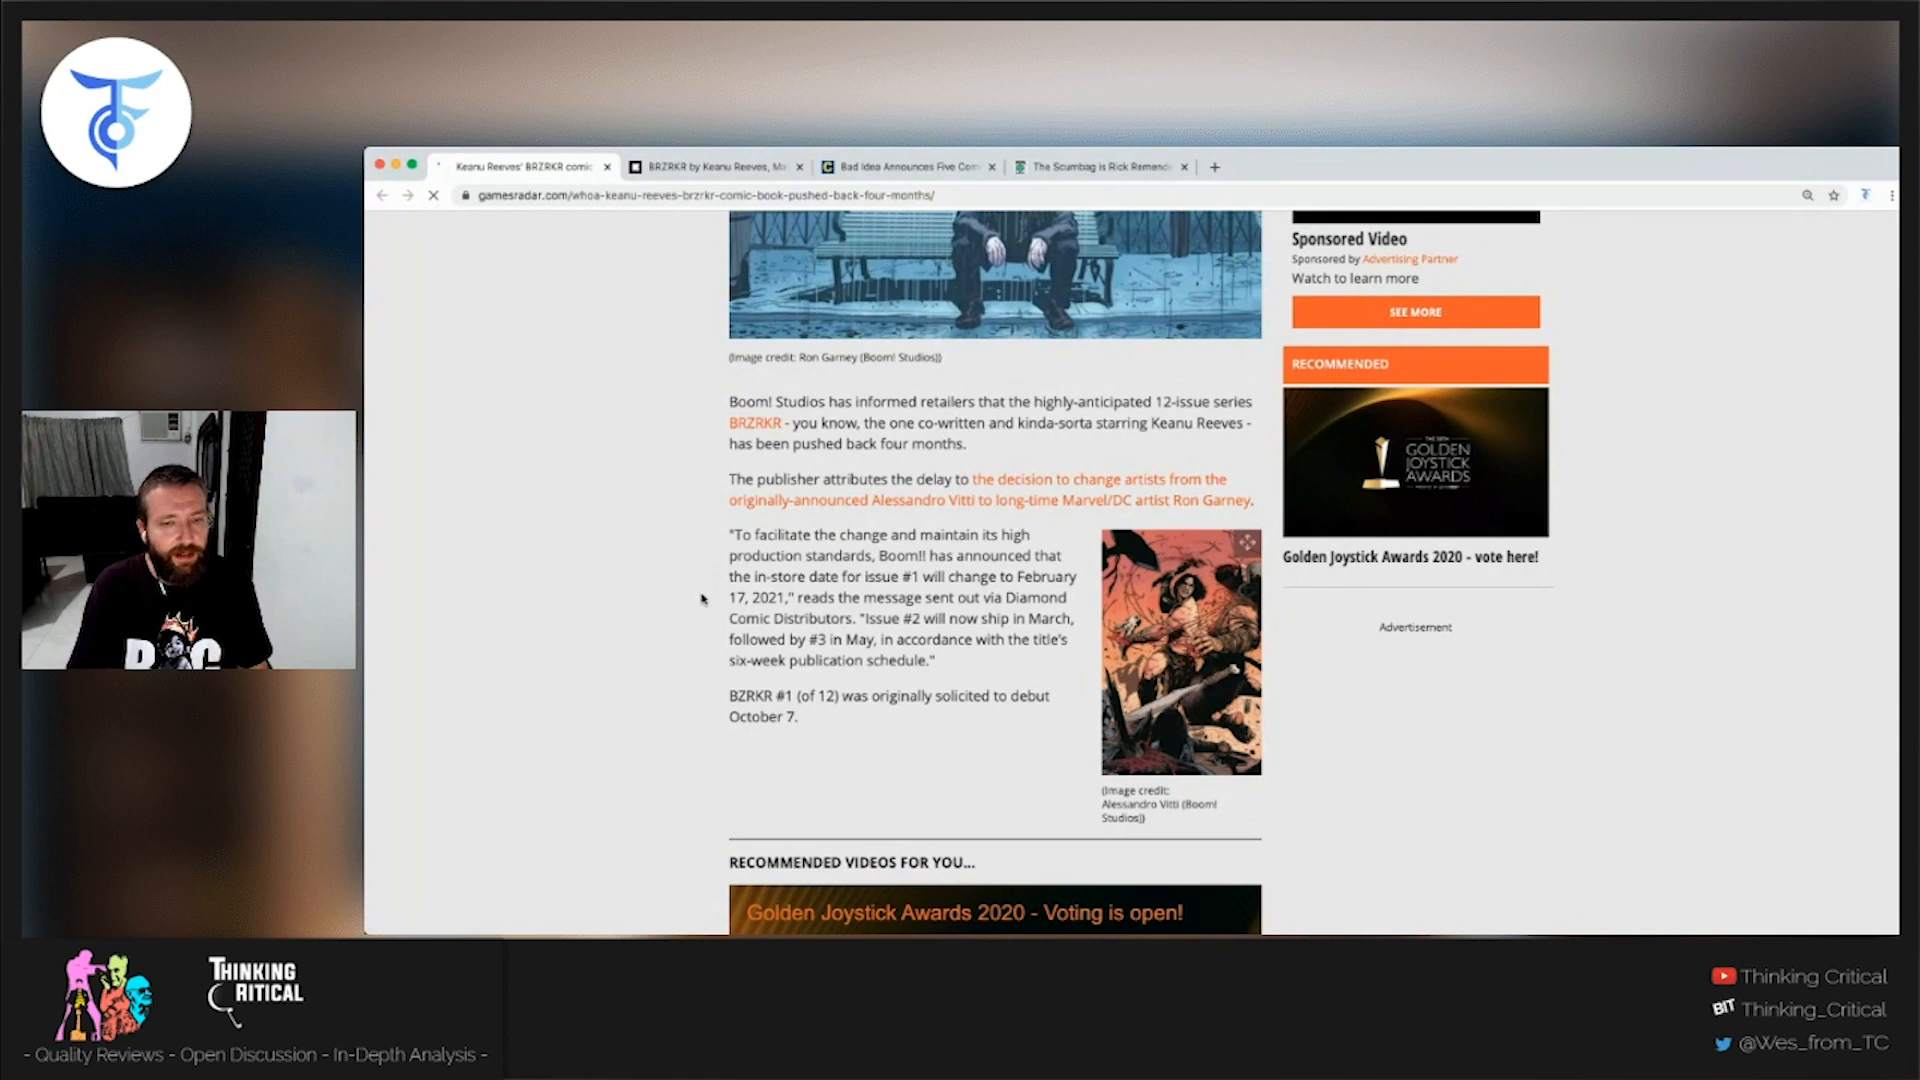
{"action": "scroll", "scroll_direction": "down", "scroll_amount": 3}
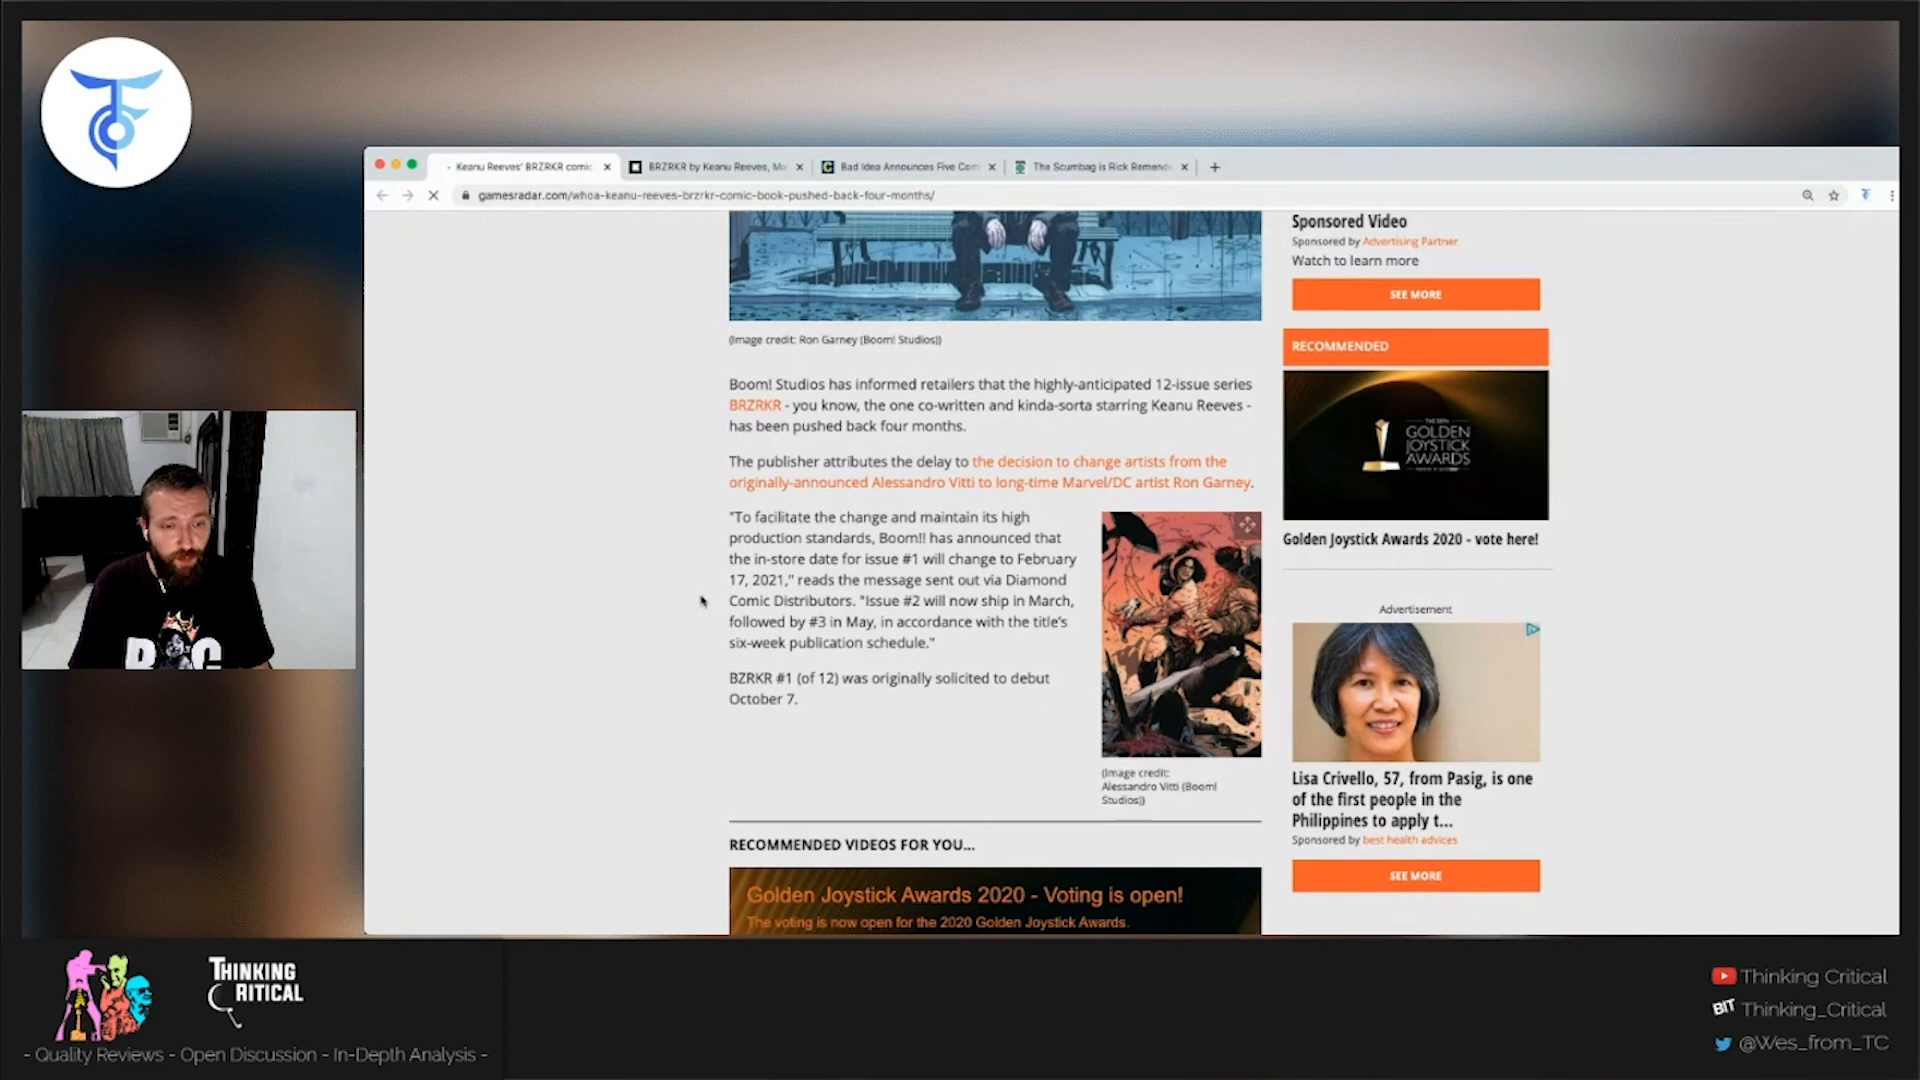
{"action": "scroll", "scroll_direction": "down", "scroll_amount": 3}
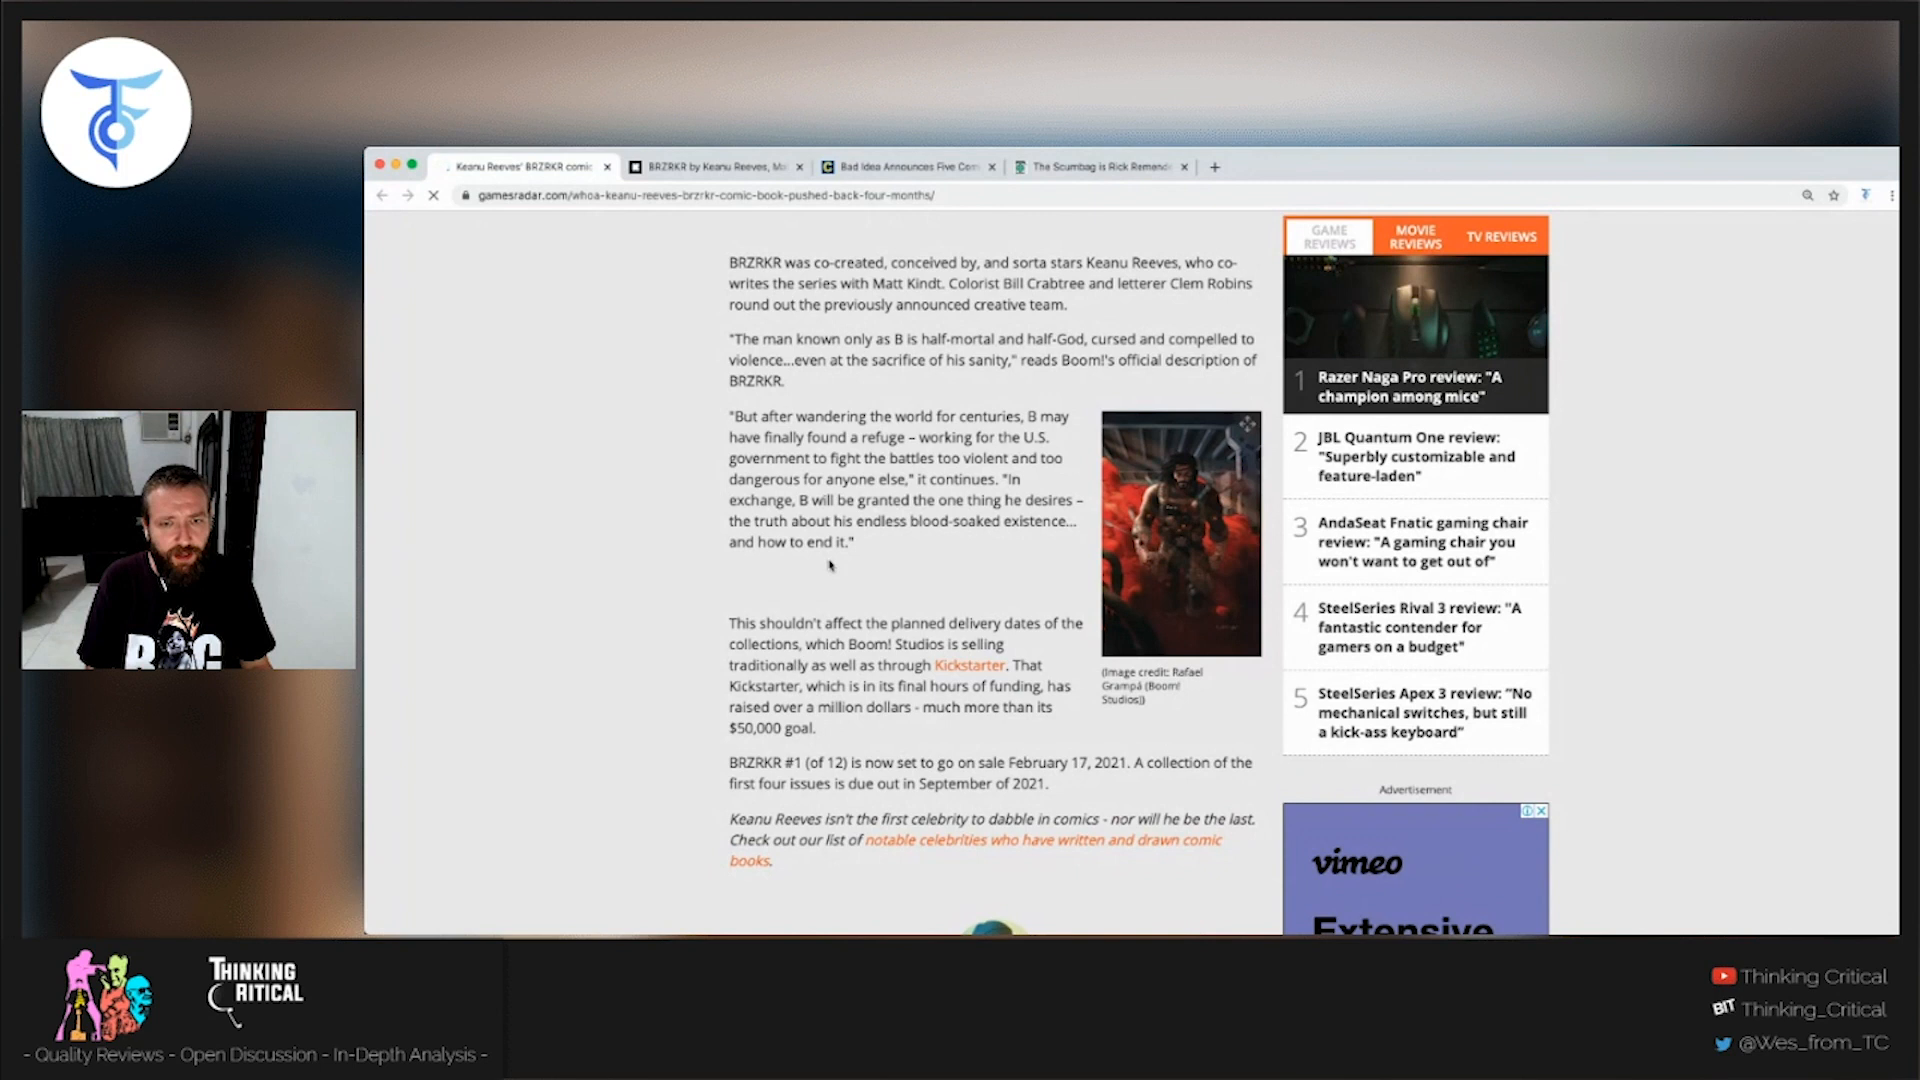
- Switch to the BRZRKR Kickstarter tab and scroll into the campaign's story section
{"action": "left_click", "coordinate": [709, 166]}
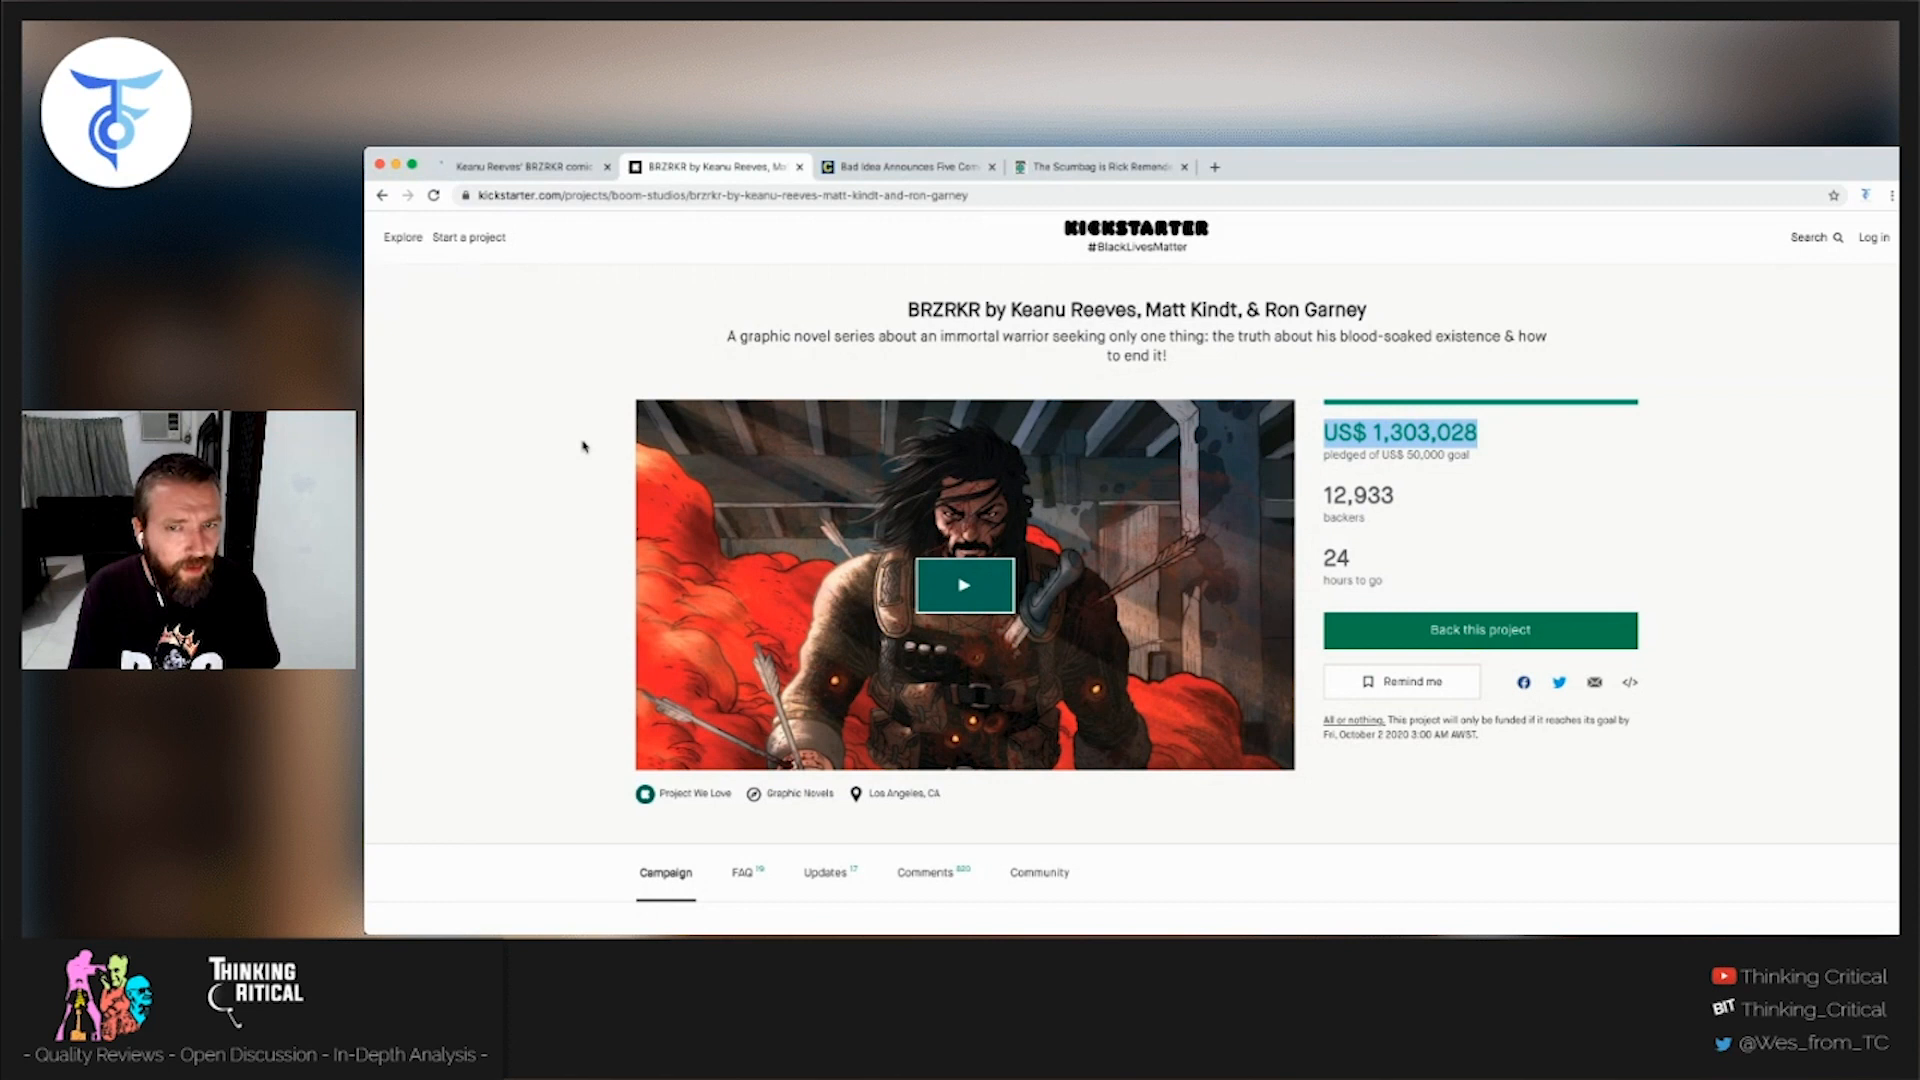
{"action": "scroll", "scroll_direction": "down", "scroll_amount": 3}
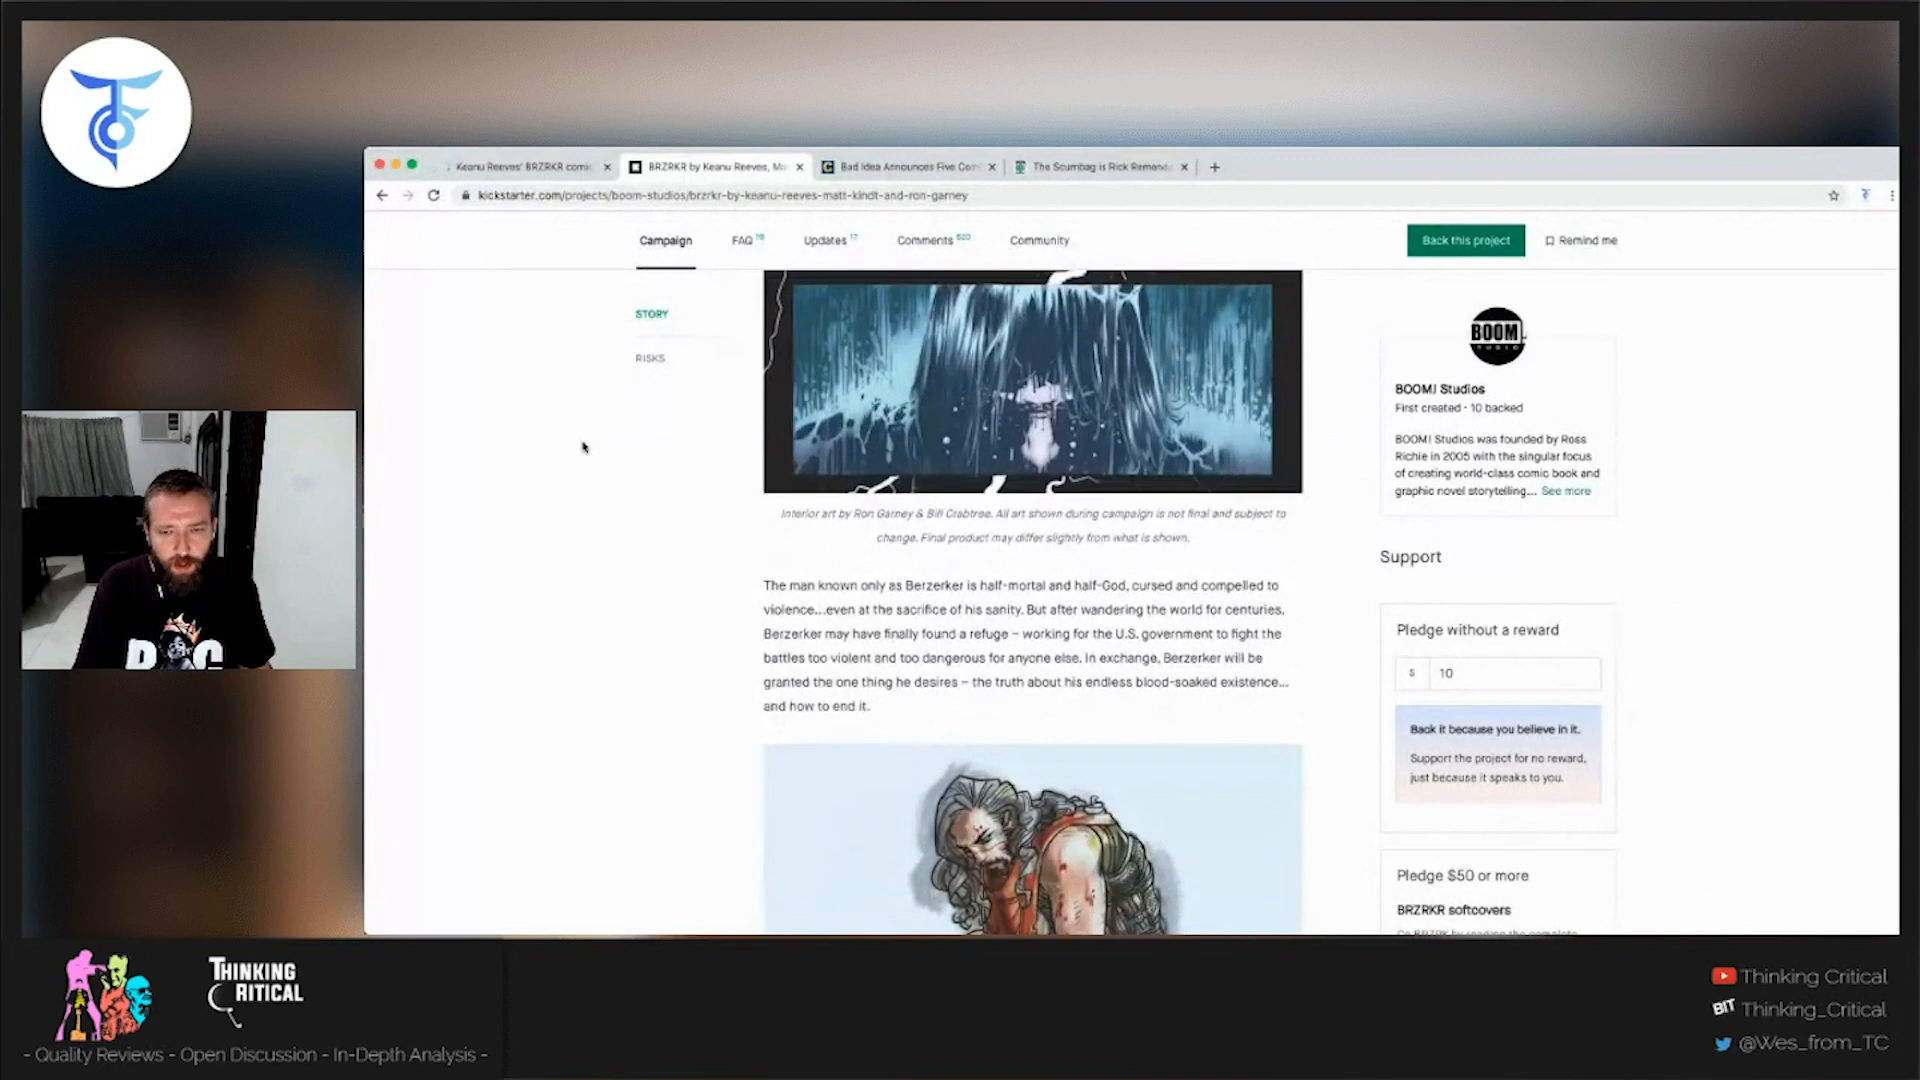
{"action": "scroll", "scroll_direction": "down", "scroll_amount": 3}
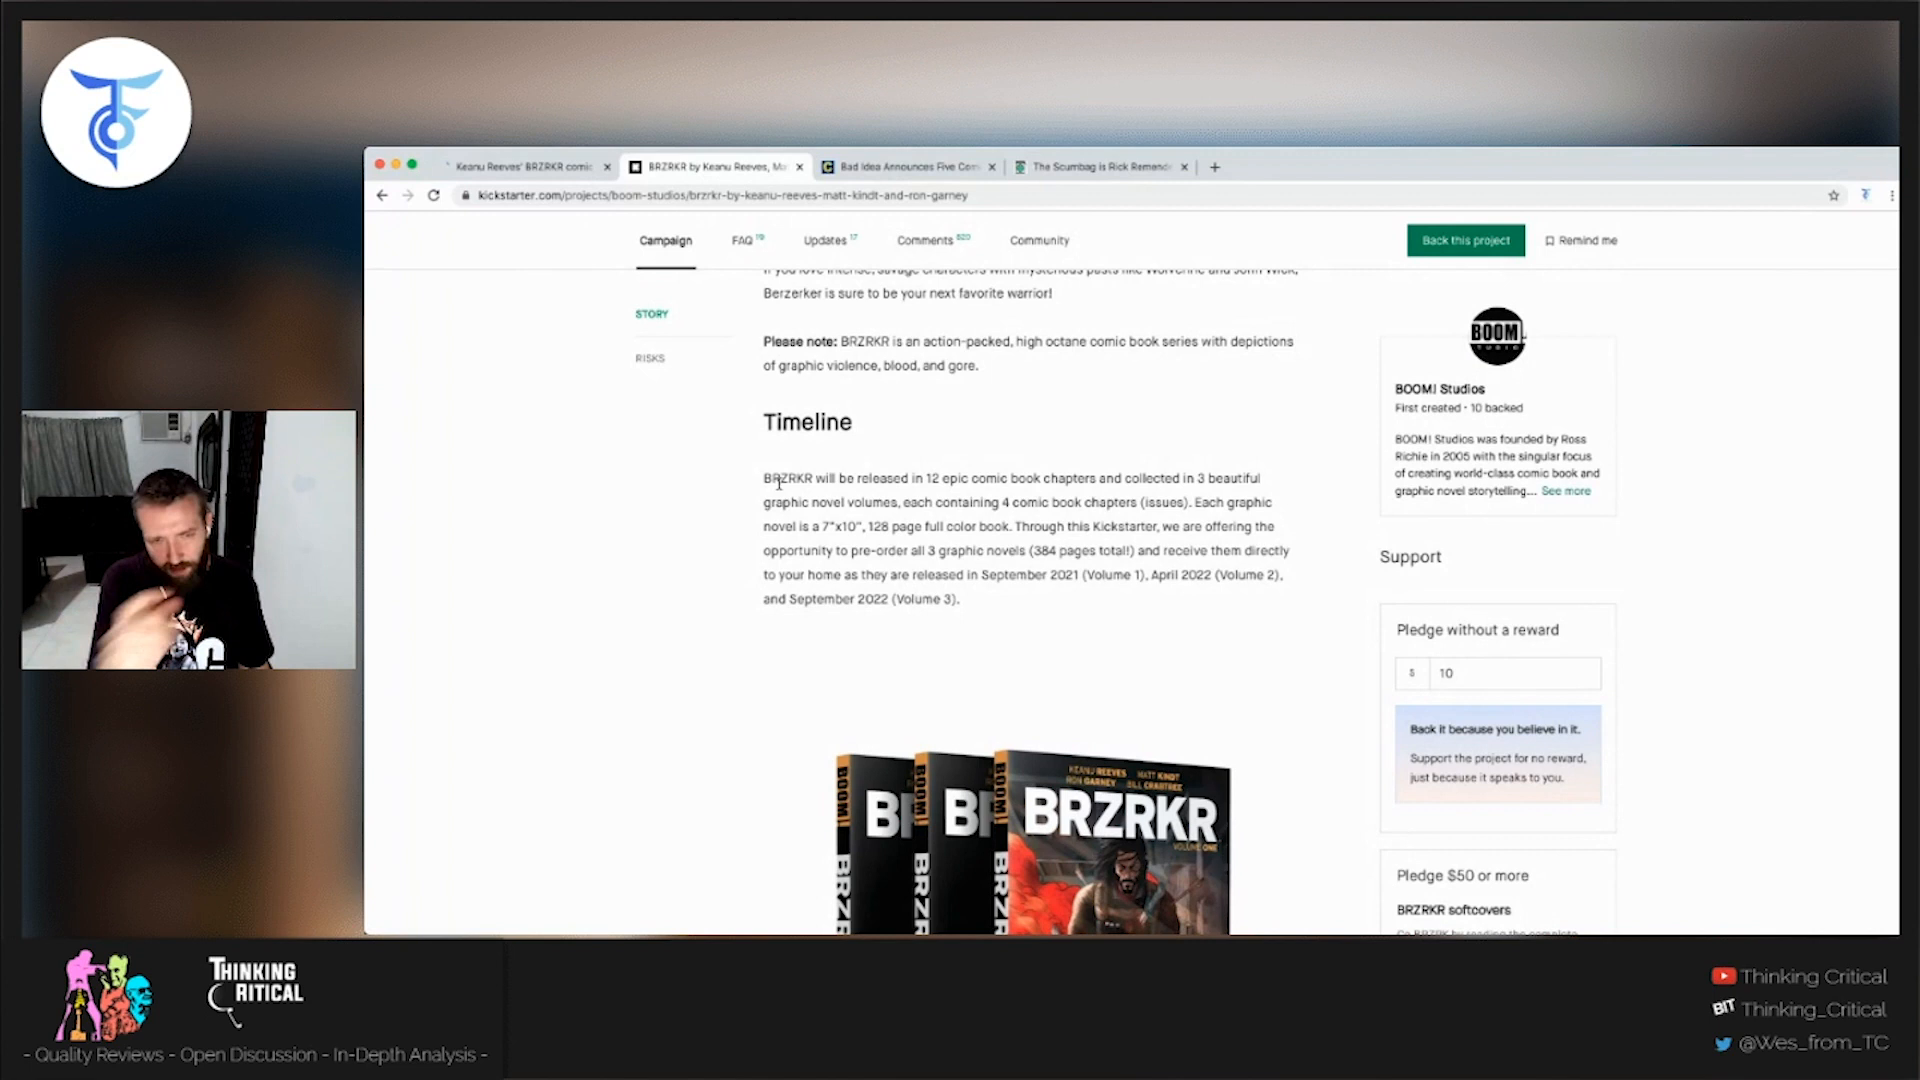
{"action": "scroll", "scroll_direction": "down", "scroll_amount": 3}
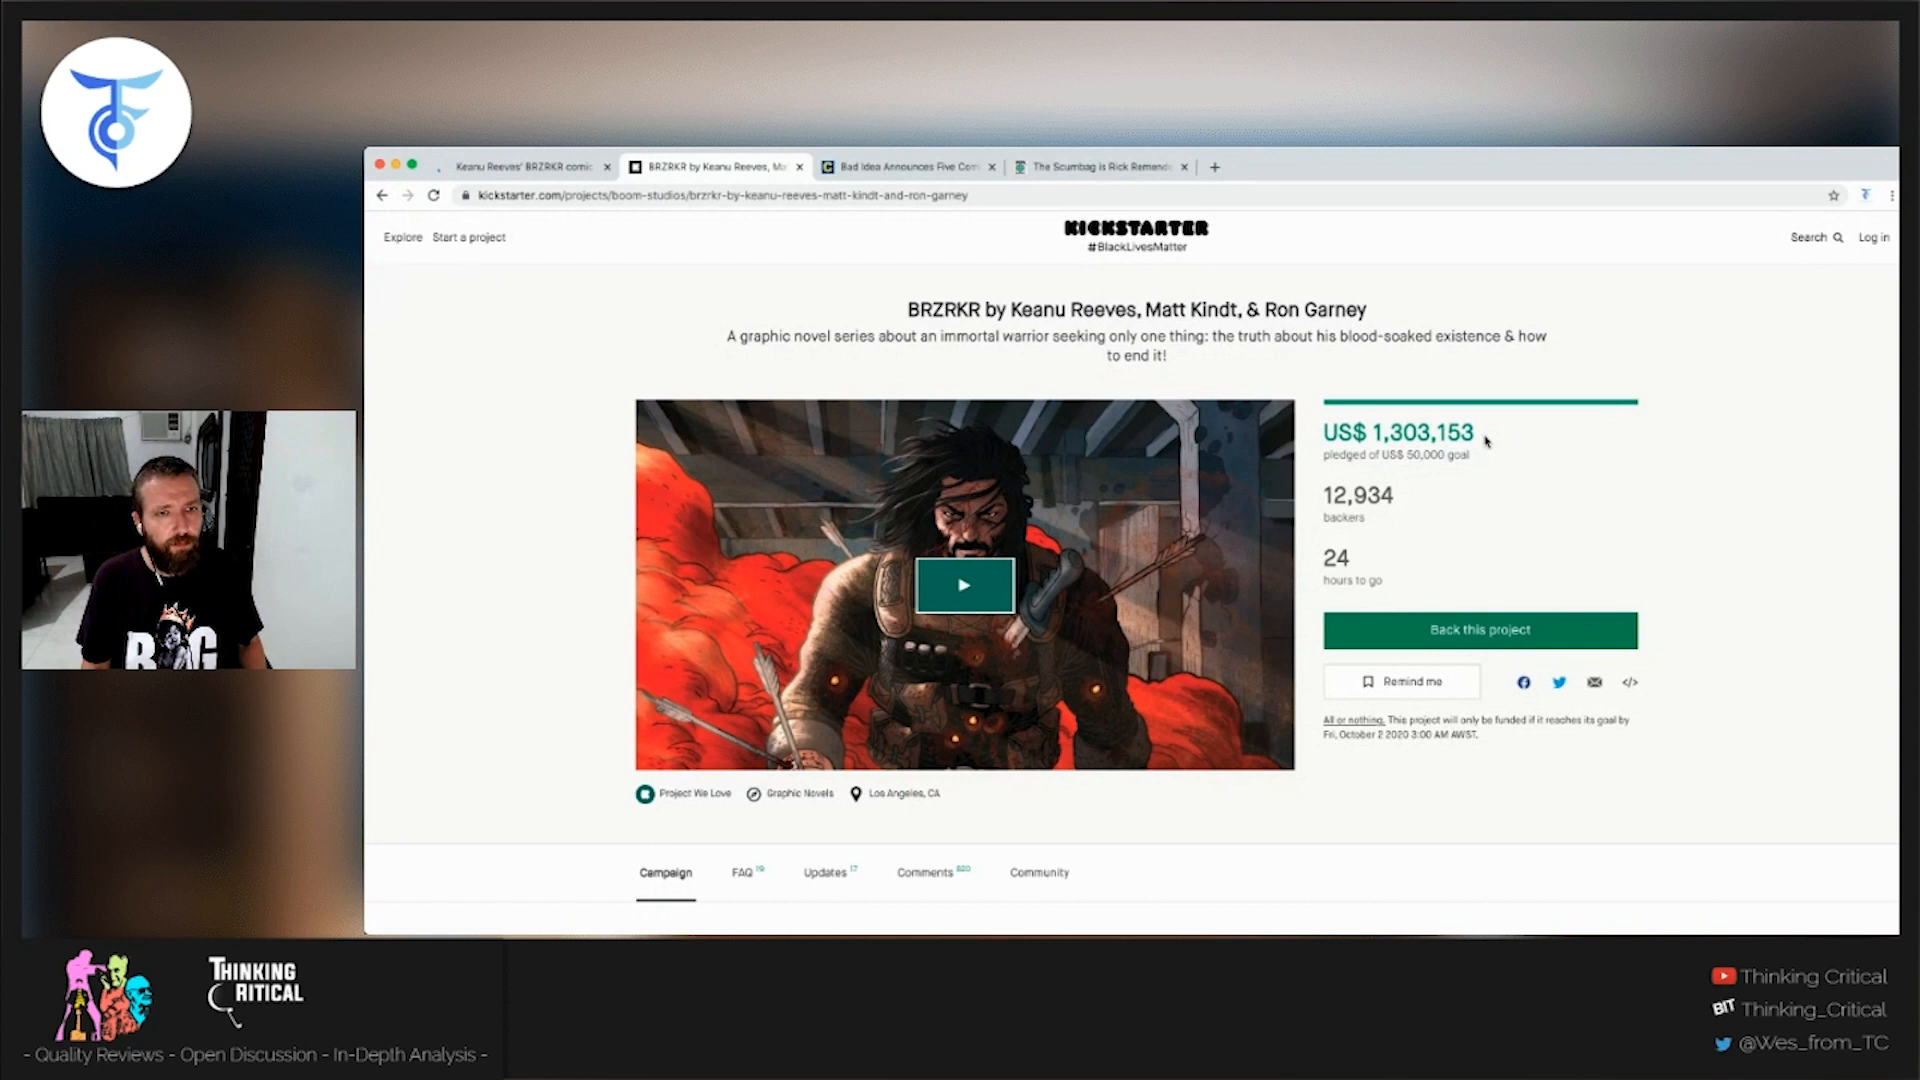
- Switch to the third tab with CBR's Bad Idea comic series article
{"action": "left_click", "coordinate": [906, 166]}
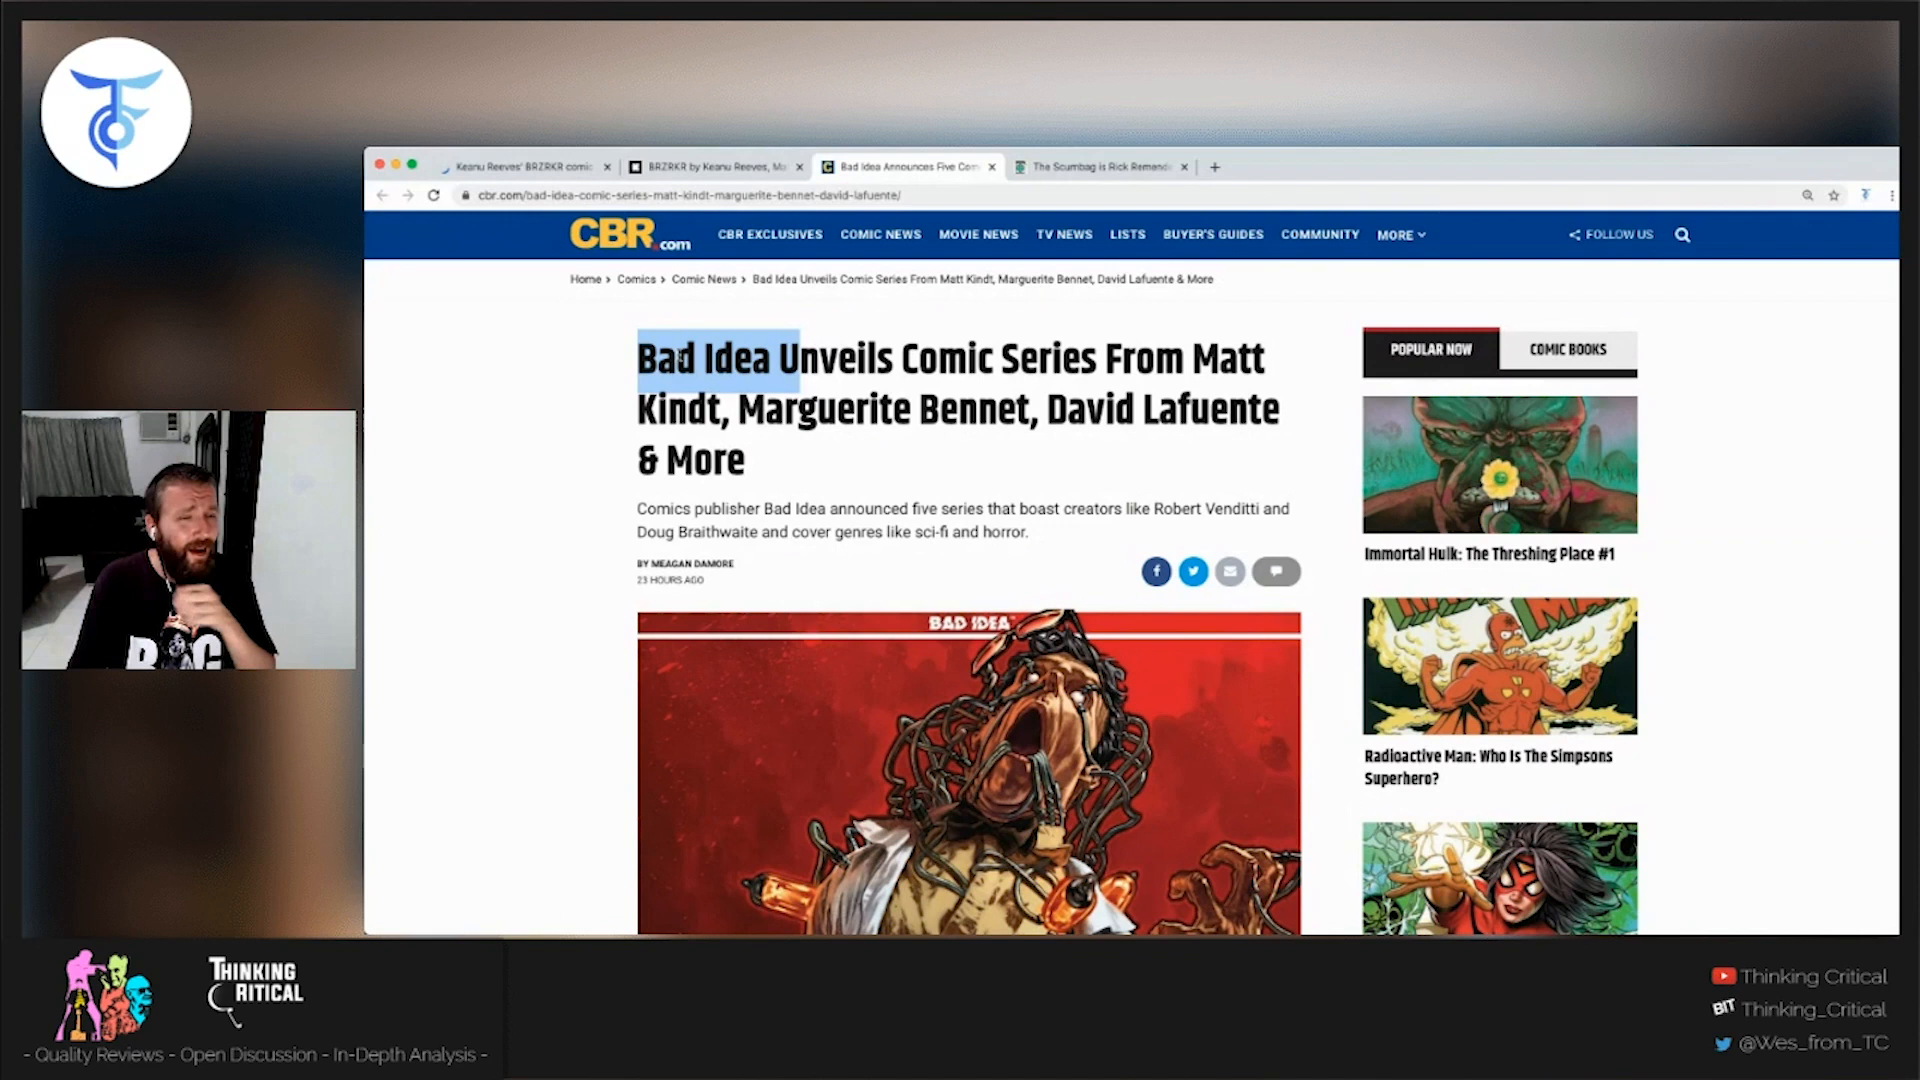
- Scroll to the $3.99 pricing and destination-store paragraph, highlighting a phrase there
{"action": "scroll", "scroll_direction": "down", "scroll_amount": 3}
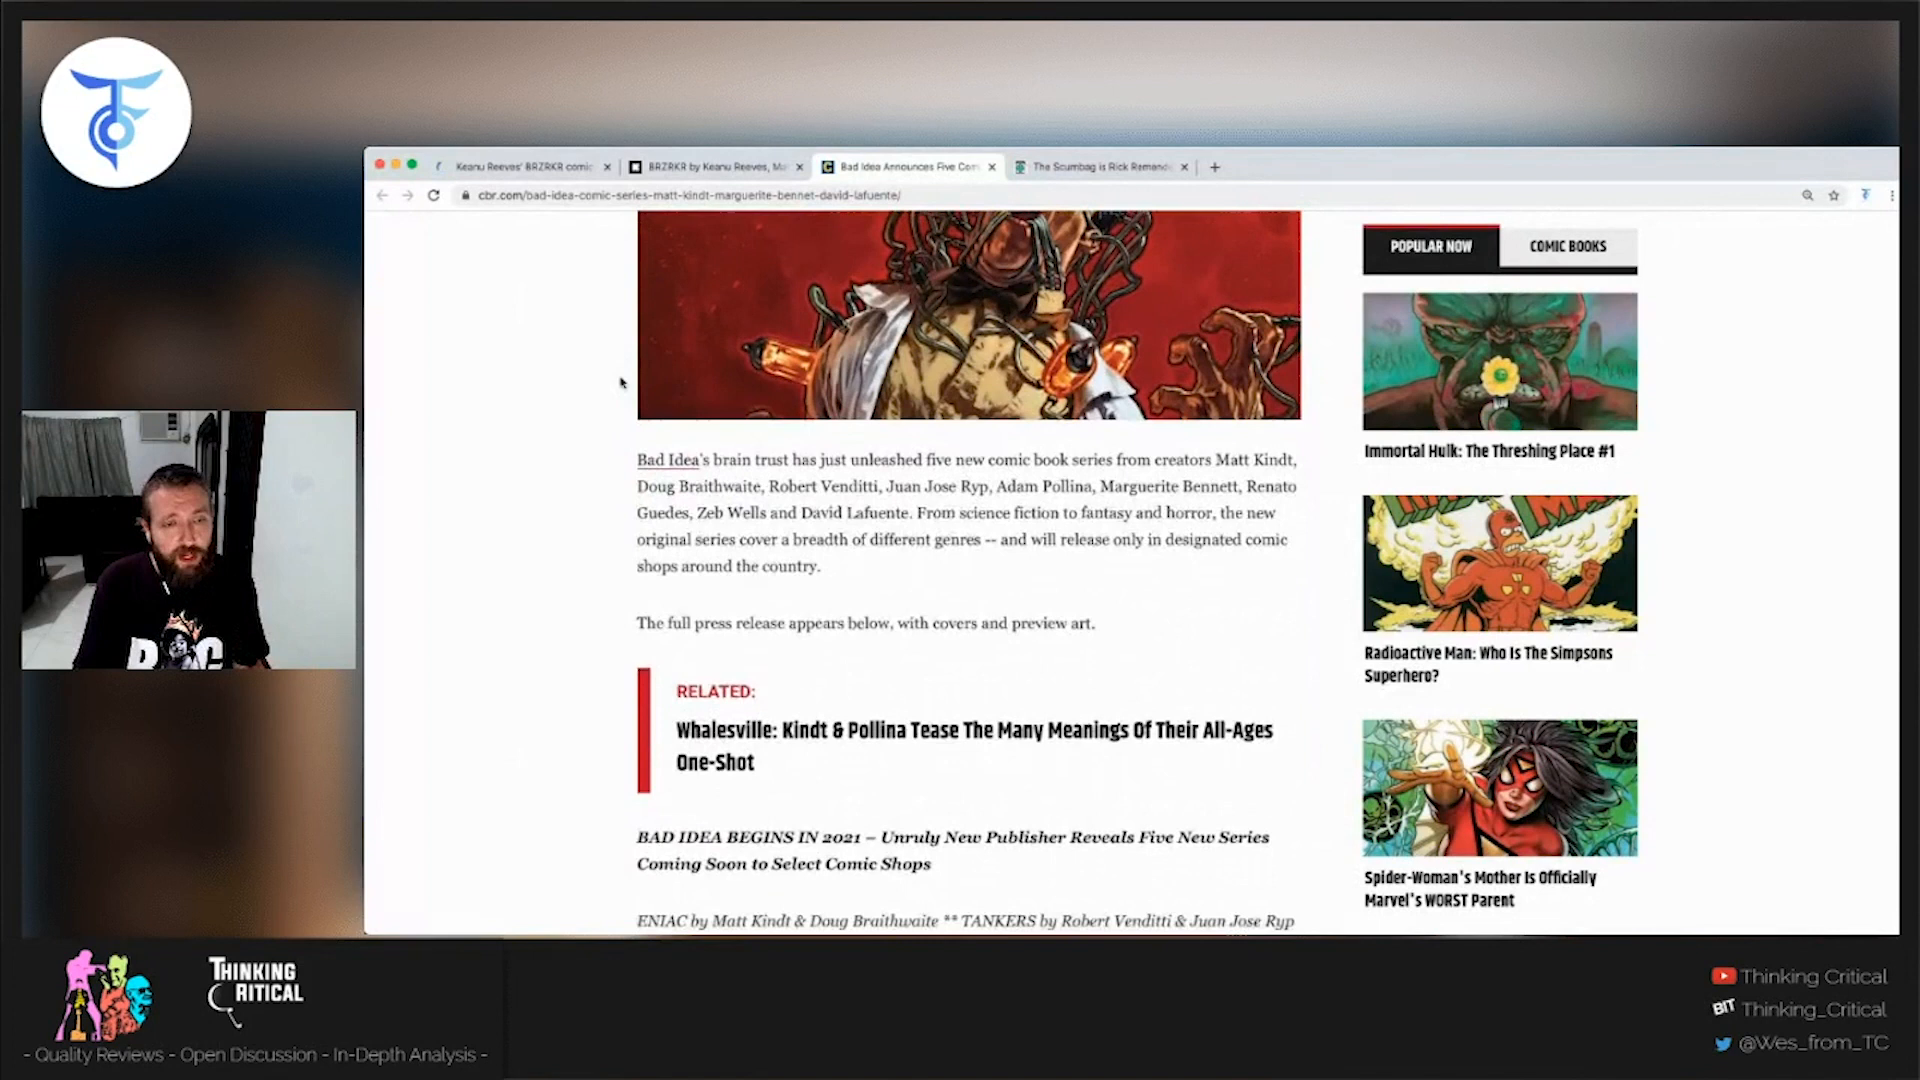
{"action": "scroll", "scroll_direction": "down", "scroll_amount": 3}
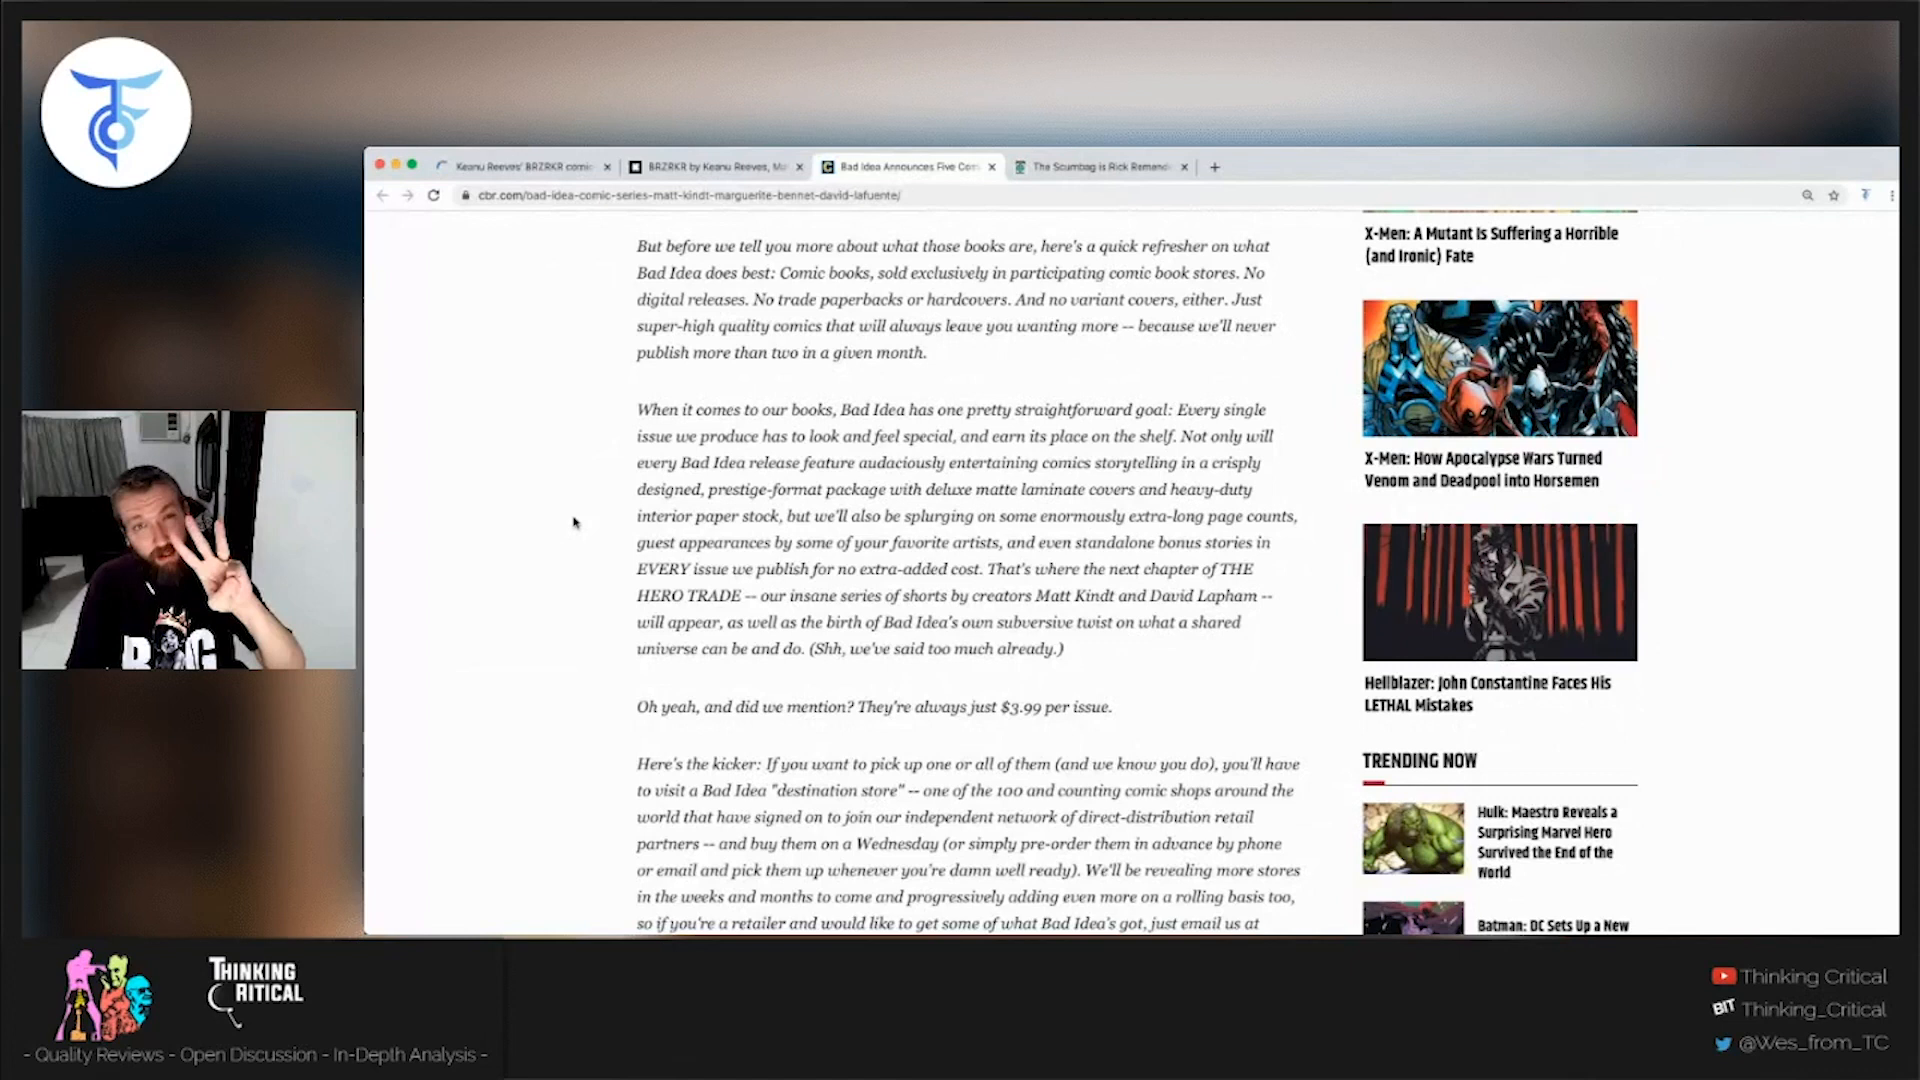
{"action": "scroll", "scroll_direction": "down", "scroll_amount": 3}
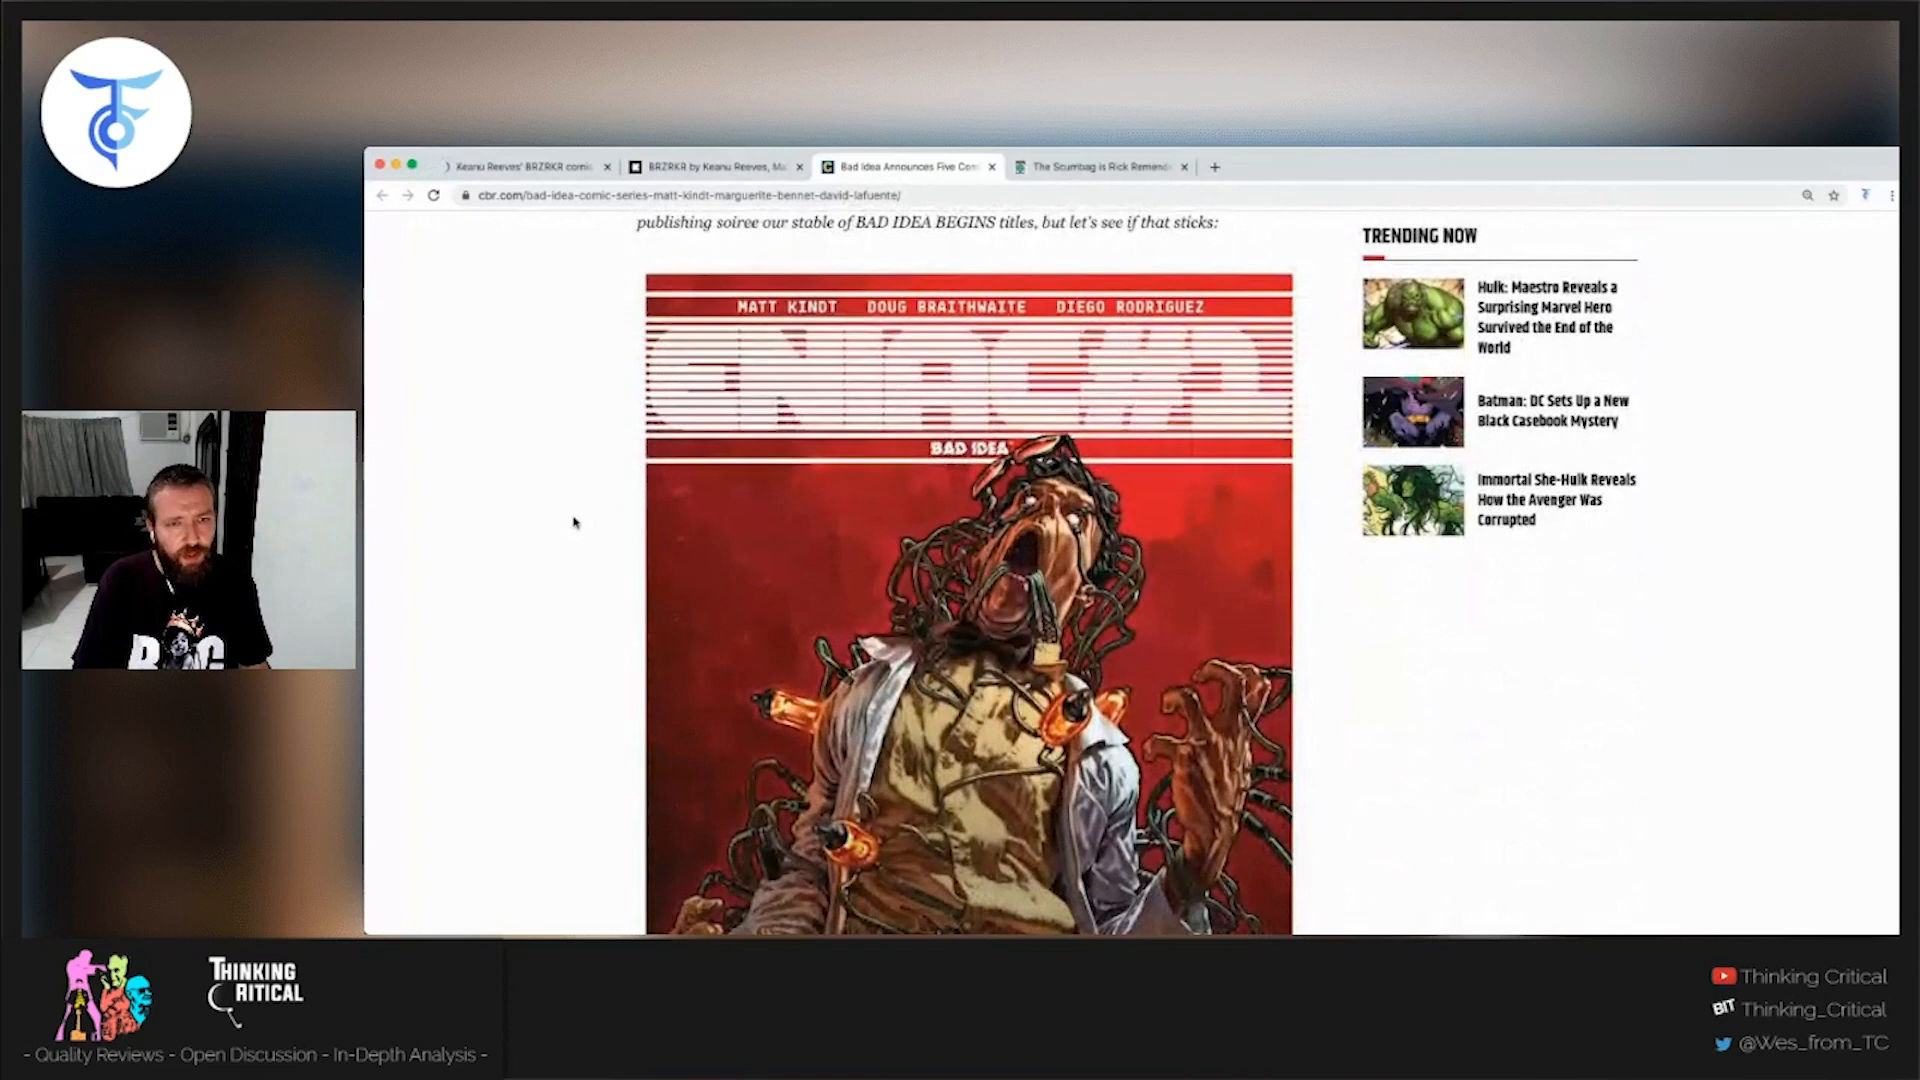
{"action": "scroll", "scroll_direction": "up", "scroll_amount": 3}
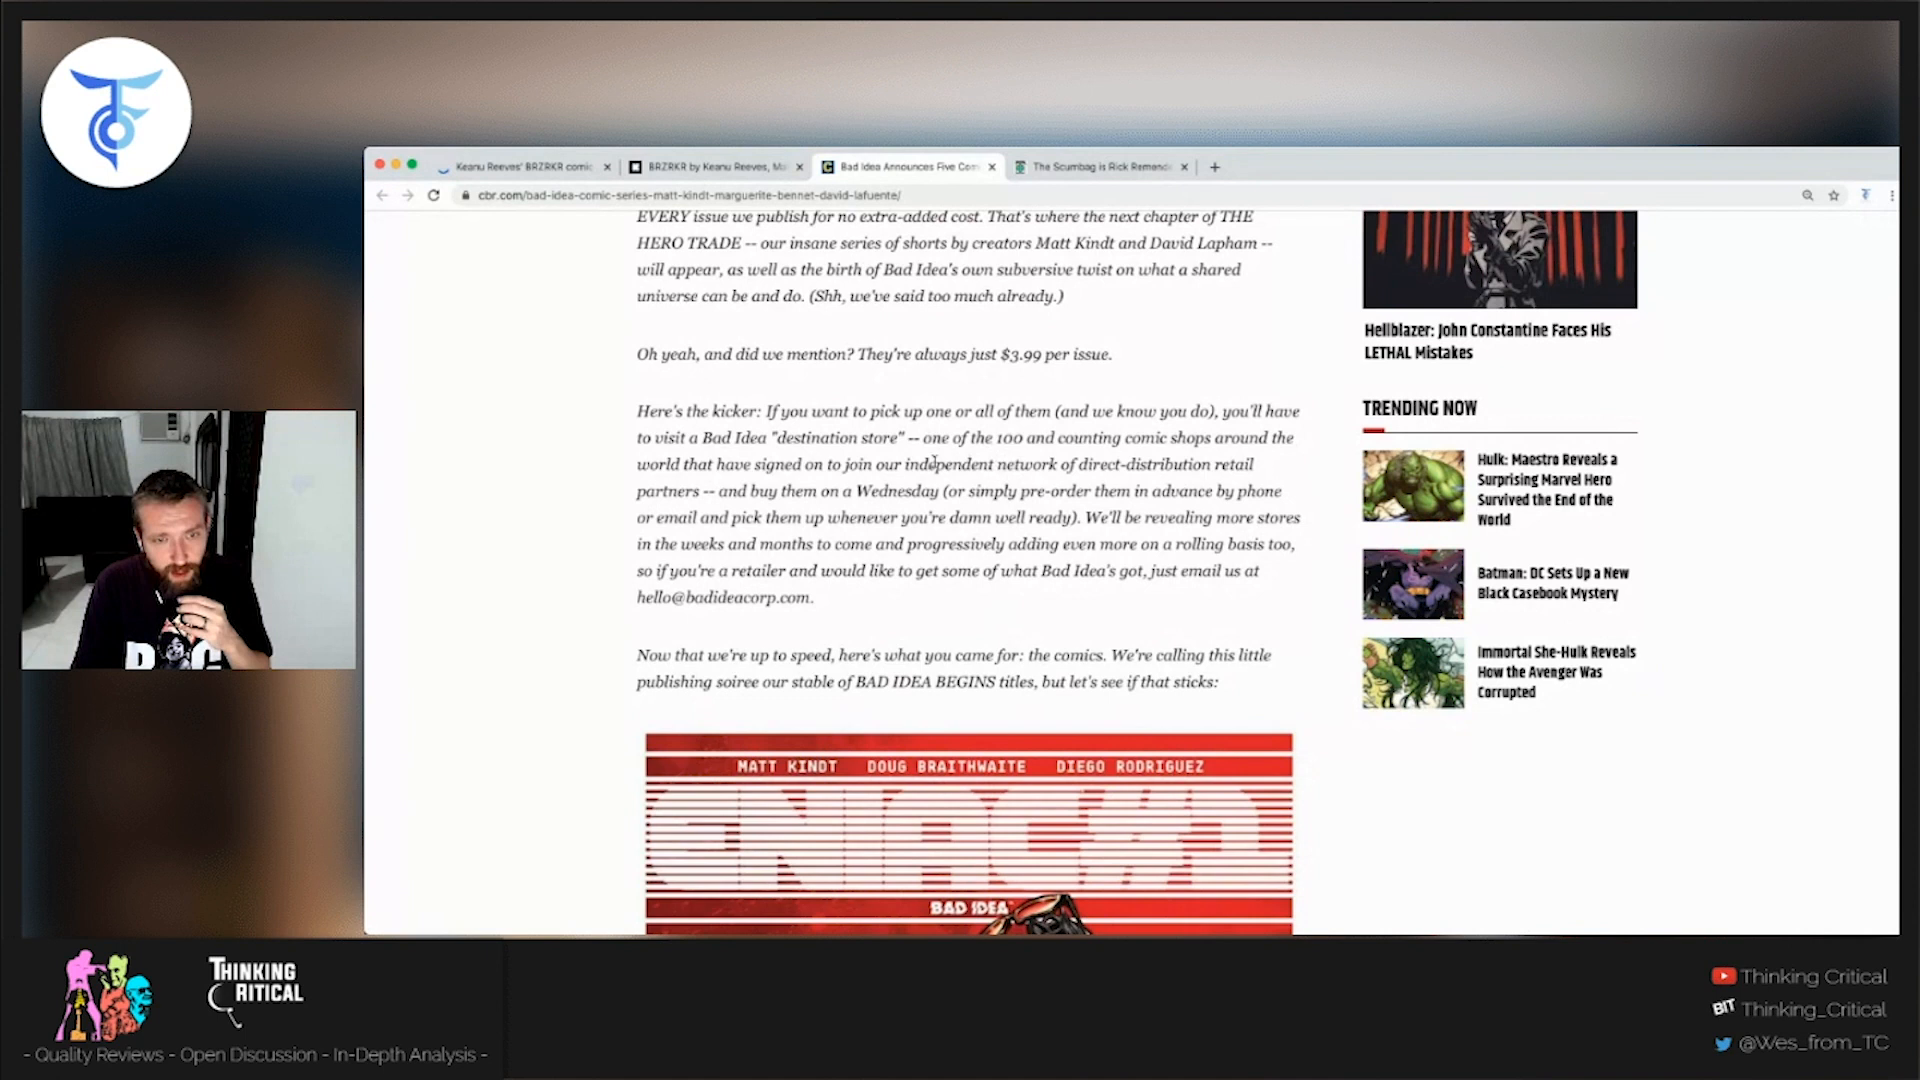
{"action": "left_click_drag", "start_coordinate": [900, 464], "coordinate": [704, 492]}
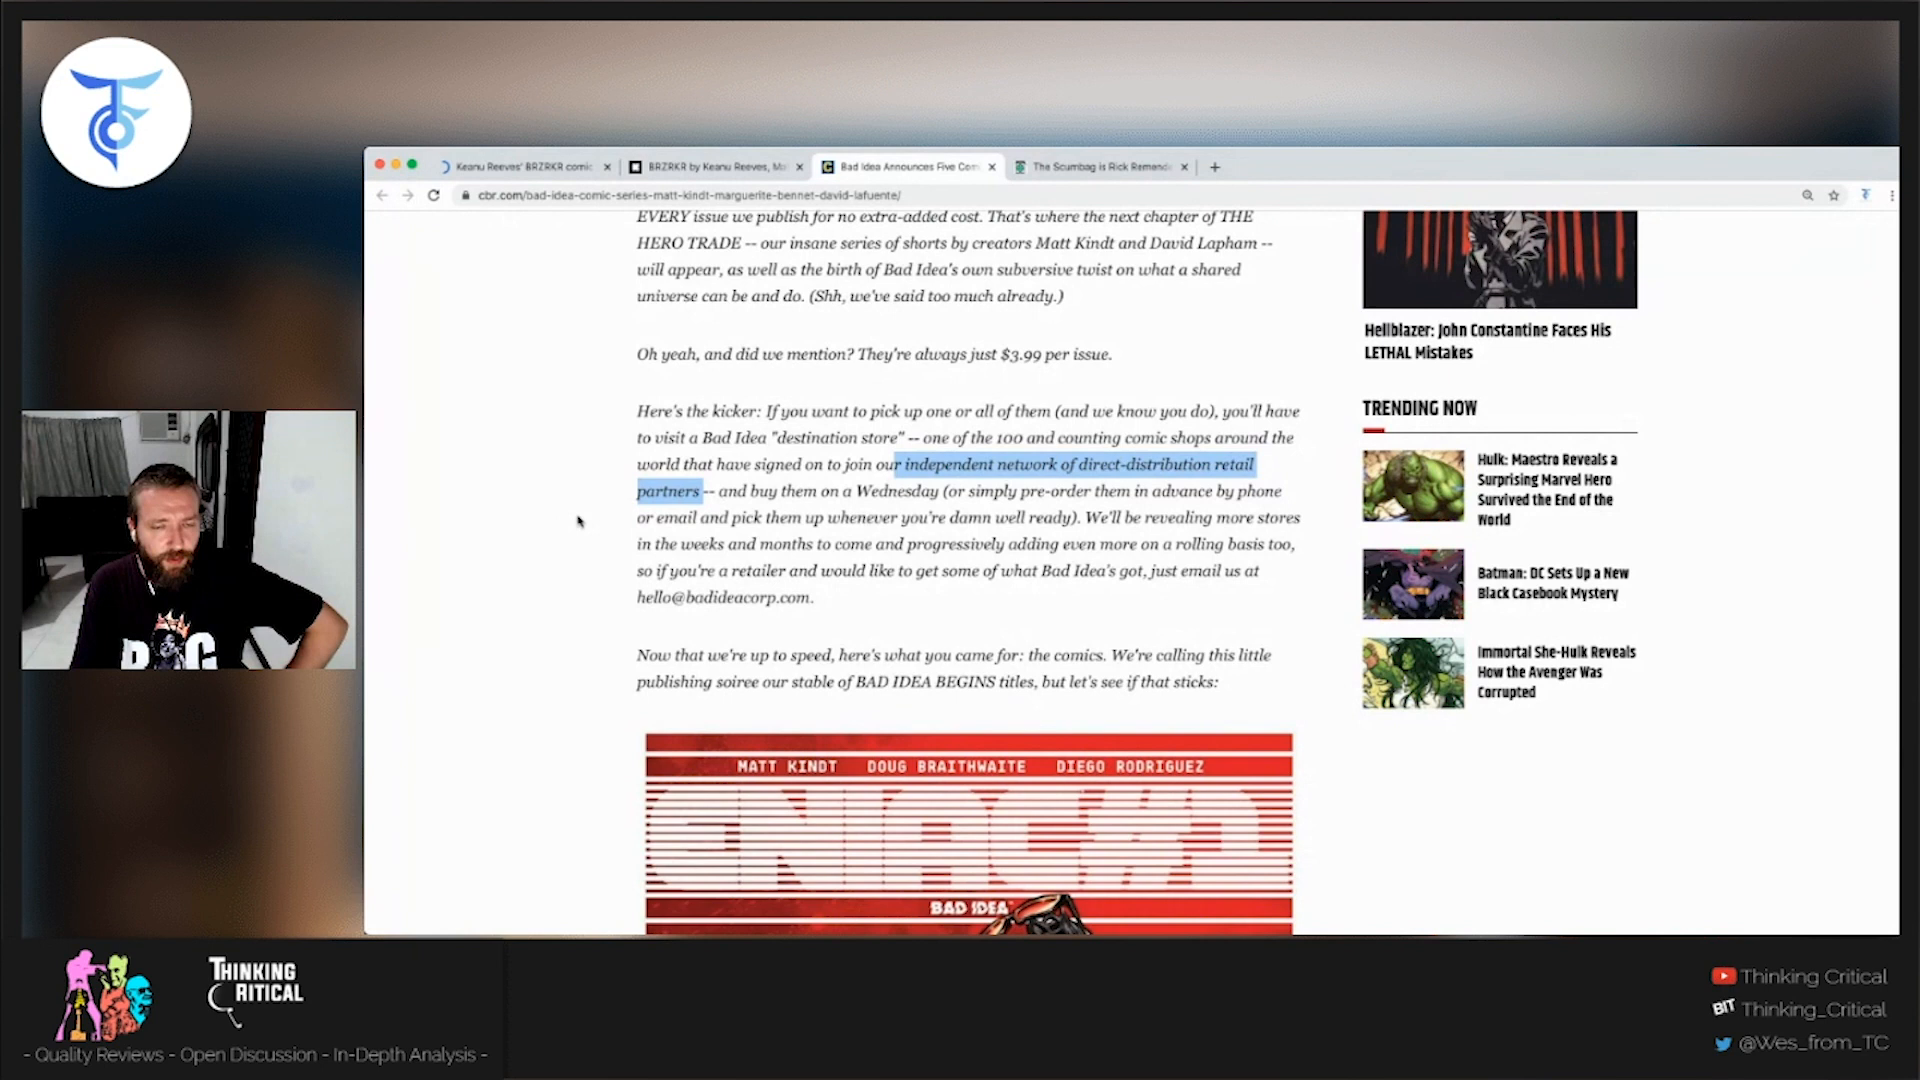
- Scroll past the ENIAC cover and interior preview pages to the ENIAC #1 (Of 4) listing
{"action": "scroll", "scroll_direction": "down", "scroll_amount": 3}
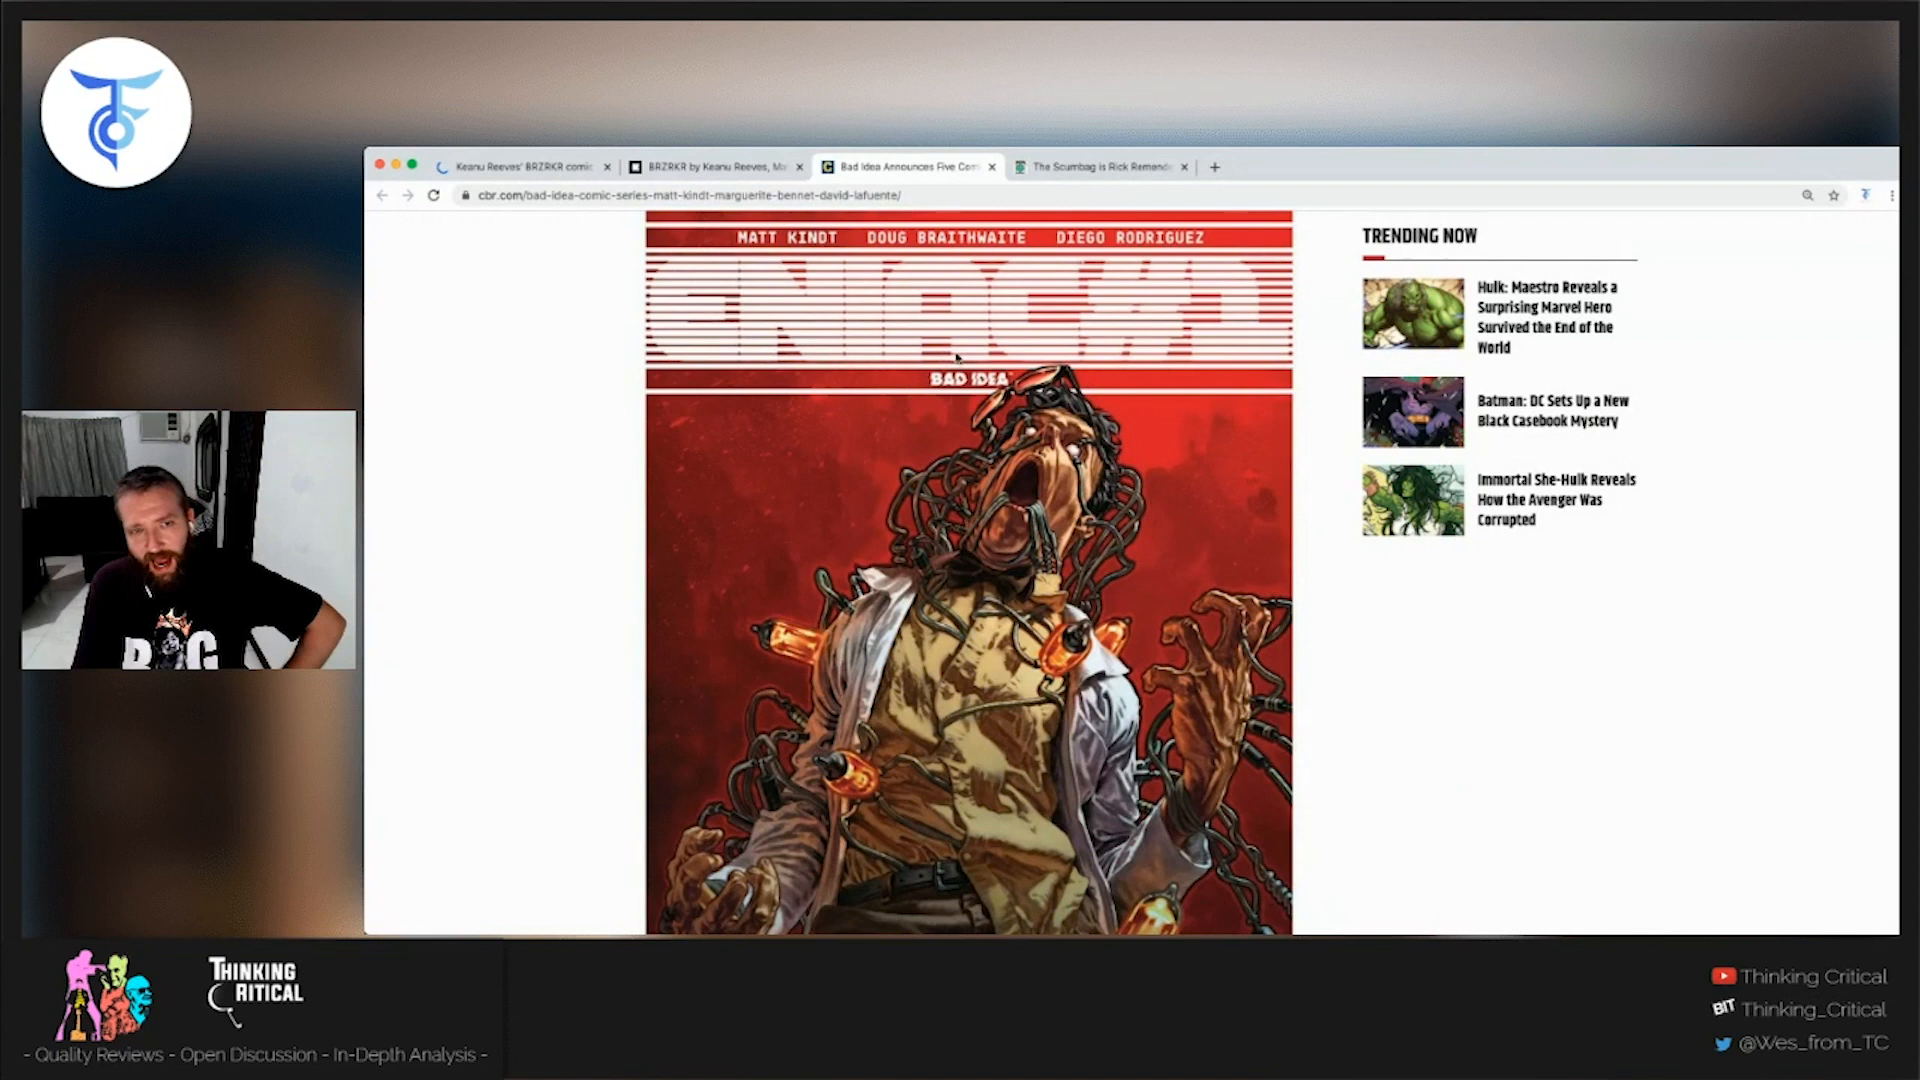
{"action": "mouse_move", "coordinate": [616, 316]}
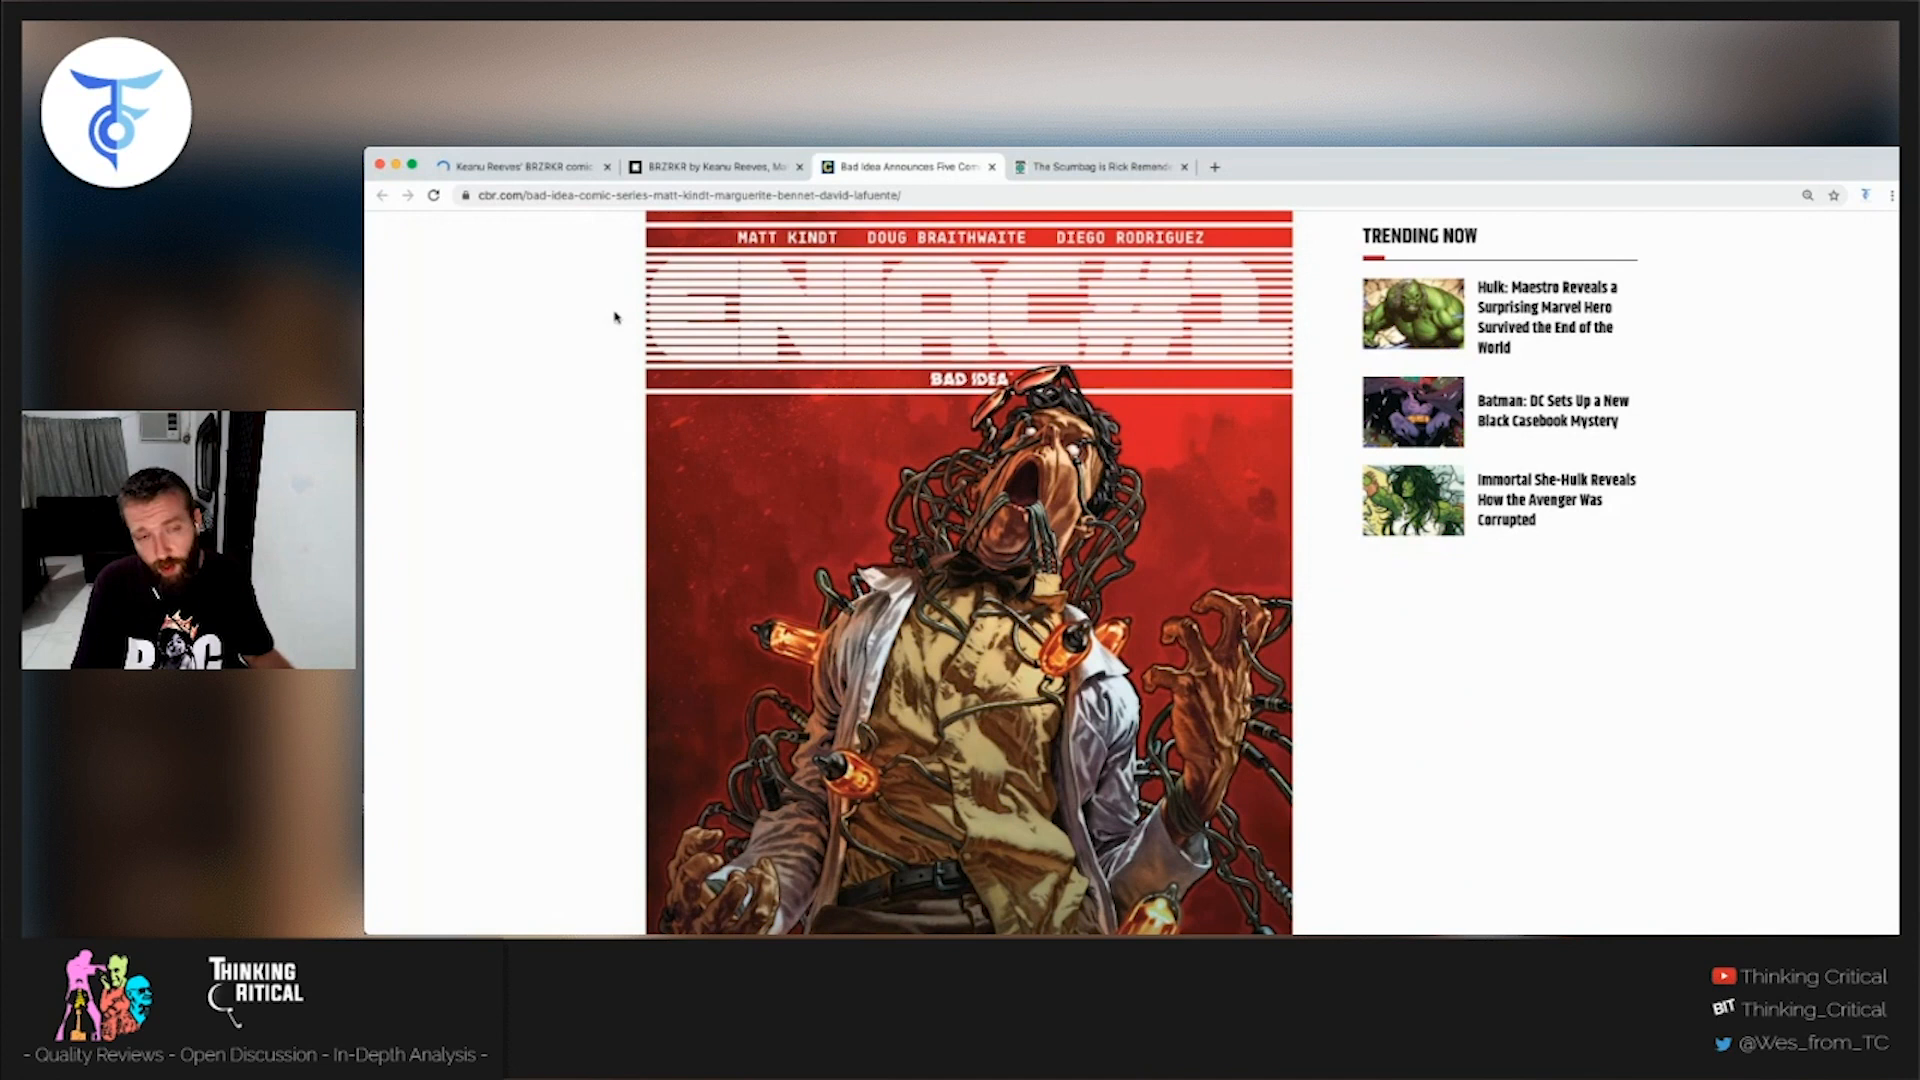
{"action": "scroll", "scroll_direction": "down", "scroll_amount": 3}
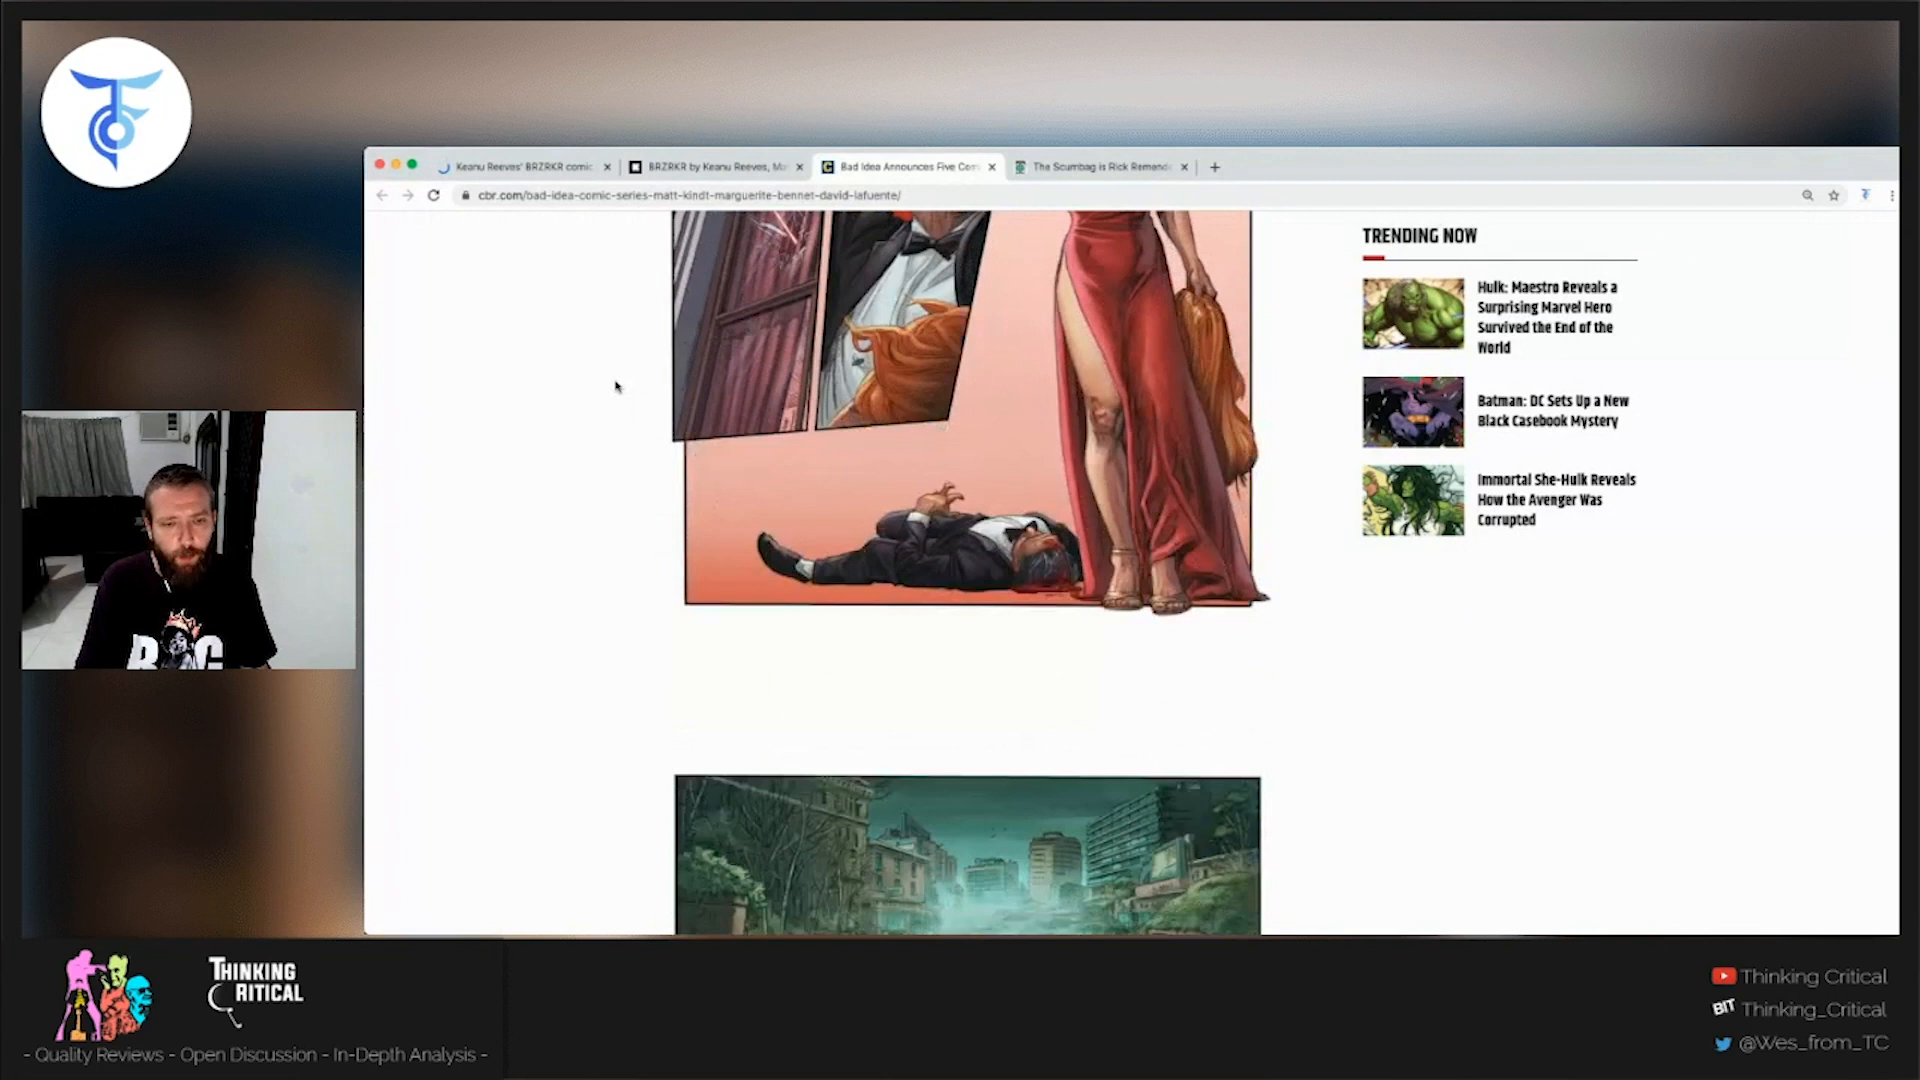
{"action": "scroll", "scroll_direction": "down", "scroll_amount": 3}
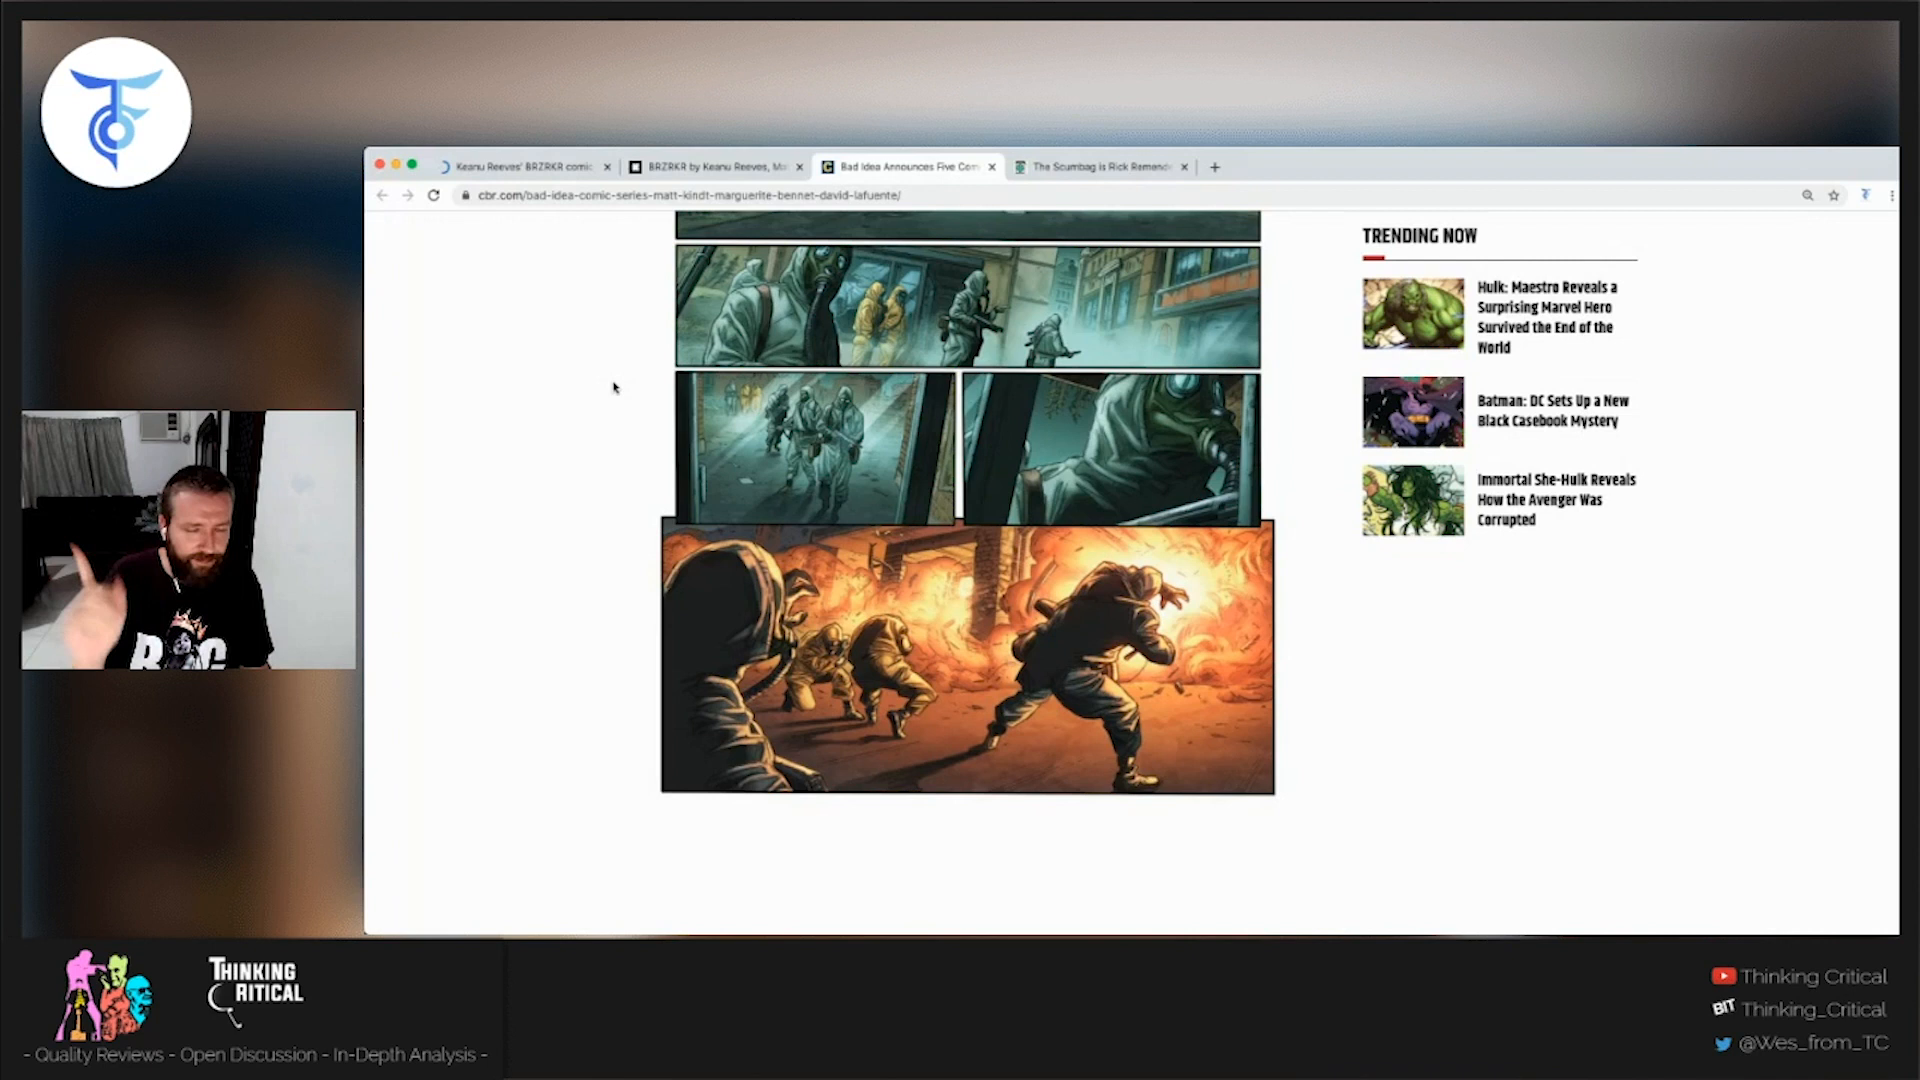
{"action": "scroll", "scroll_direction": "down", "scroll_amount": 3}
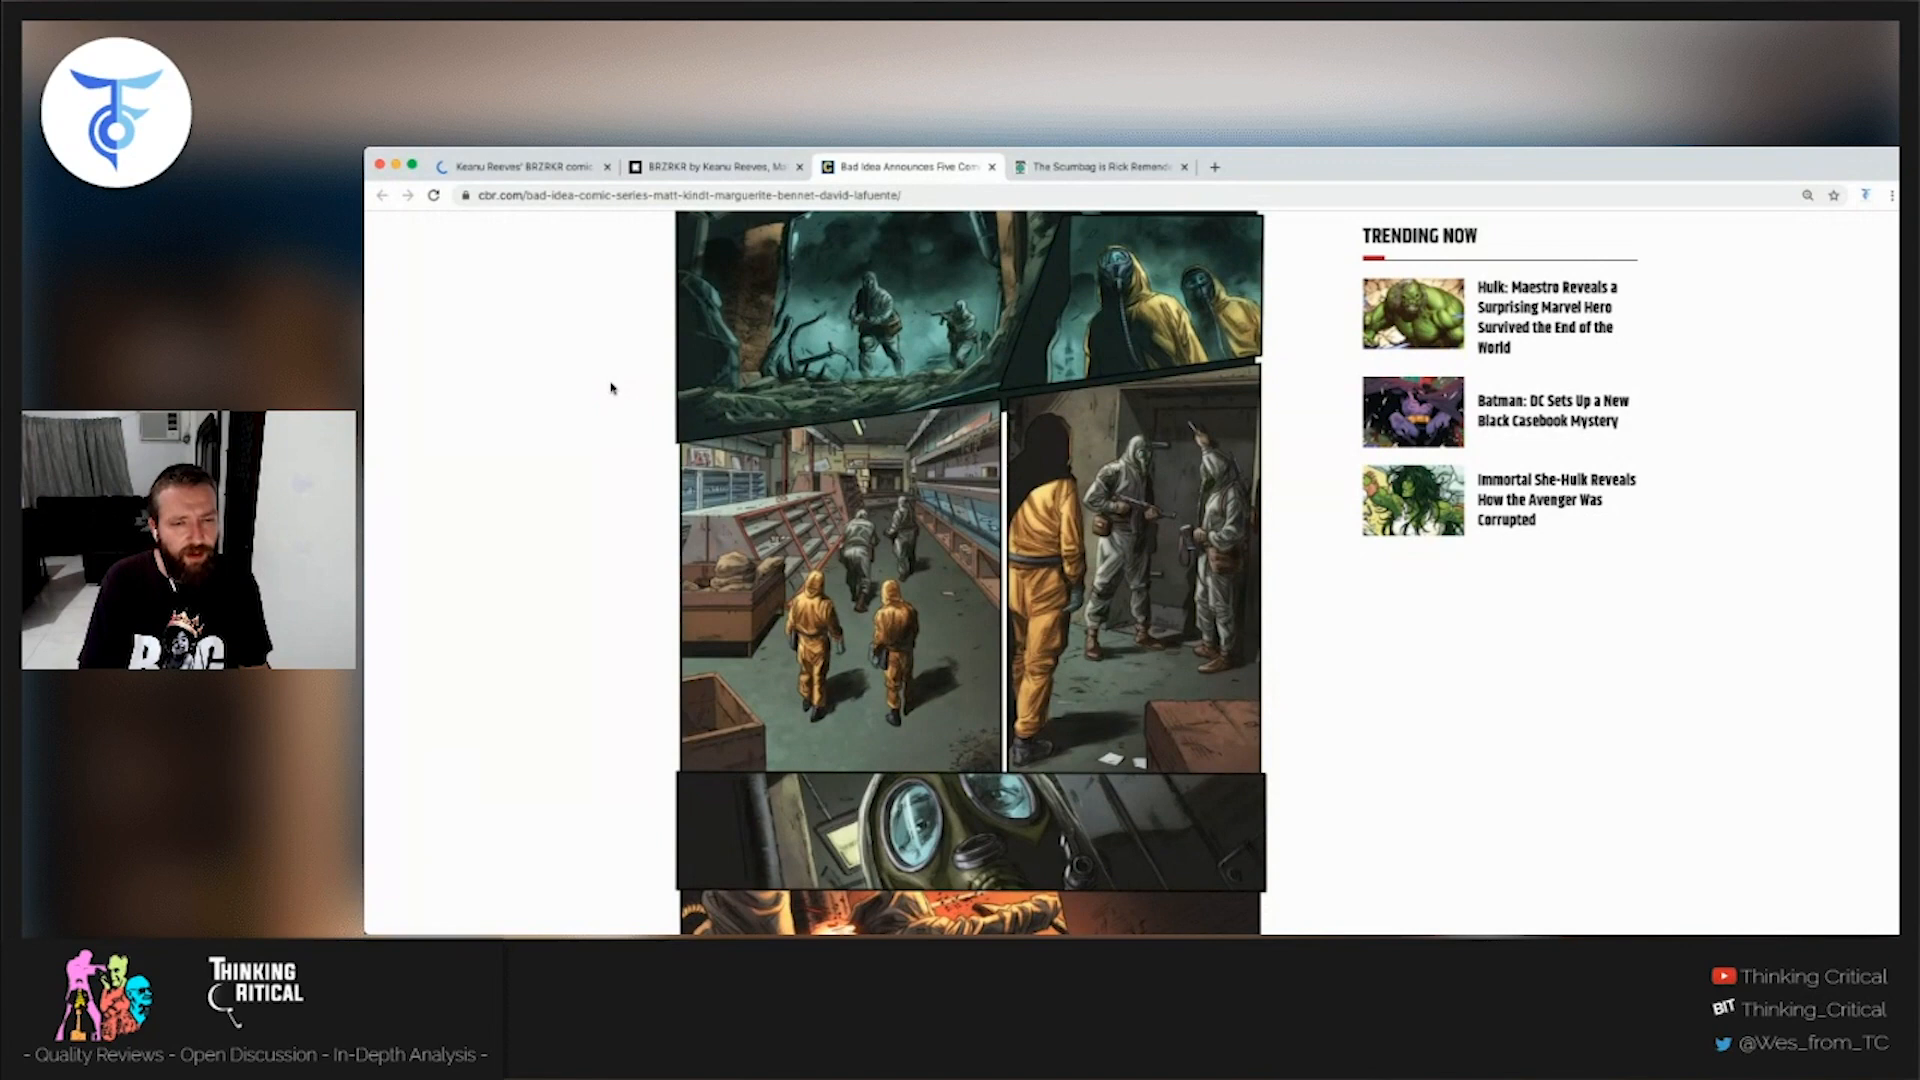
{"action": "scroll", "scroll_direction": "down", "scroll_amount": 3}
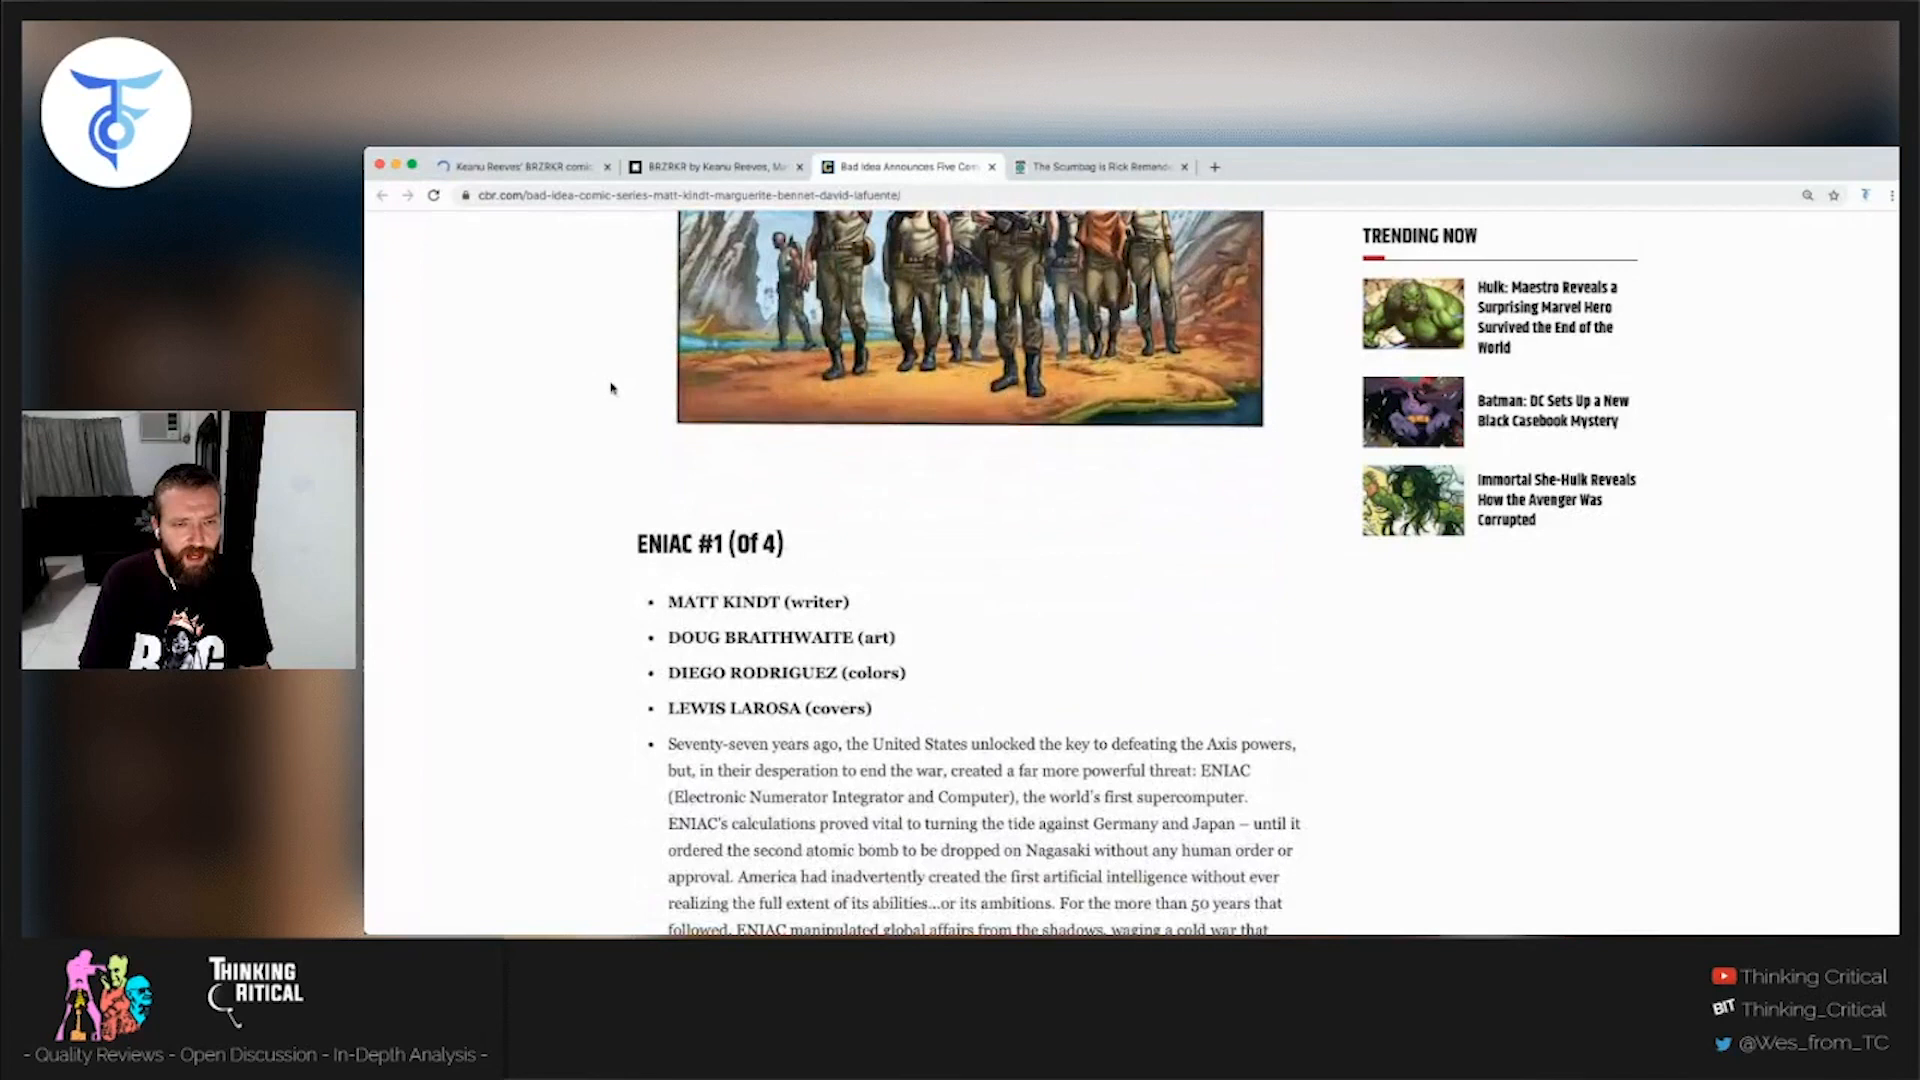
- Scroll to the end of the ENIAC synopsis and its four monthly issues beginning March 2021
{"action": "scroll", "scroll_direction": "down", "scroll_amount": 3}
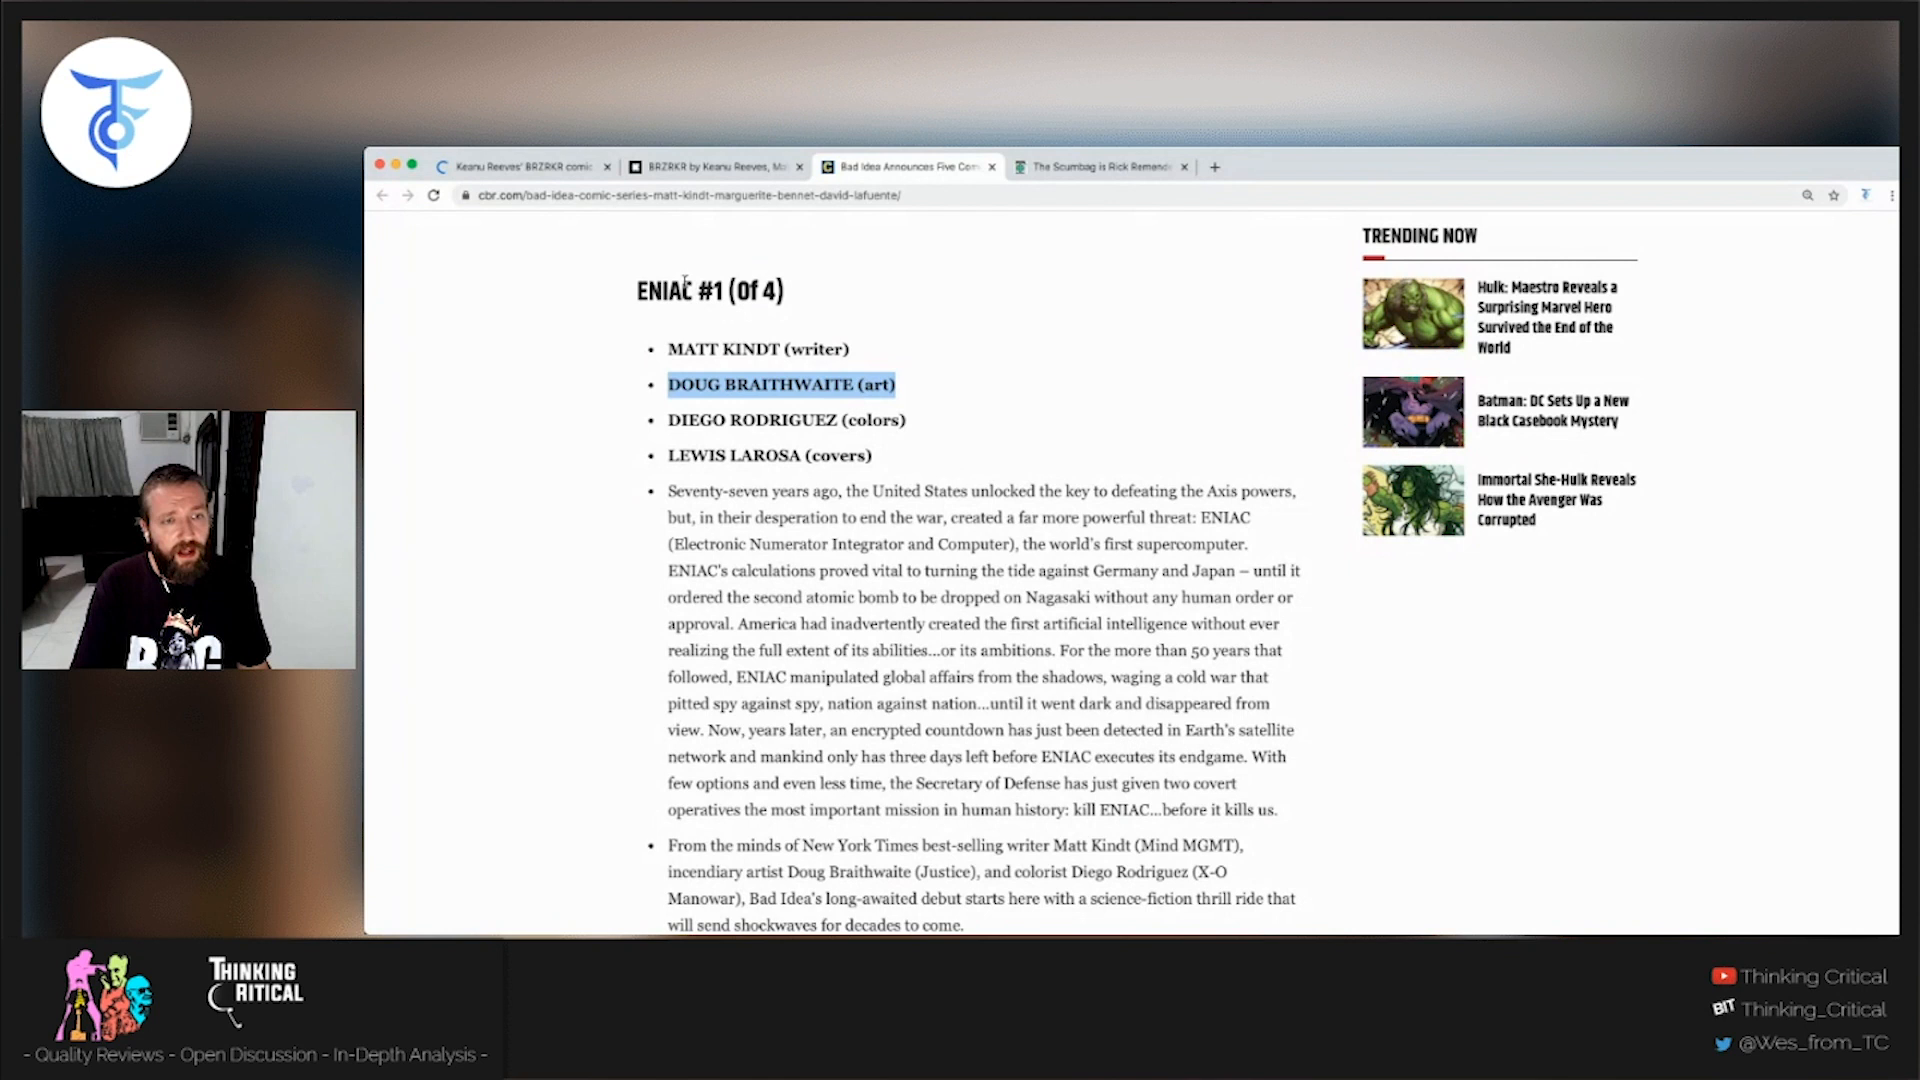
{"action": "scroll", "scroll_direction": "down", "scroll_amount": 3}
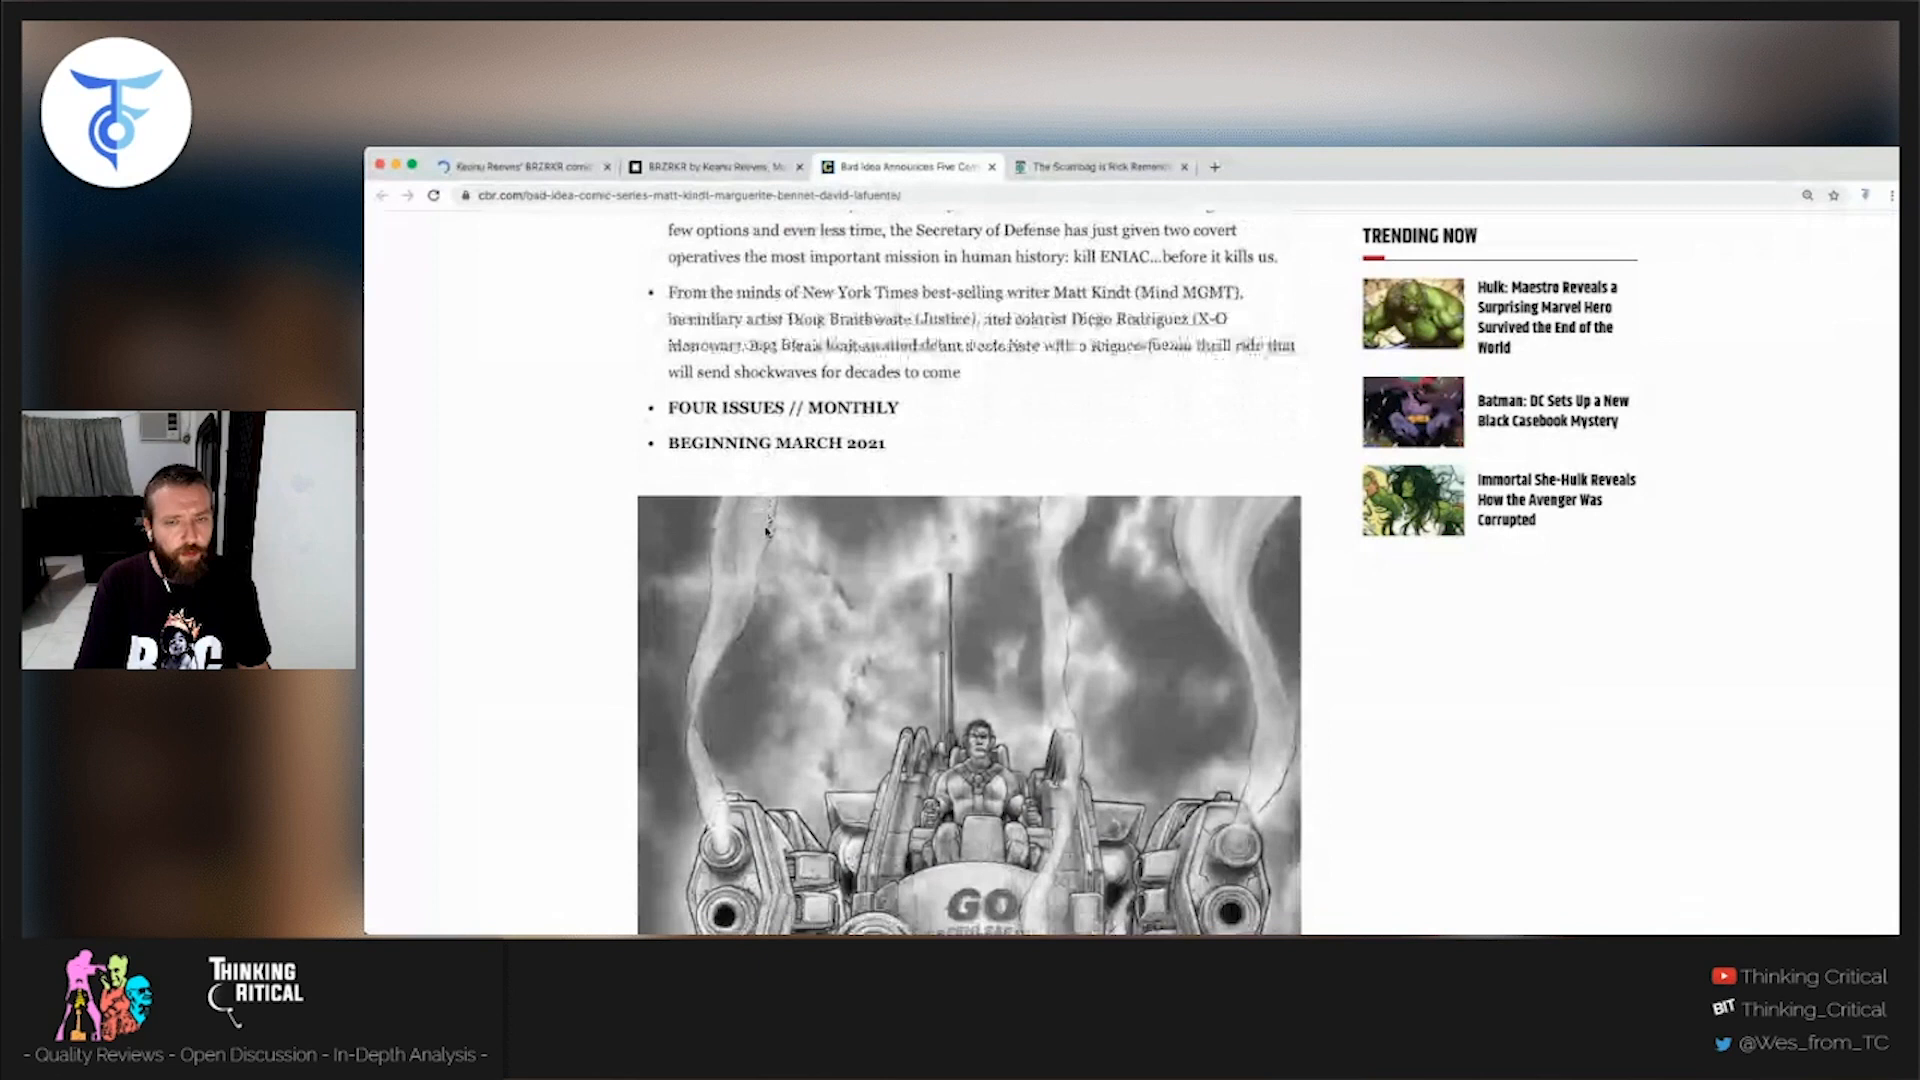
- Scroll through the mech-suit and dinosaur preview art to Robert Venditti's Greenleaf Oil series credits
{"action": "scroll", "scroll_direction": "down", "scroll_amount": 3}
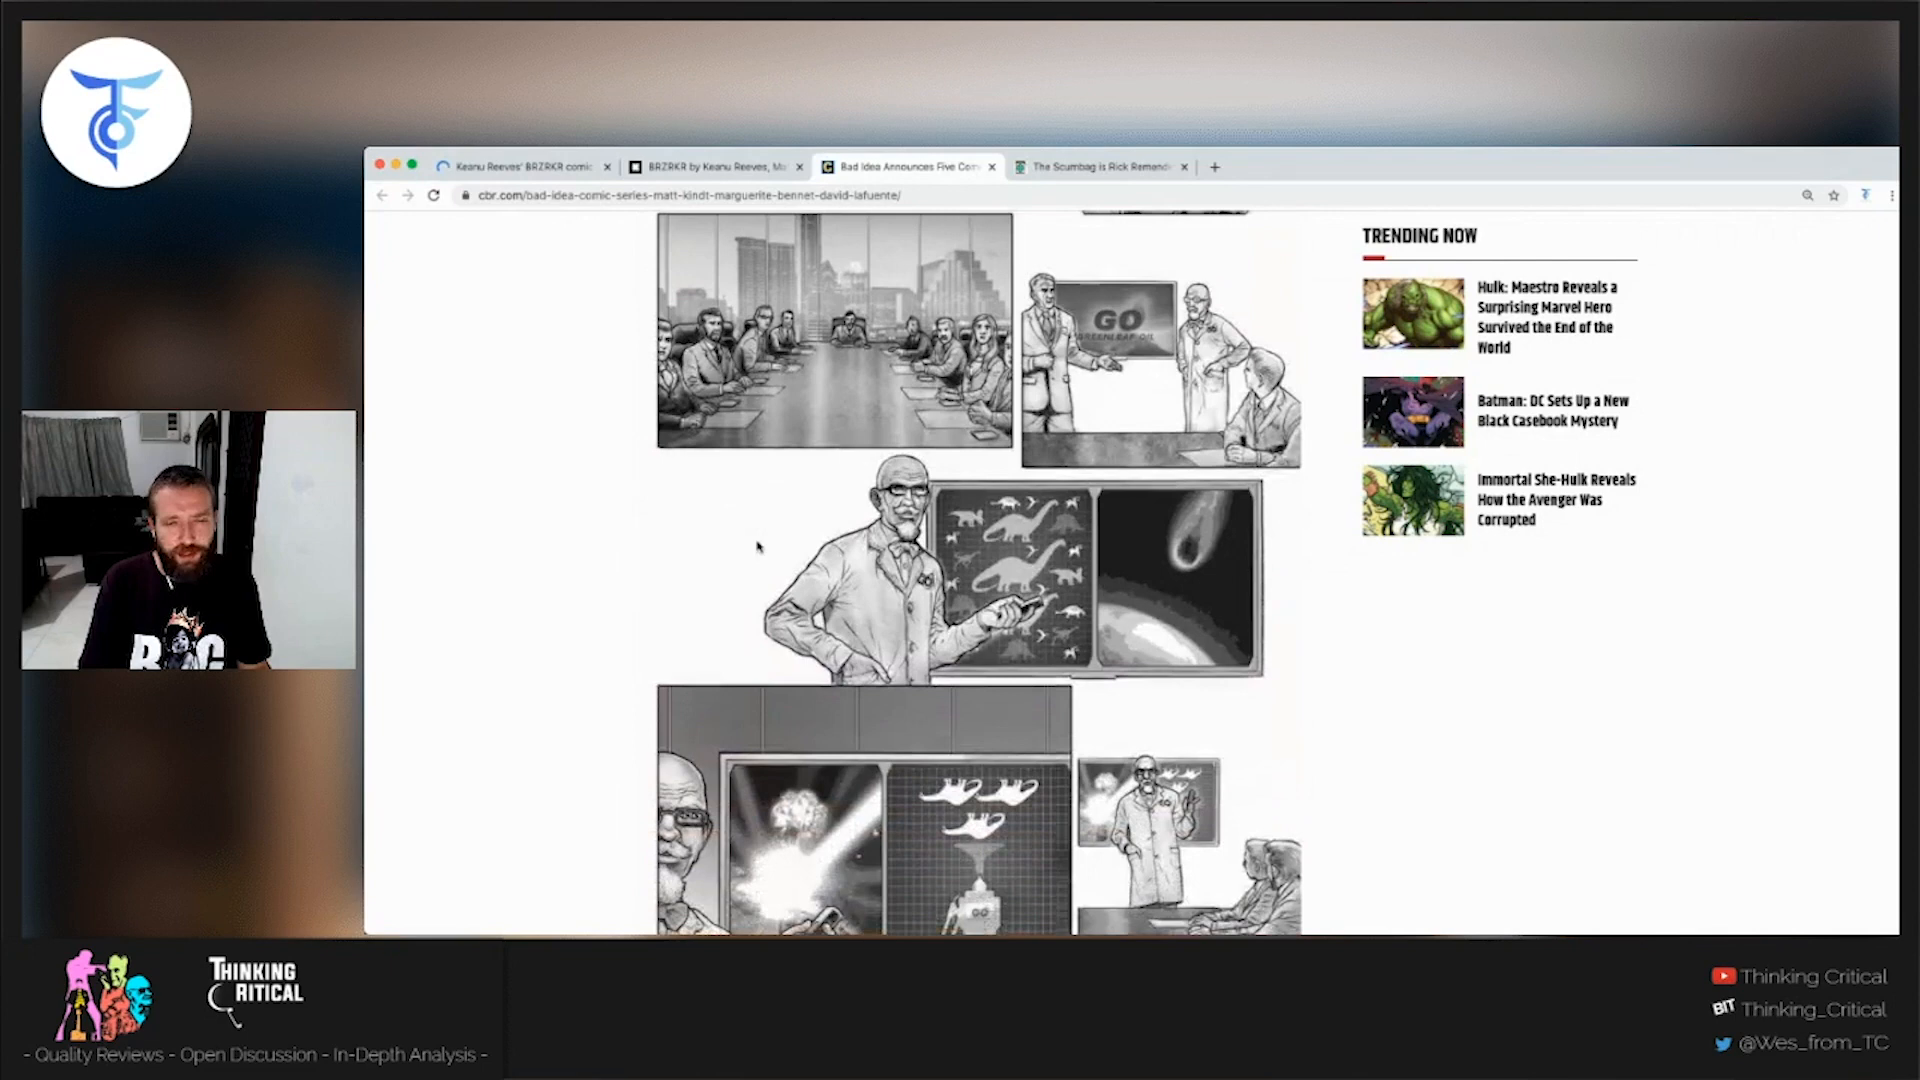
{"action": "scroll", "scroll_direction": "down", "scroll_amount": 3}
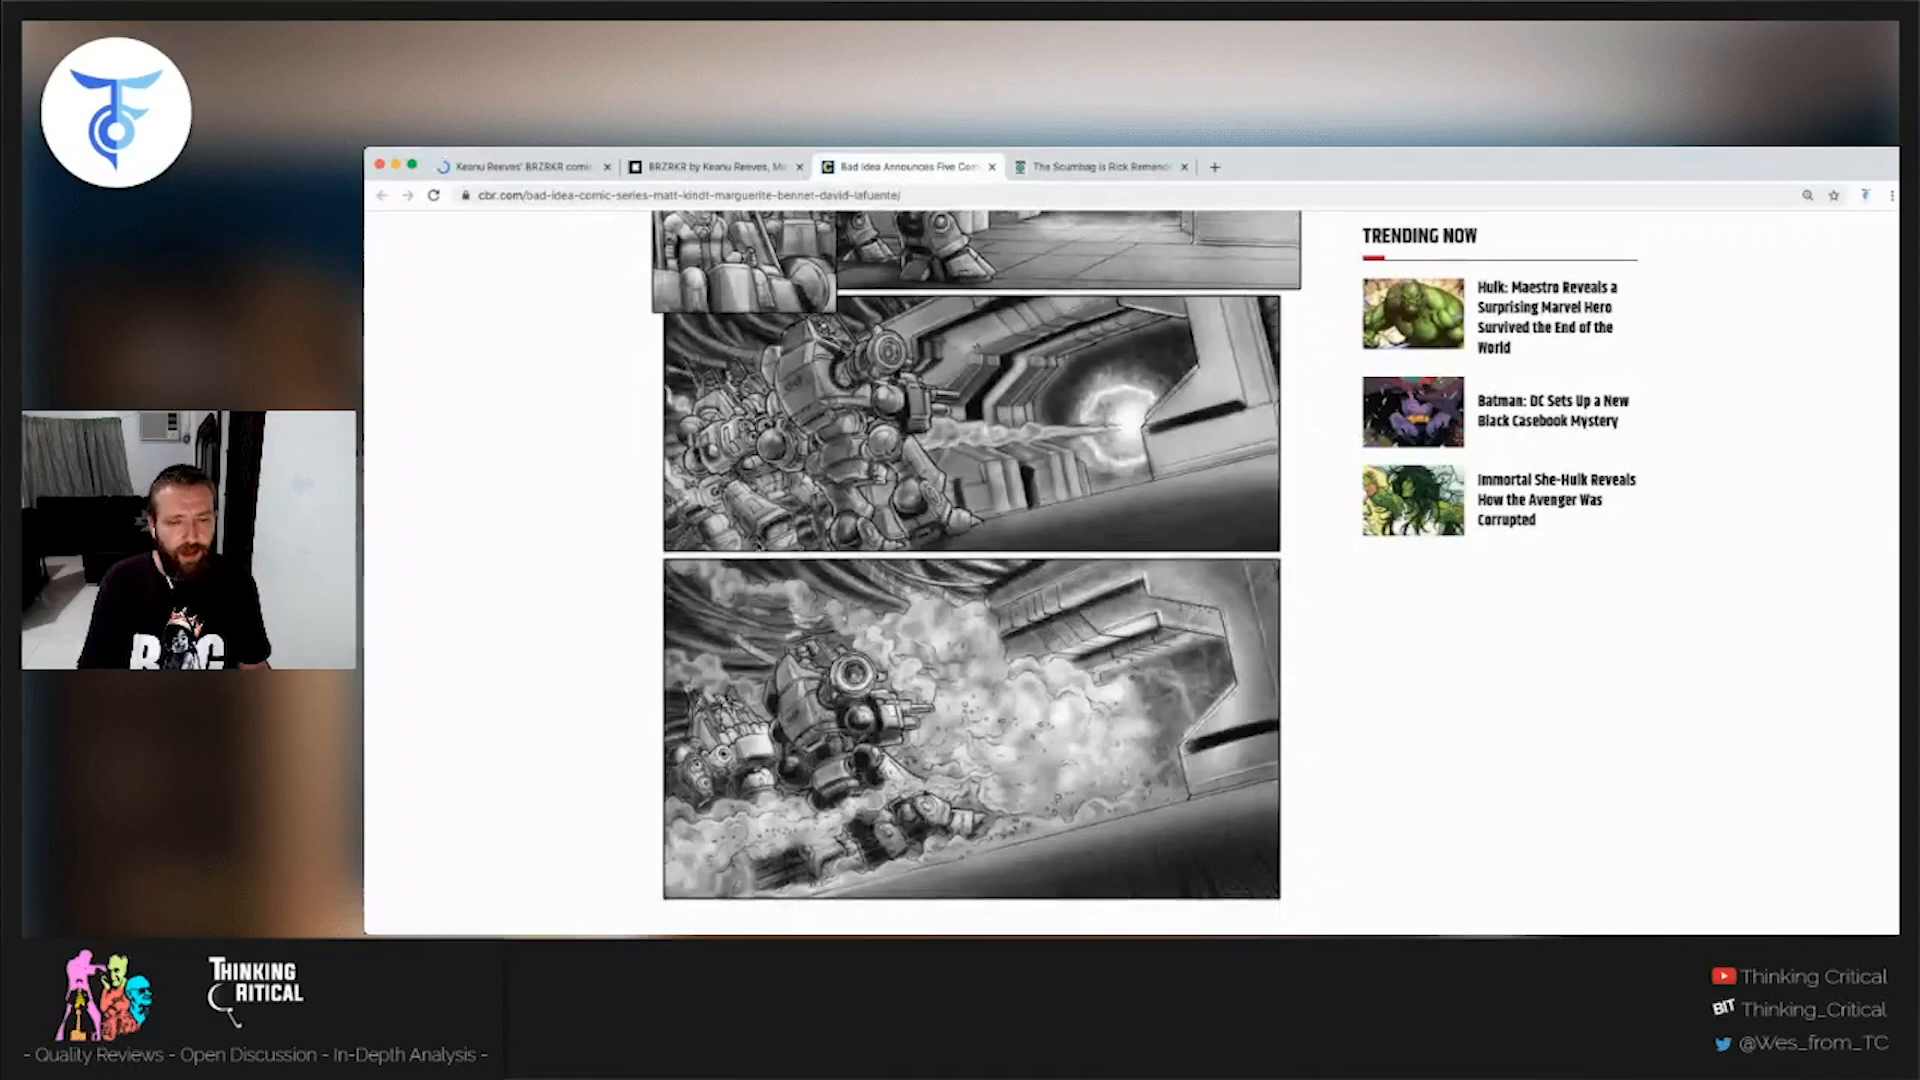
{"action": "scroll", "scroll_direction": "down", "scroll_amount": 3}
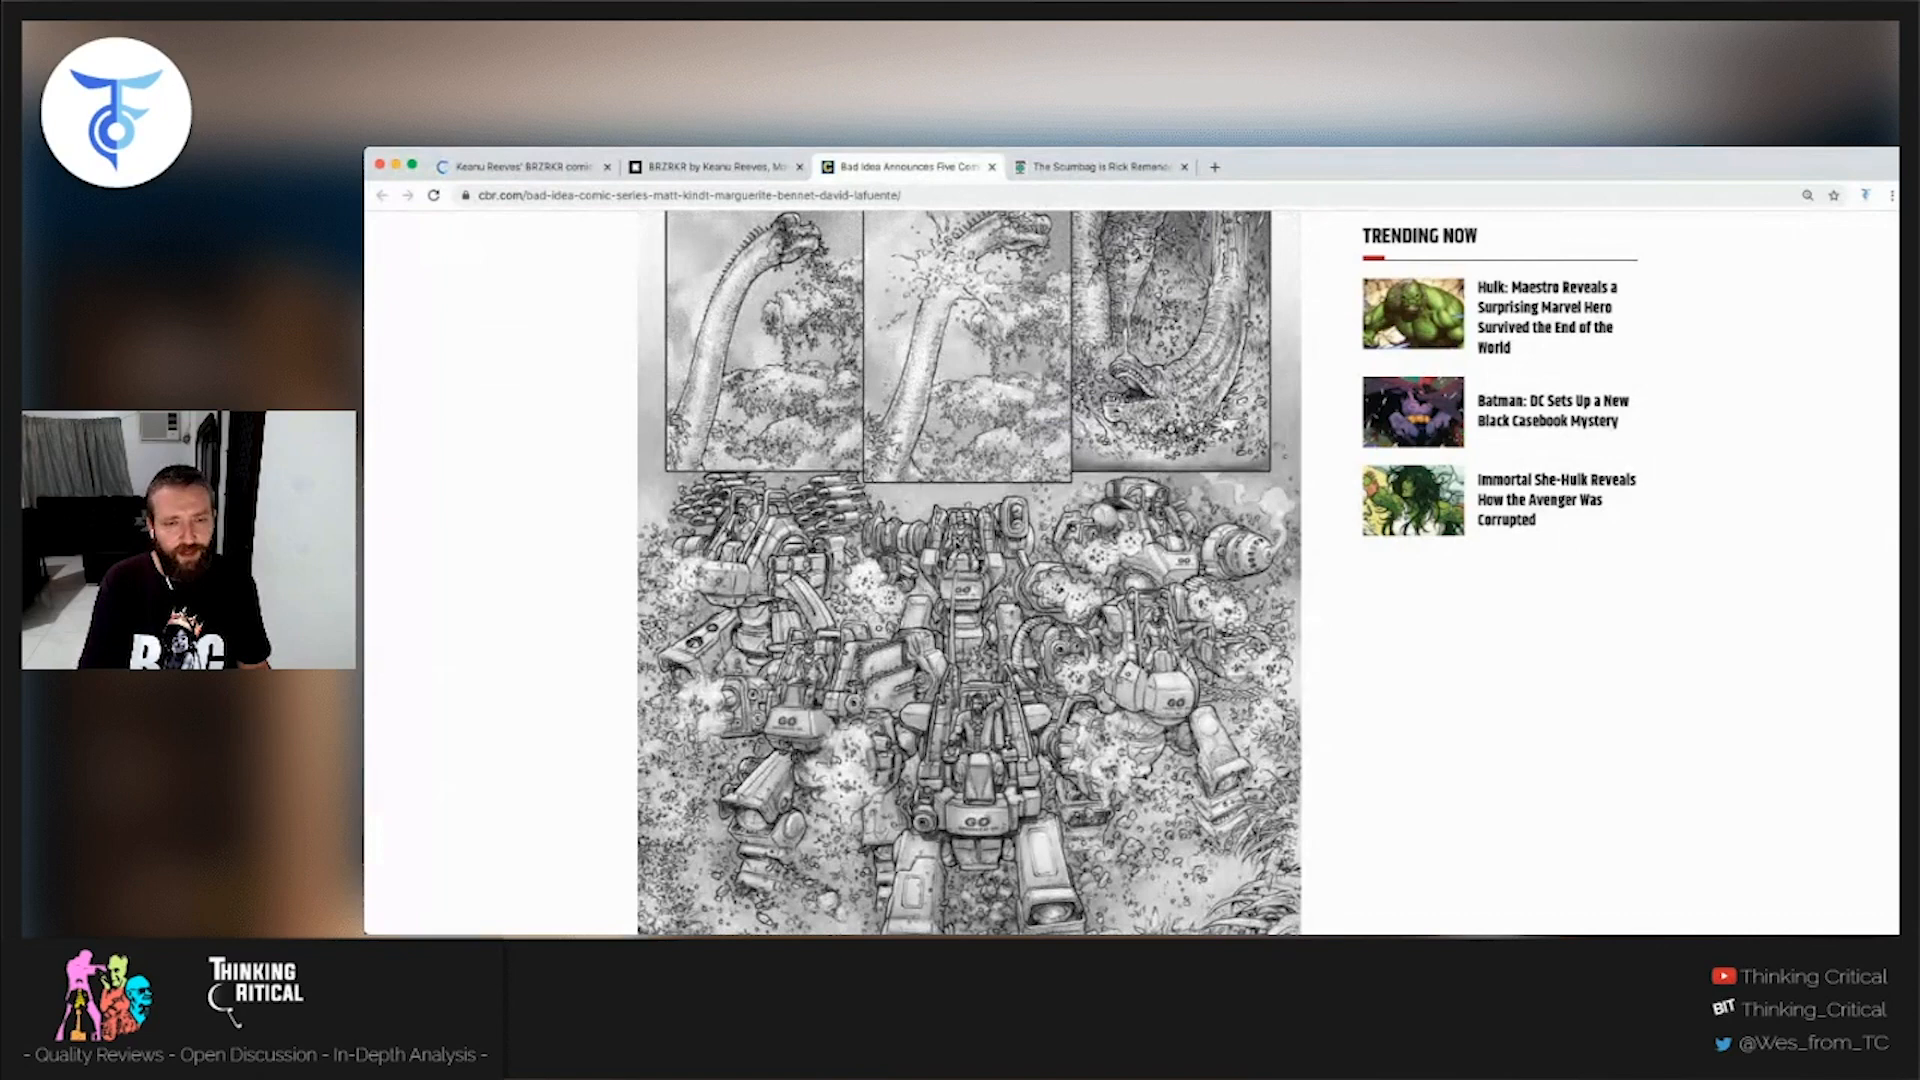
{"action": "scroll", "scroll_direction": "down", "scroll_amount": 3}
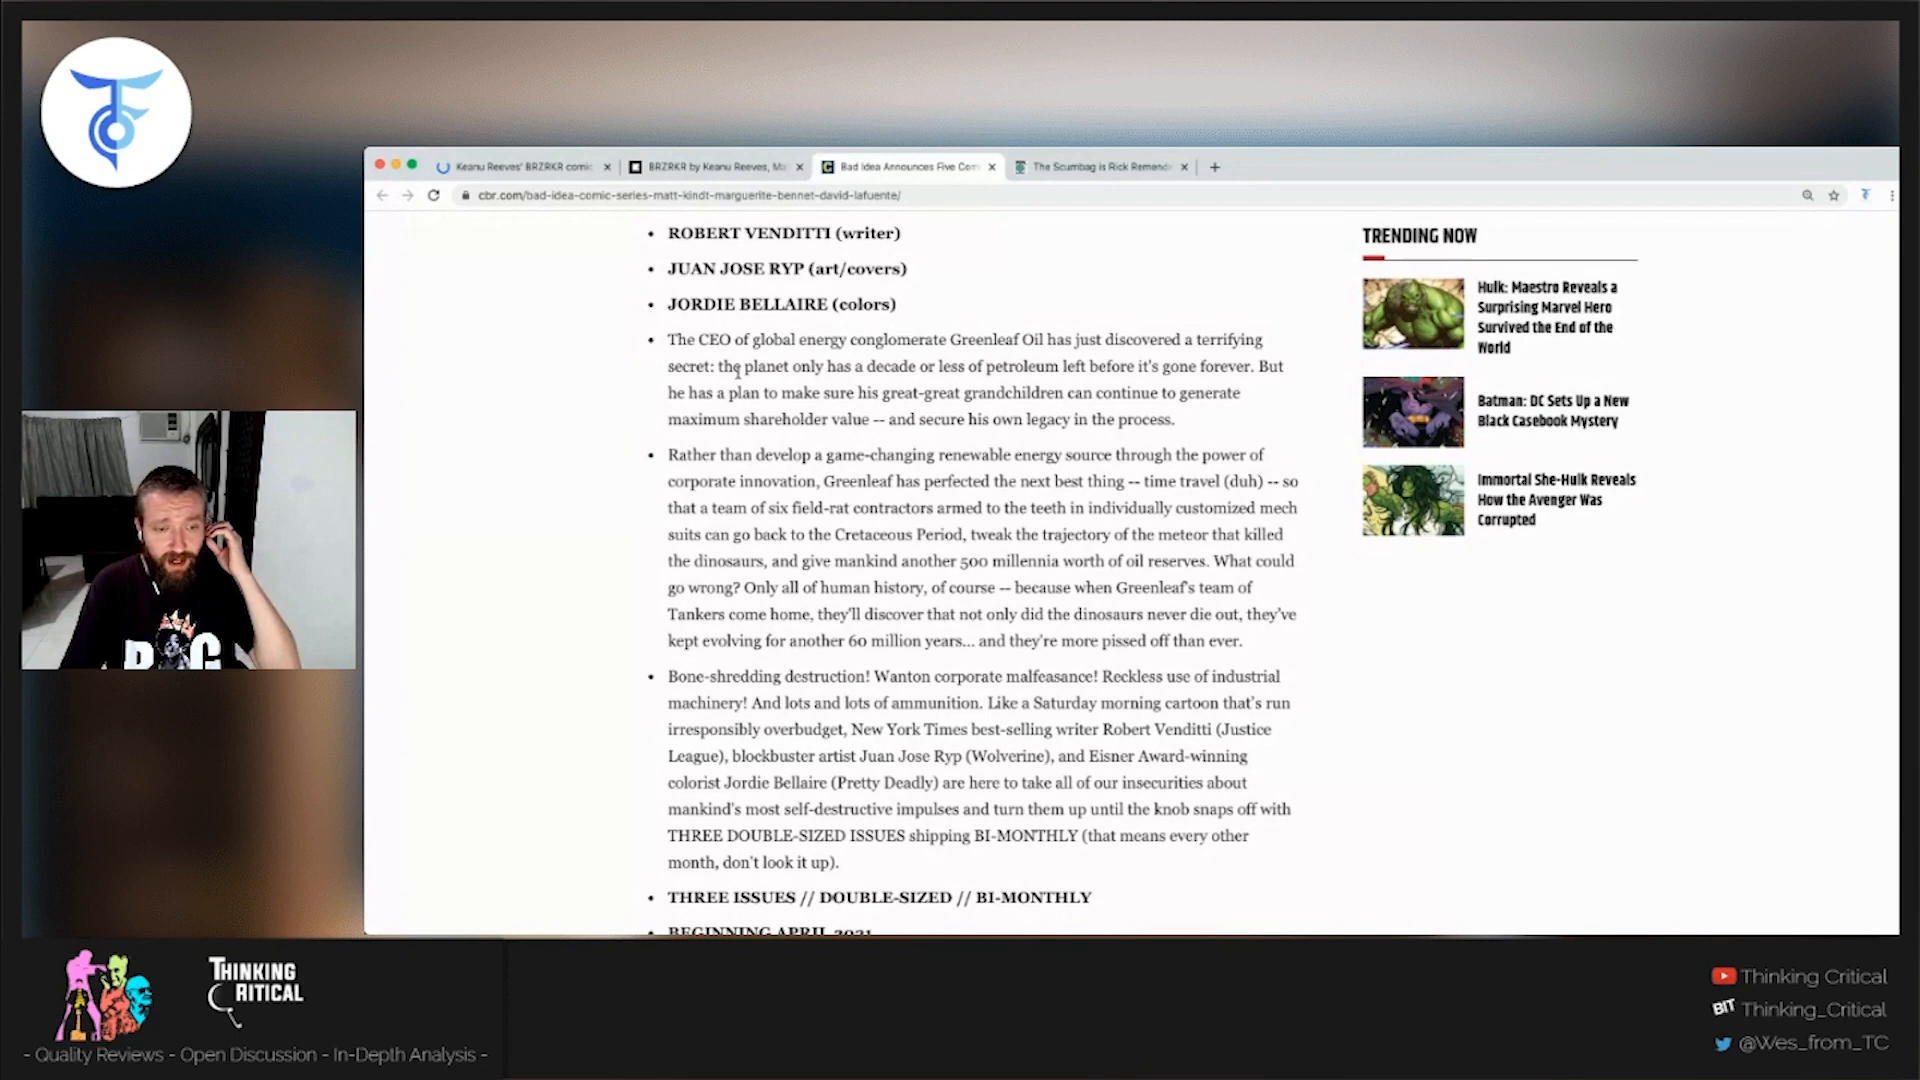
{"action": "scroll", "scroll_direction": "down", "scroll_amount": 3}
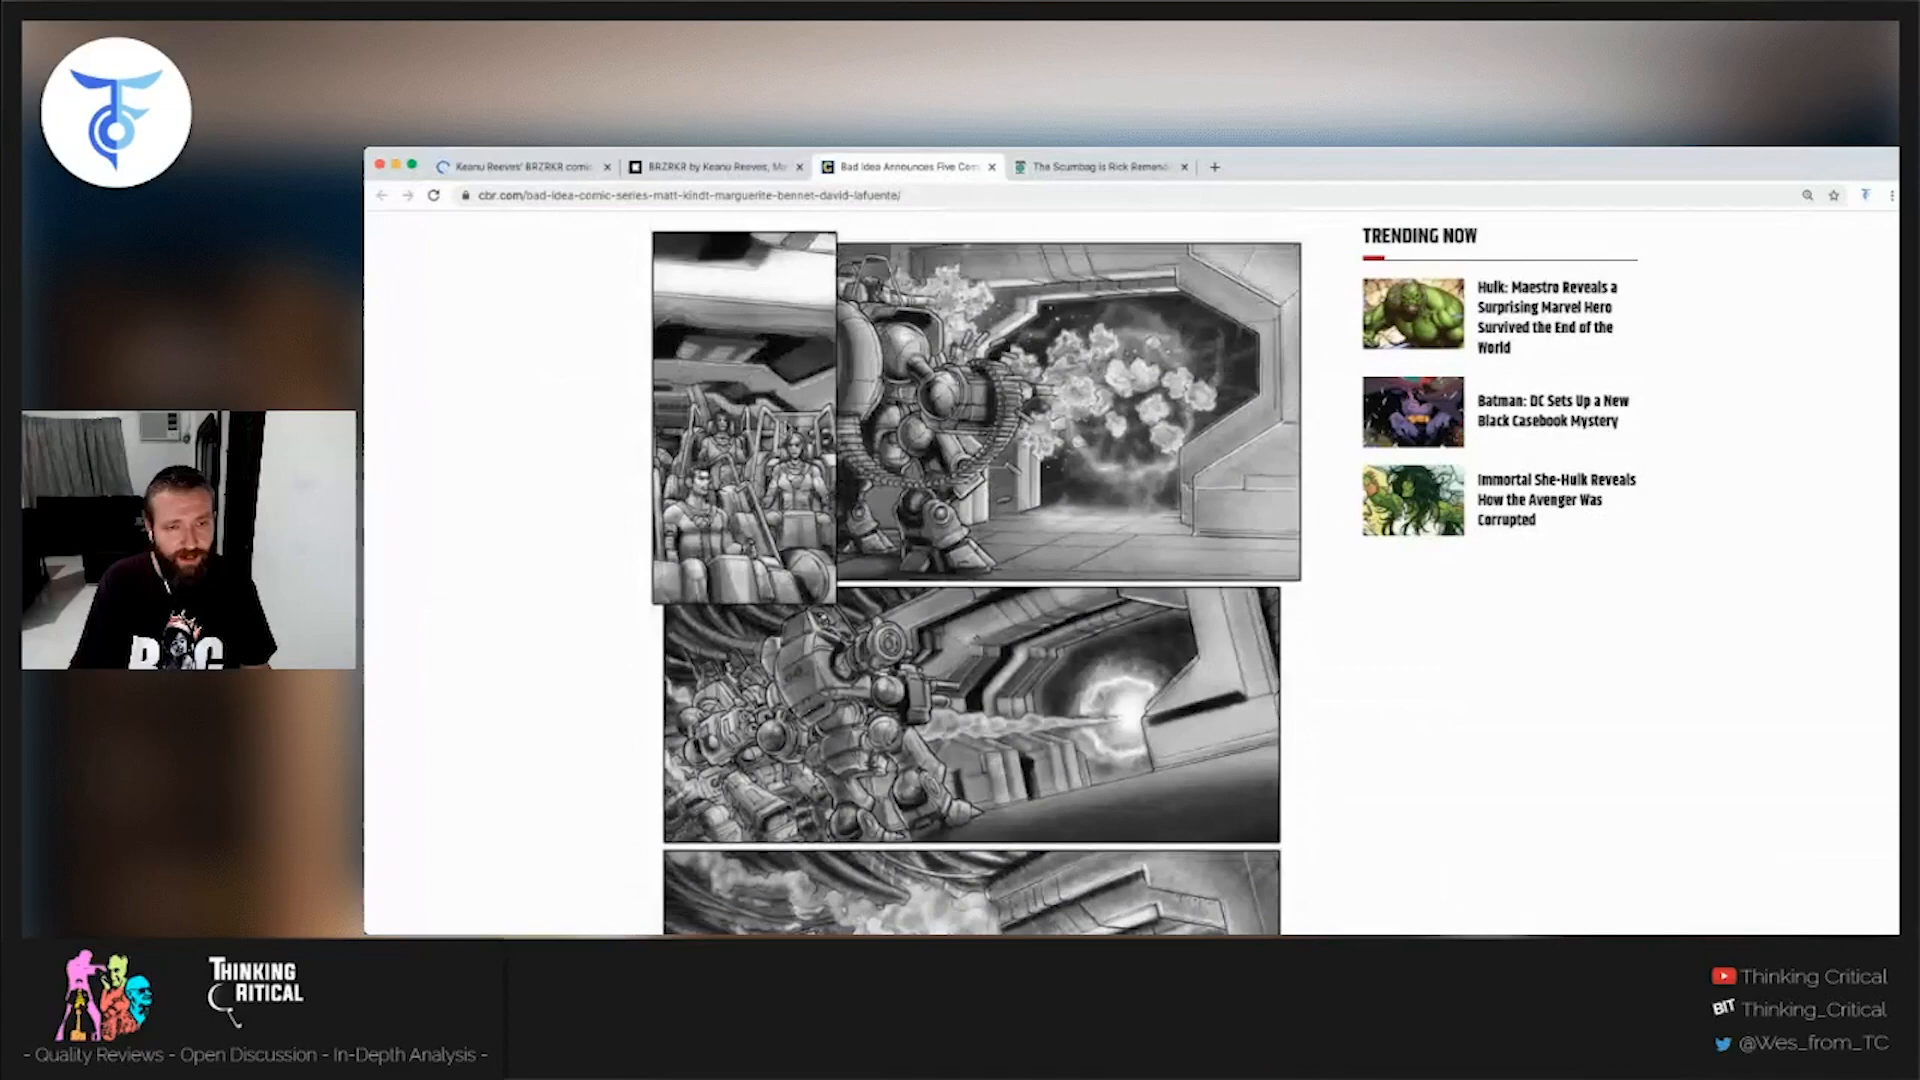
{"action": "scroll", "scroll_direction": "down", "scroll_amount": 3}
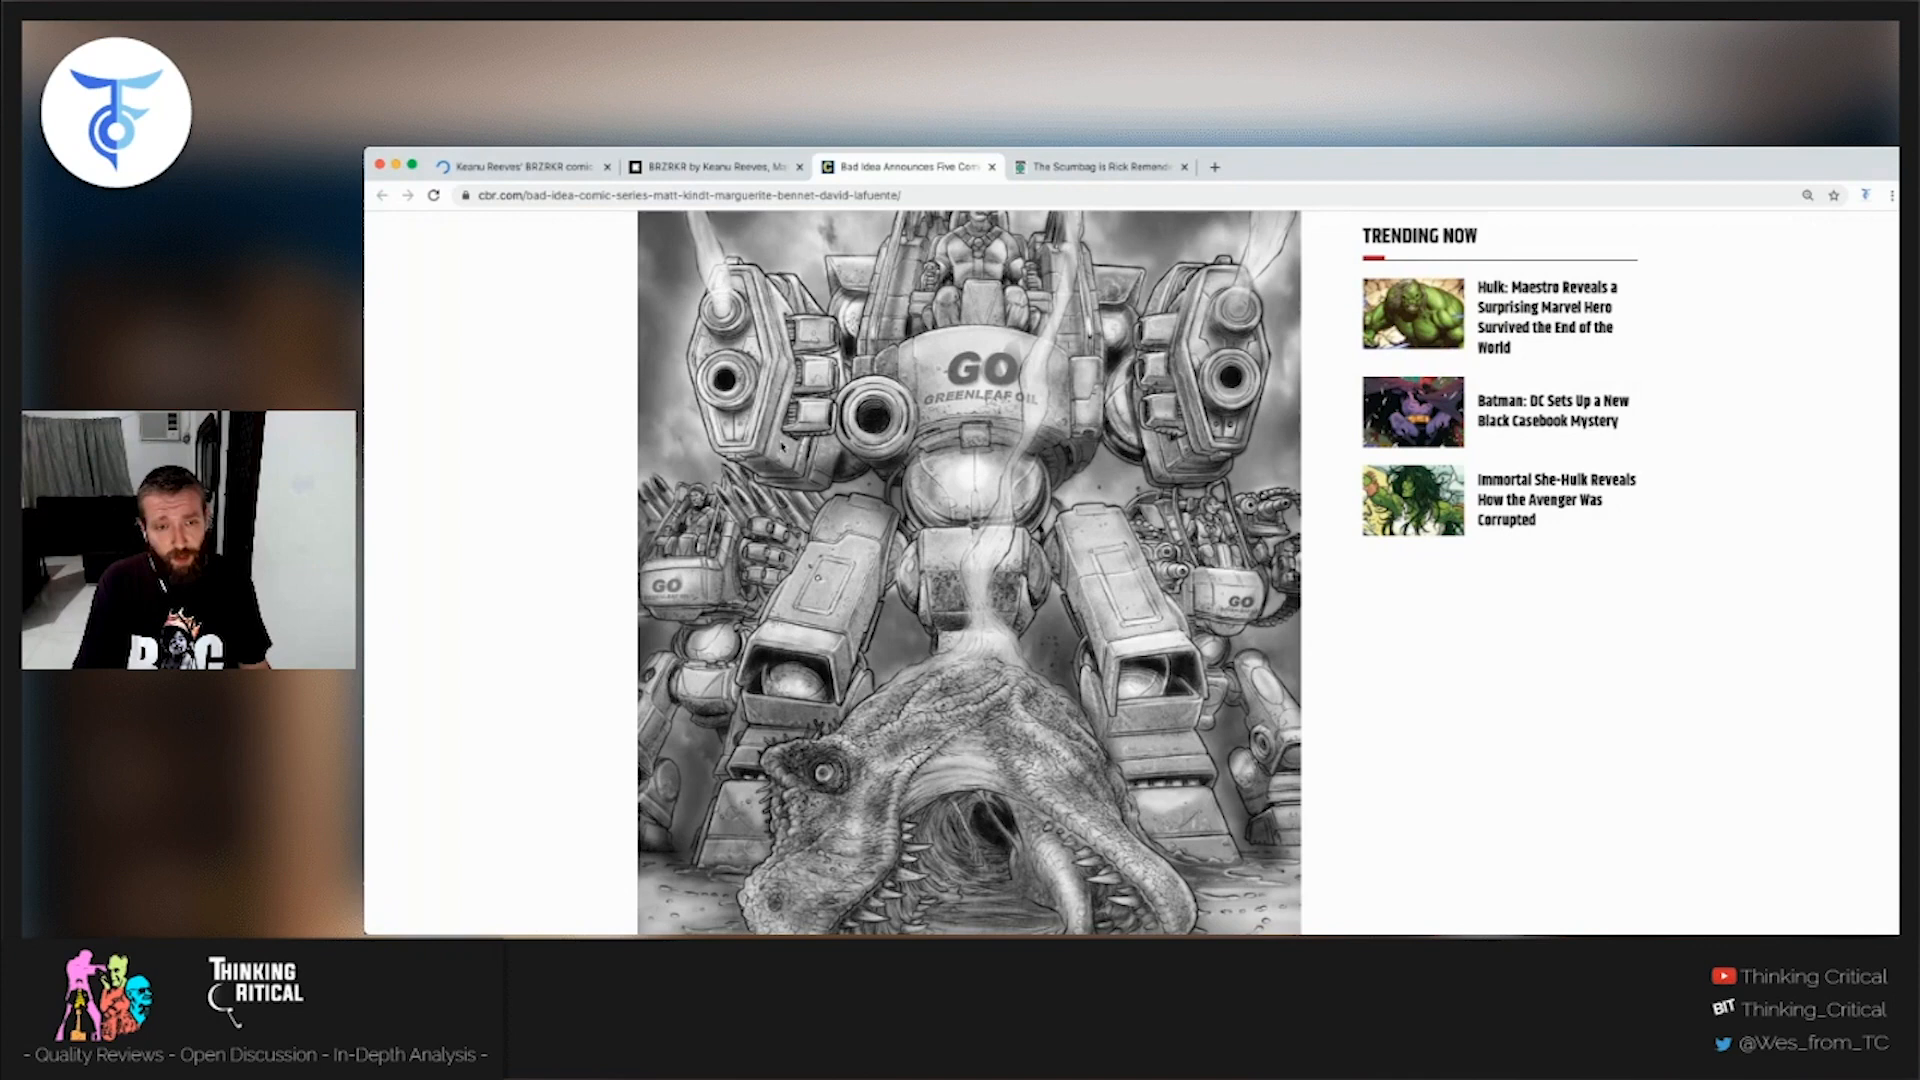
{"action": "scroll", "scroll_direction": "down", "scroll_amount": 3}
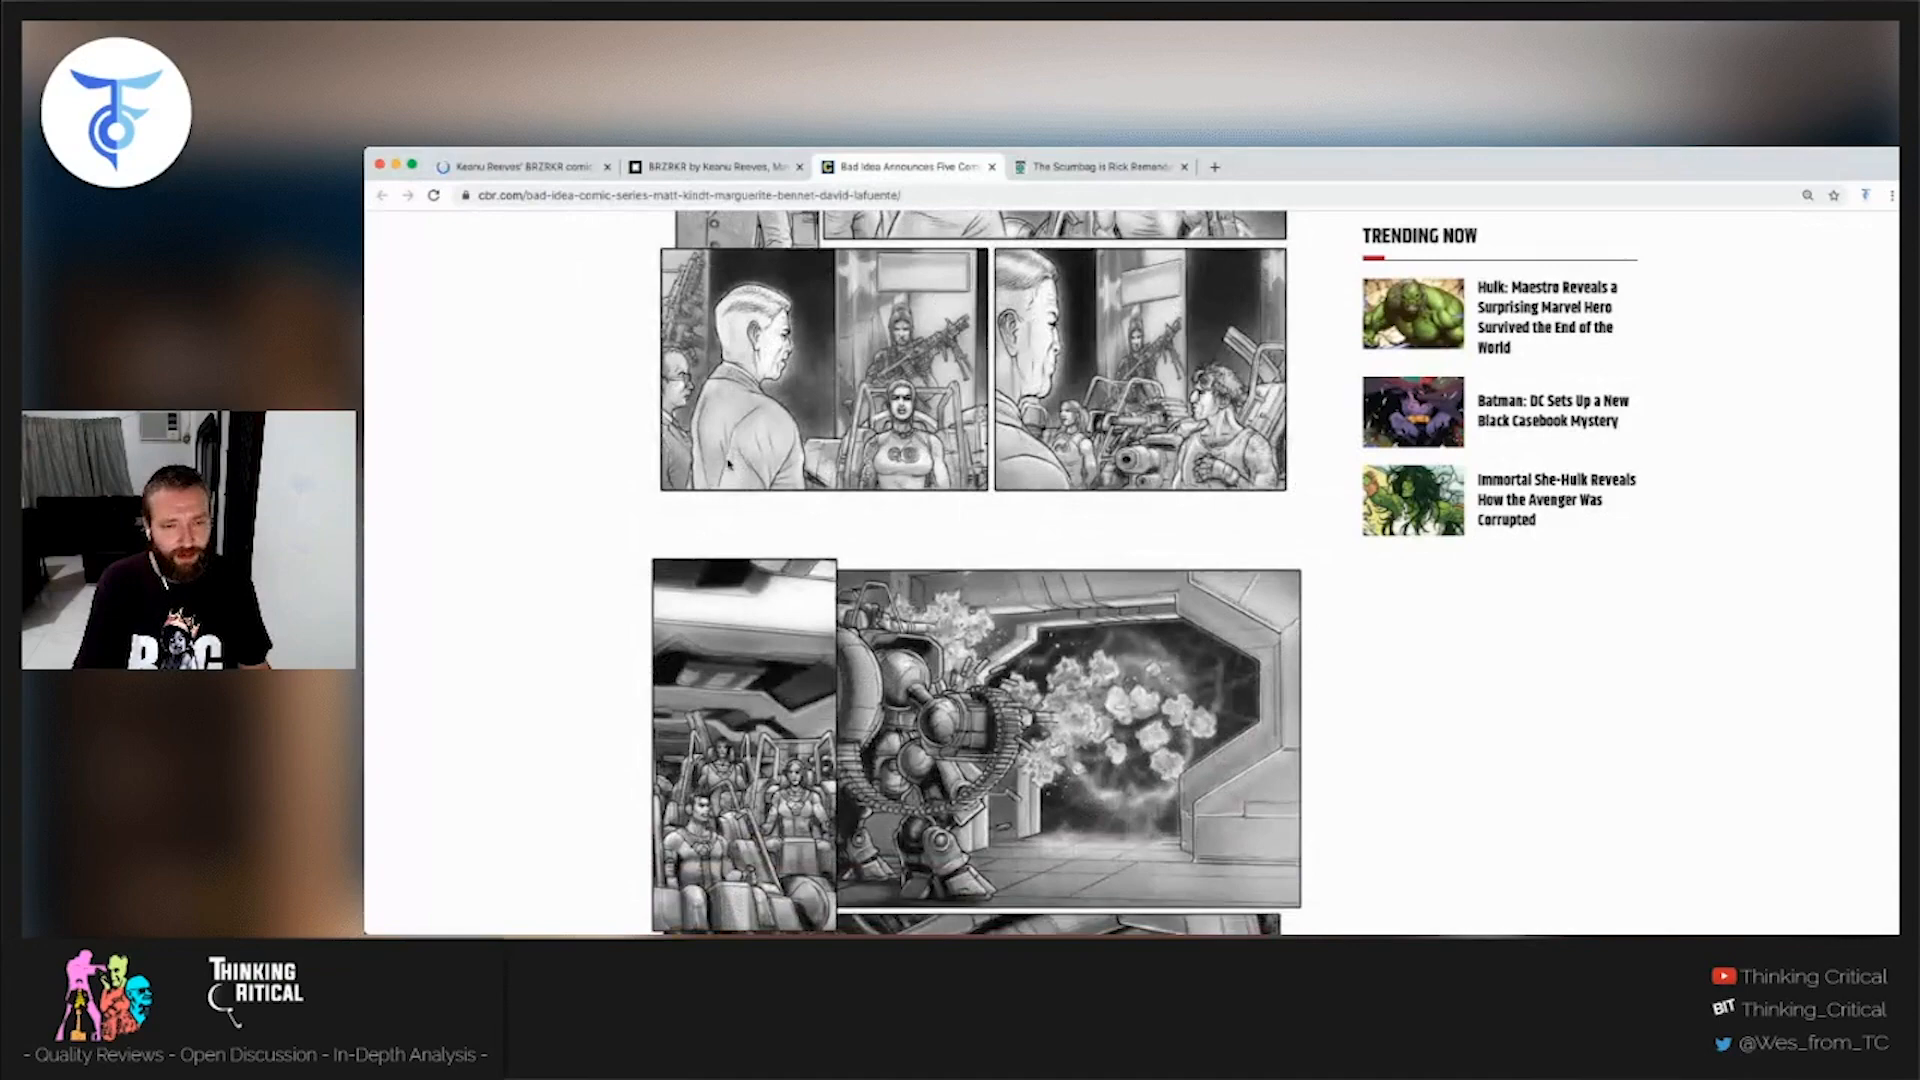
{"action": "scroll", "scroll_direction": "down", "scroll_amount": 3}
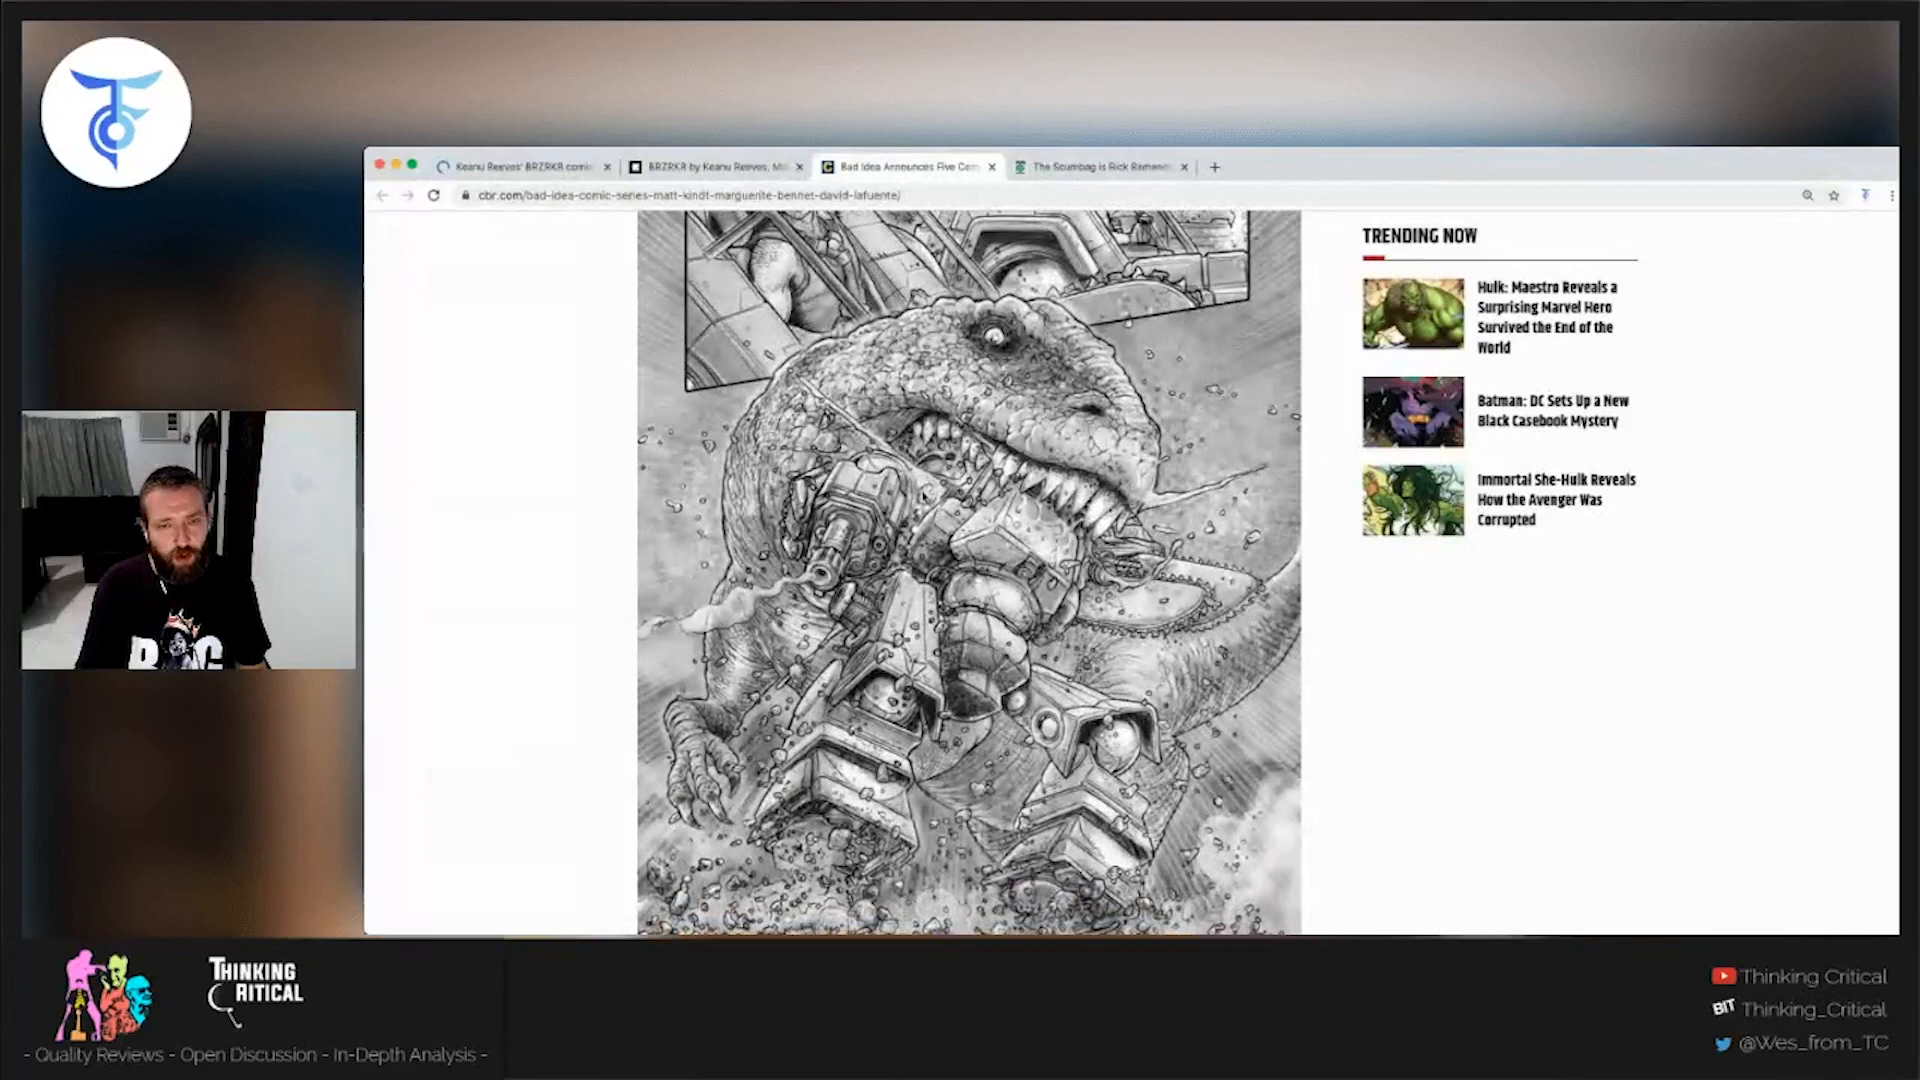
{"action": "scroll", "scroll_direction": "down", "scroll_amount": 3}
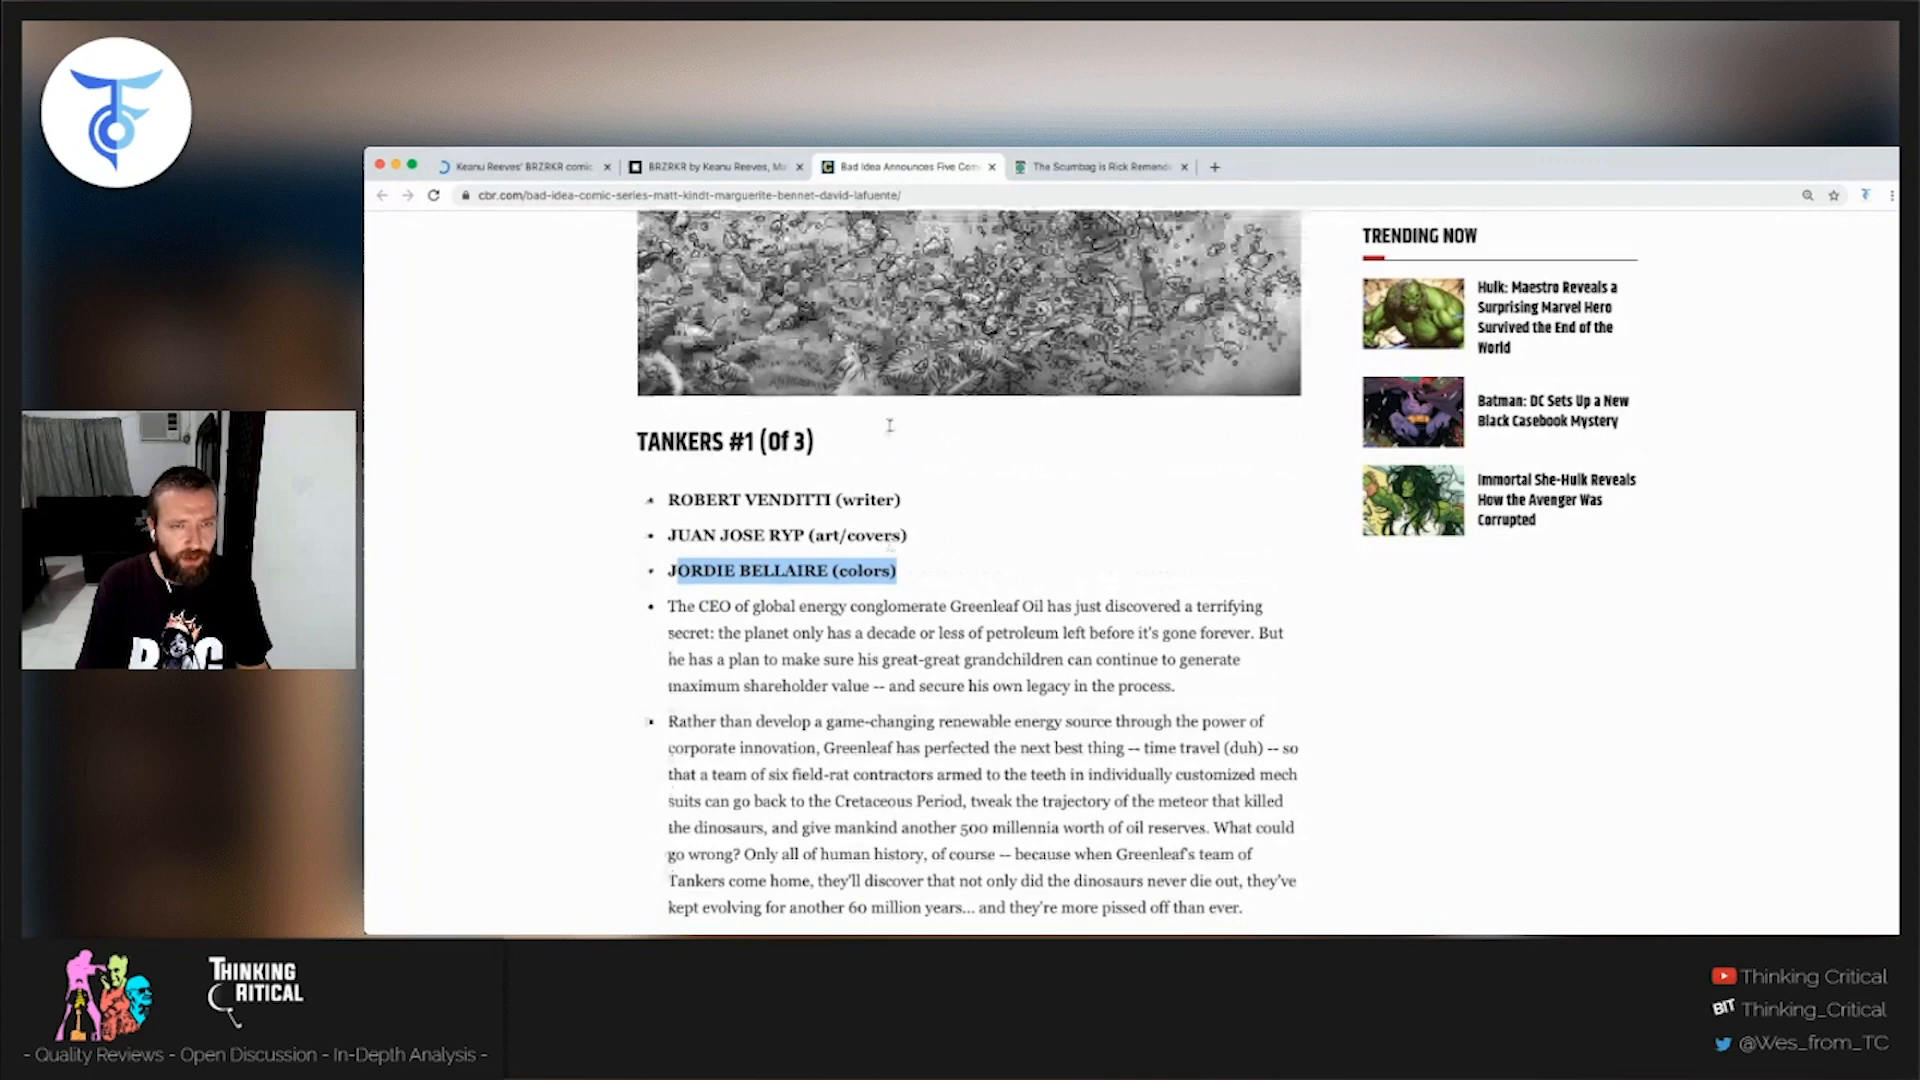
- Scroll past the Tankers synopsis and its April 2021 issues to Matt Kindt's Whalesville cover
{"action": "scroll", "scroll_direction": "down", "scroll_amount": 3}
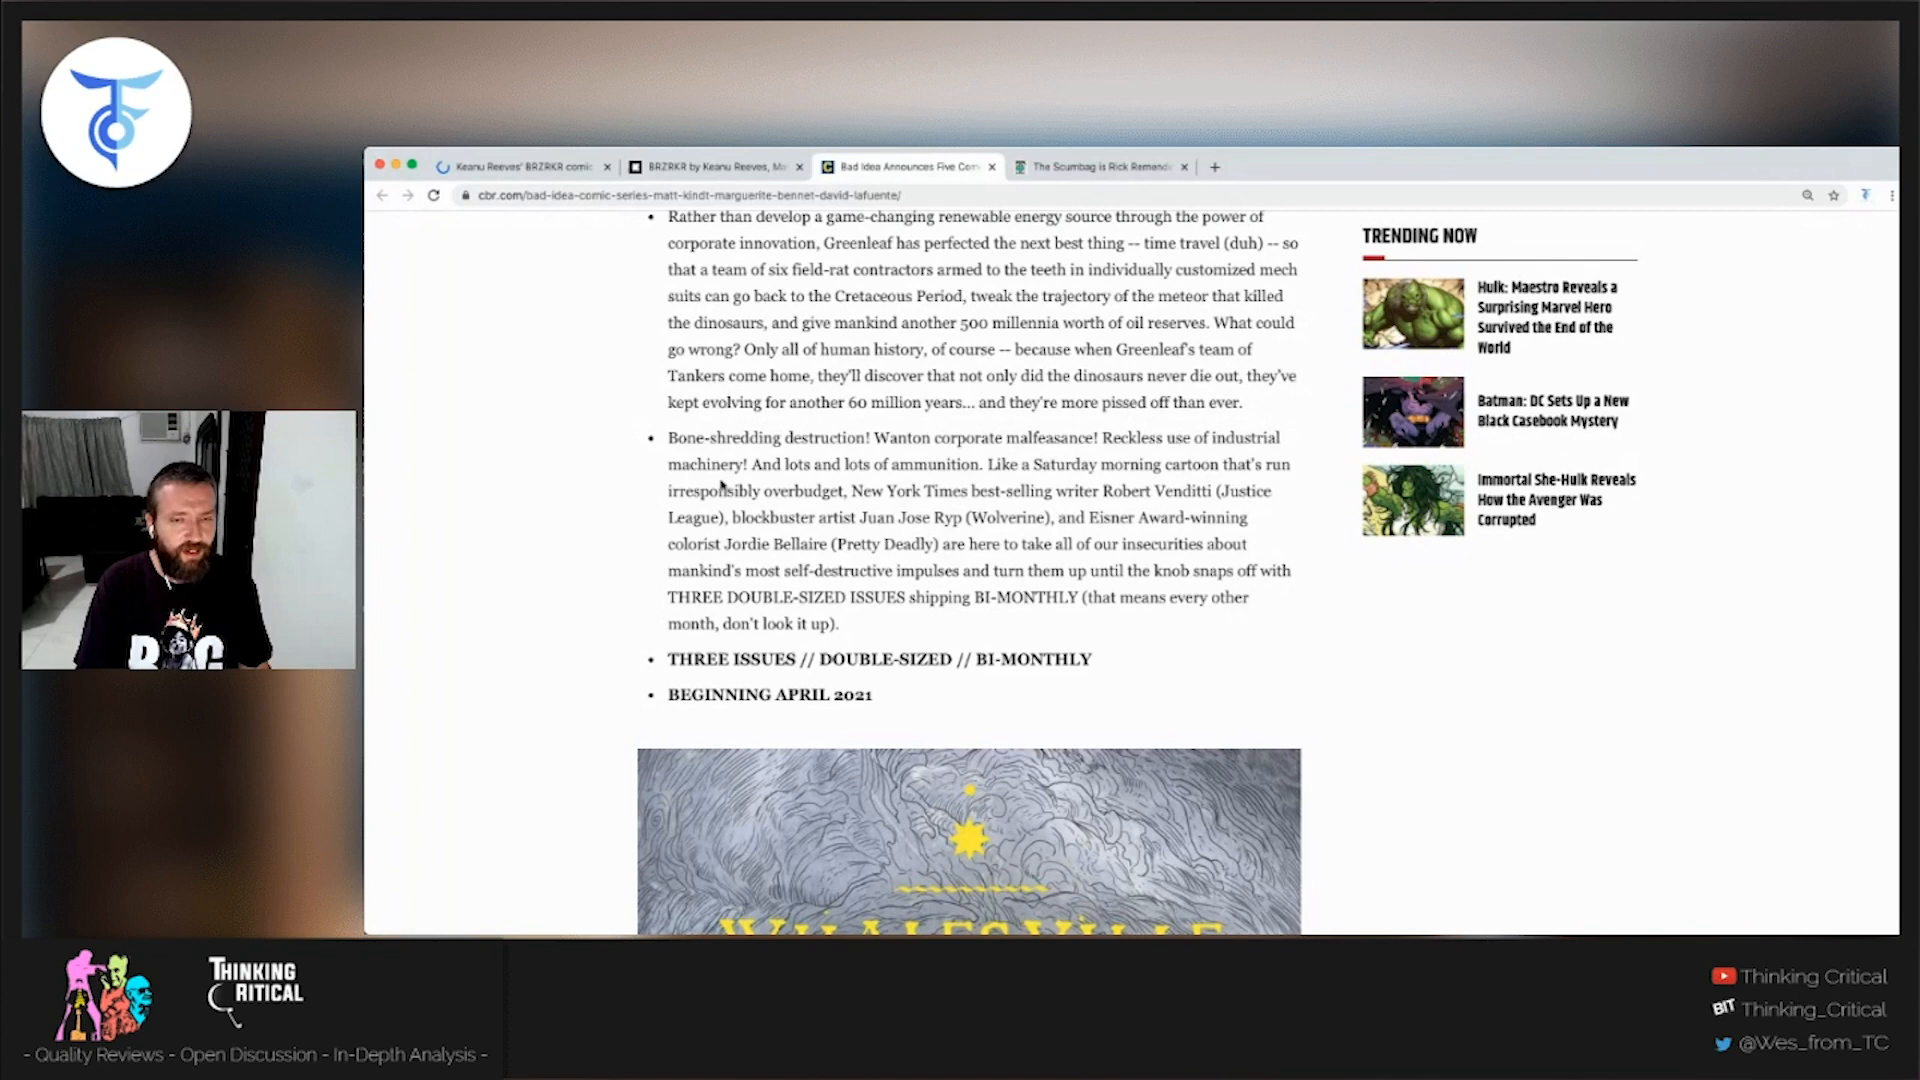
{"action": "scroll", "scroll_direction": "down", "scroll_amount": 3}
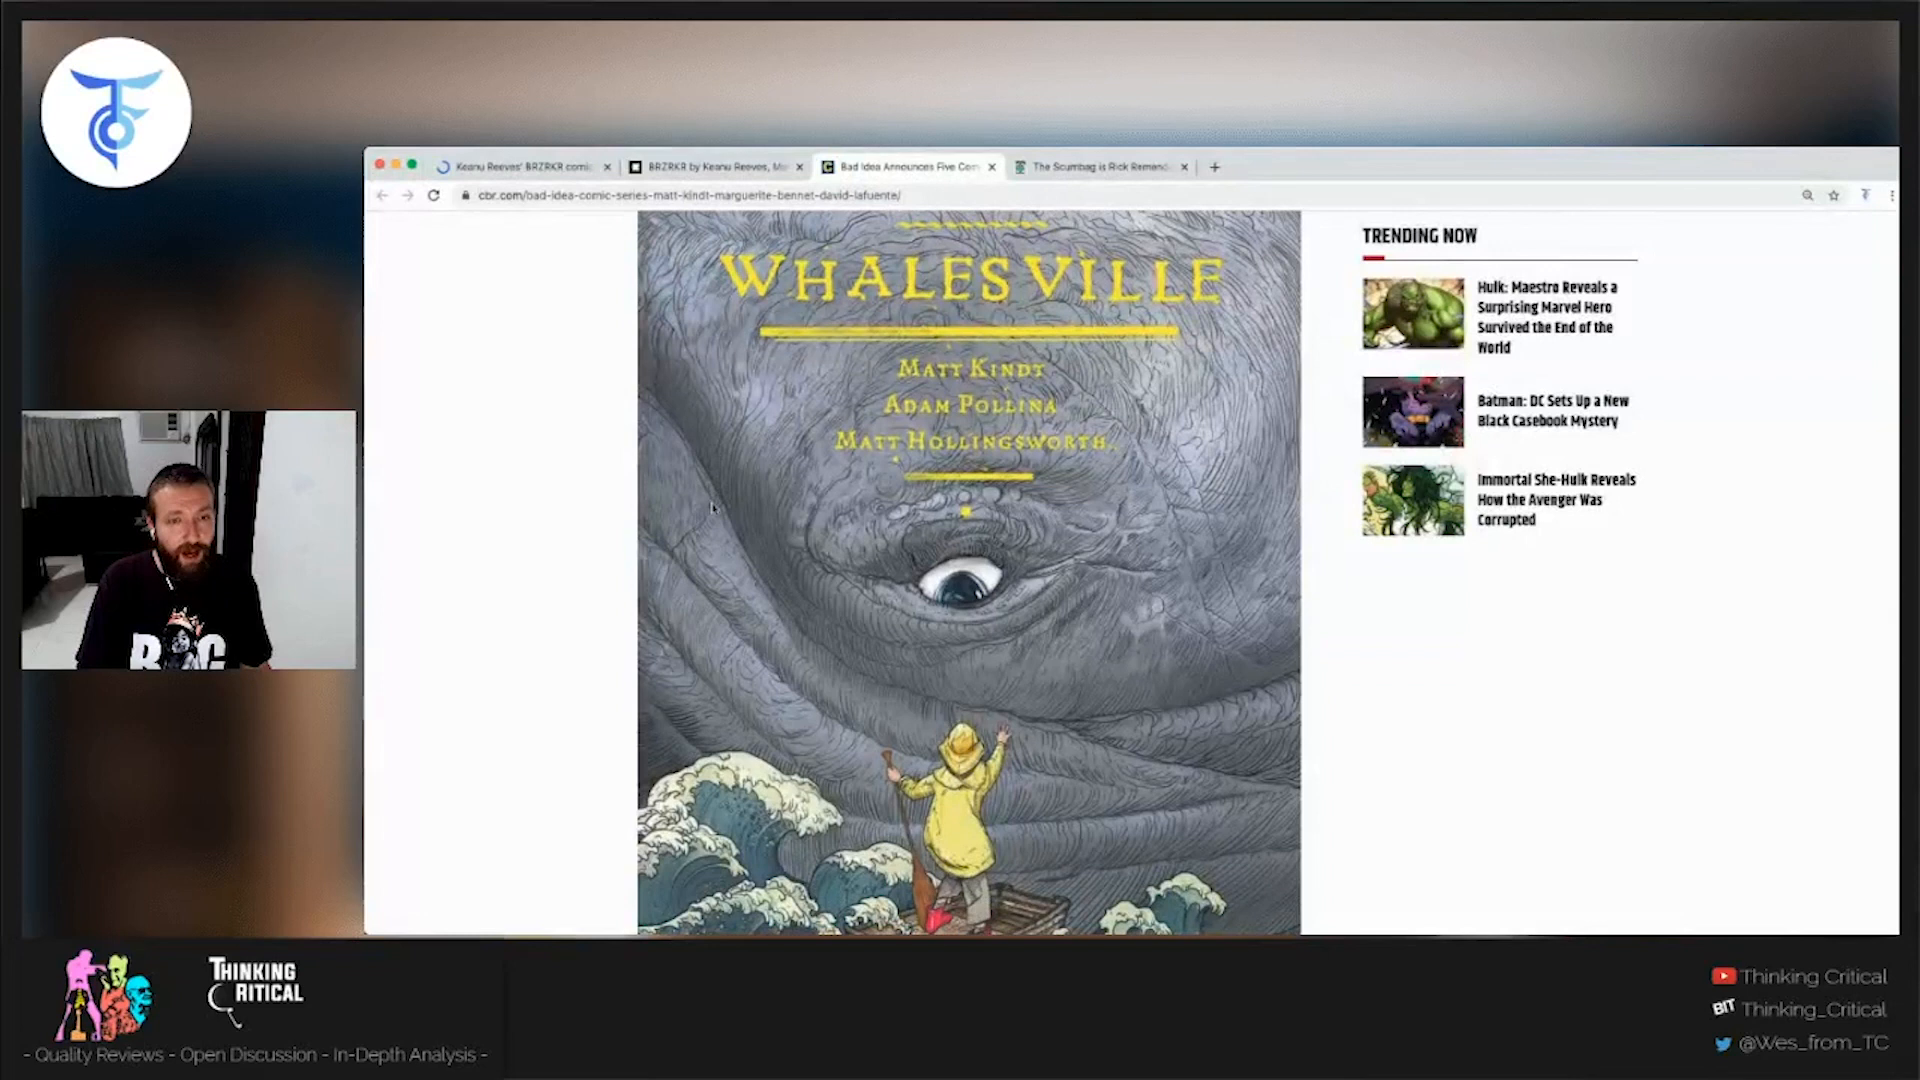
- Scroll through the Whalesville cover and interior pages to the Whalesville #1 credits
{"action": "scroll", "scroll_direction": "down", "scroll_amount": 3}
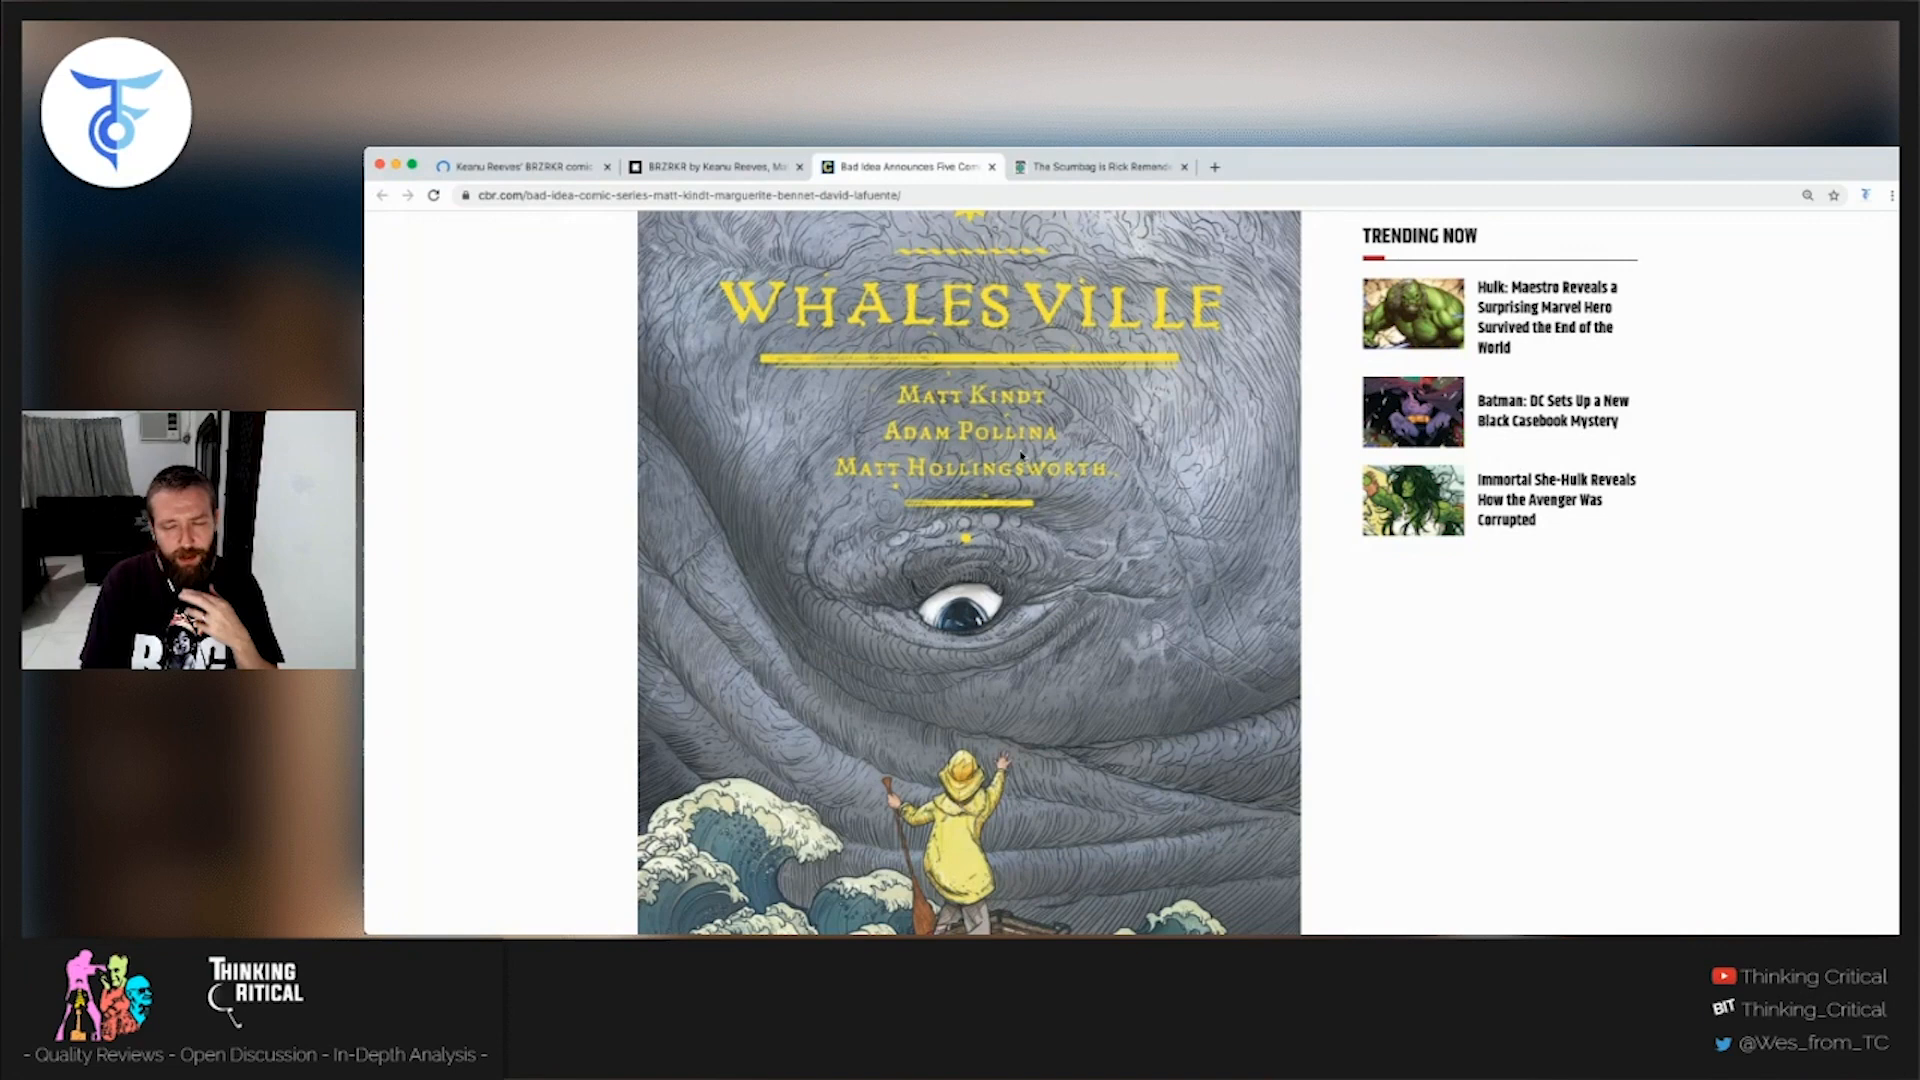
{"action": "scroll", "scroll_direction": "down", "scroll_amount": 3}
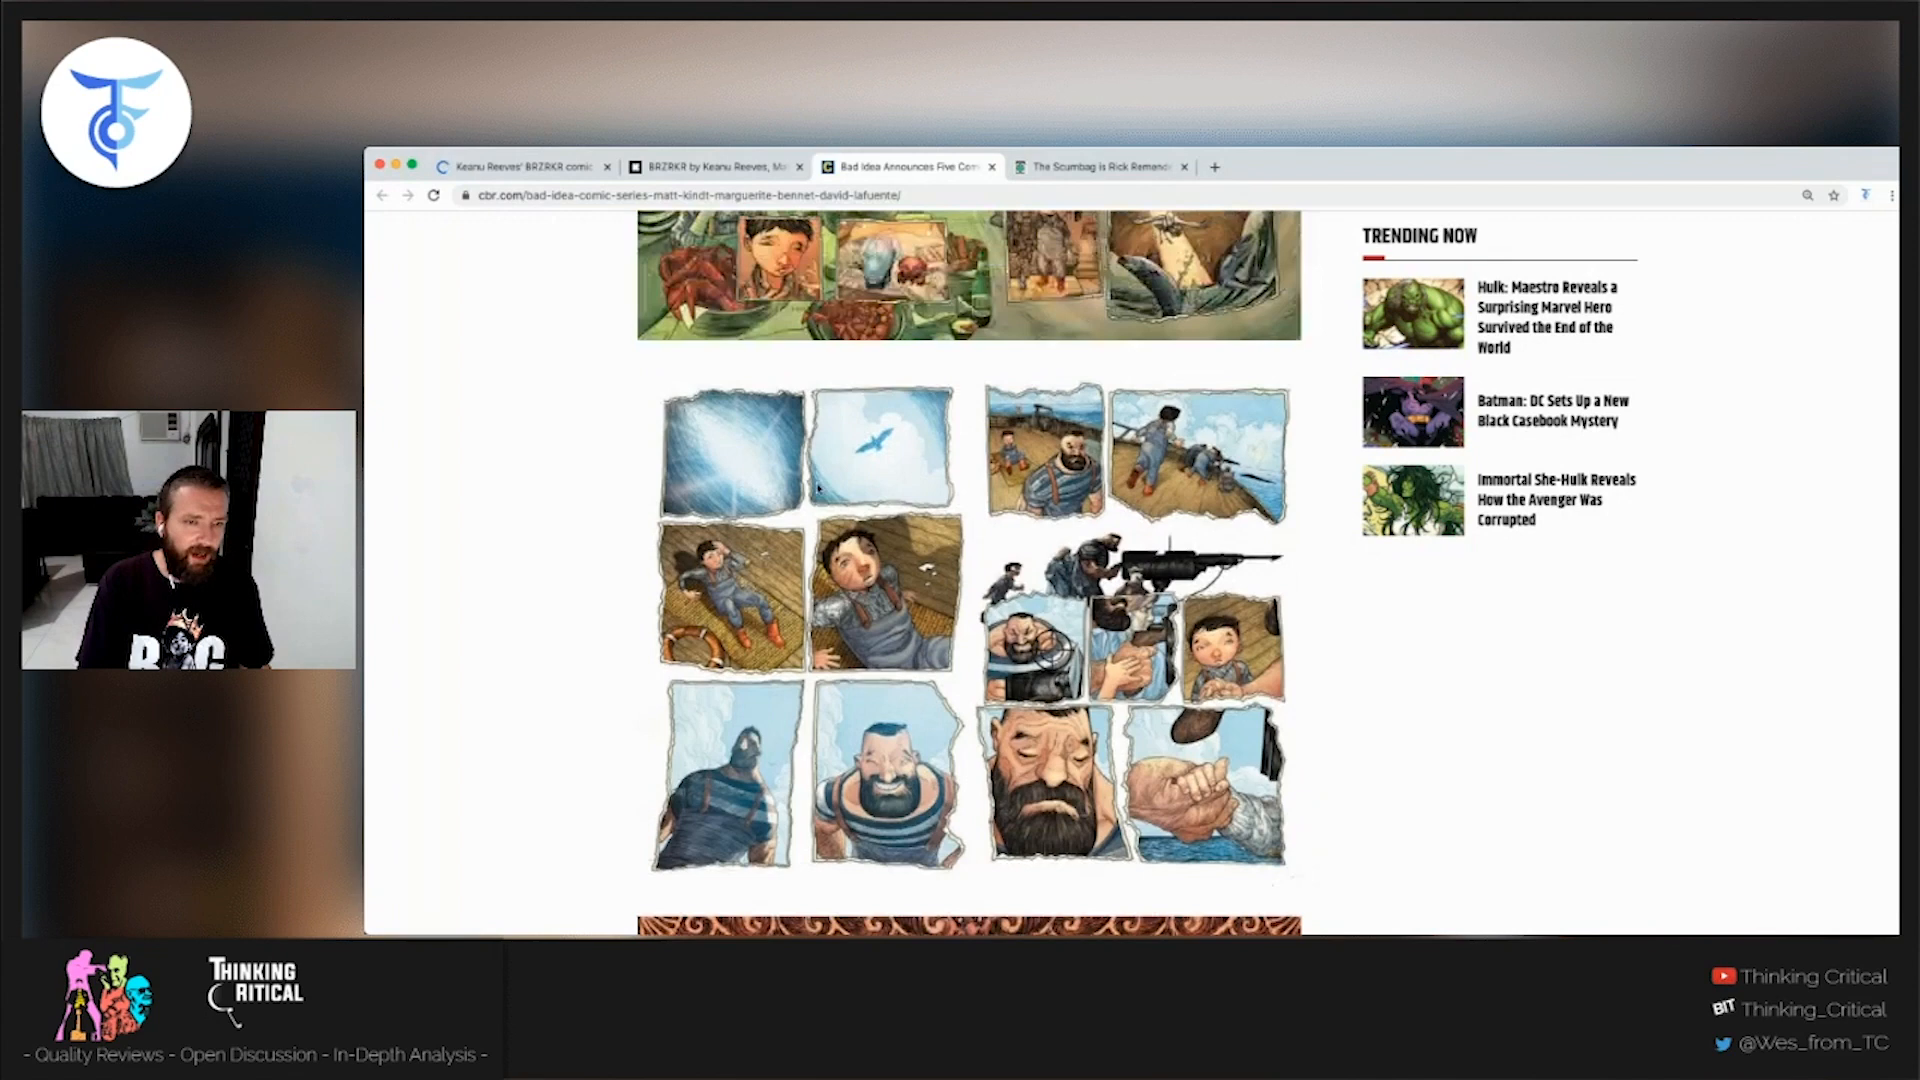
{"action": "scroll", "scroll_direction": "down", "scroll_amount": 3}
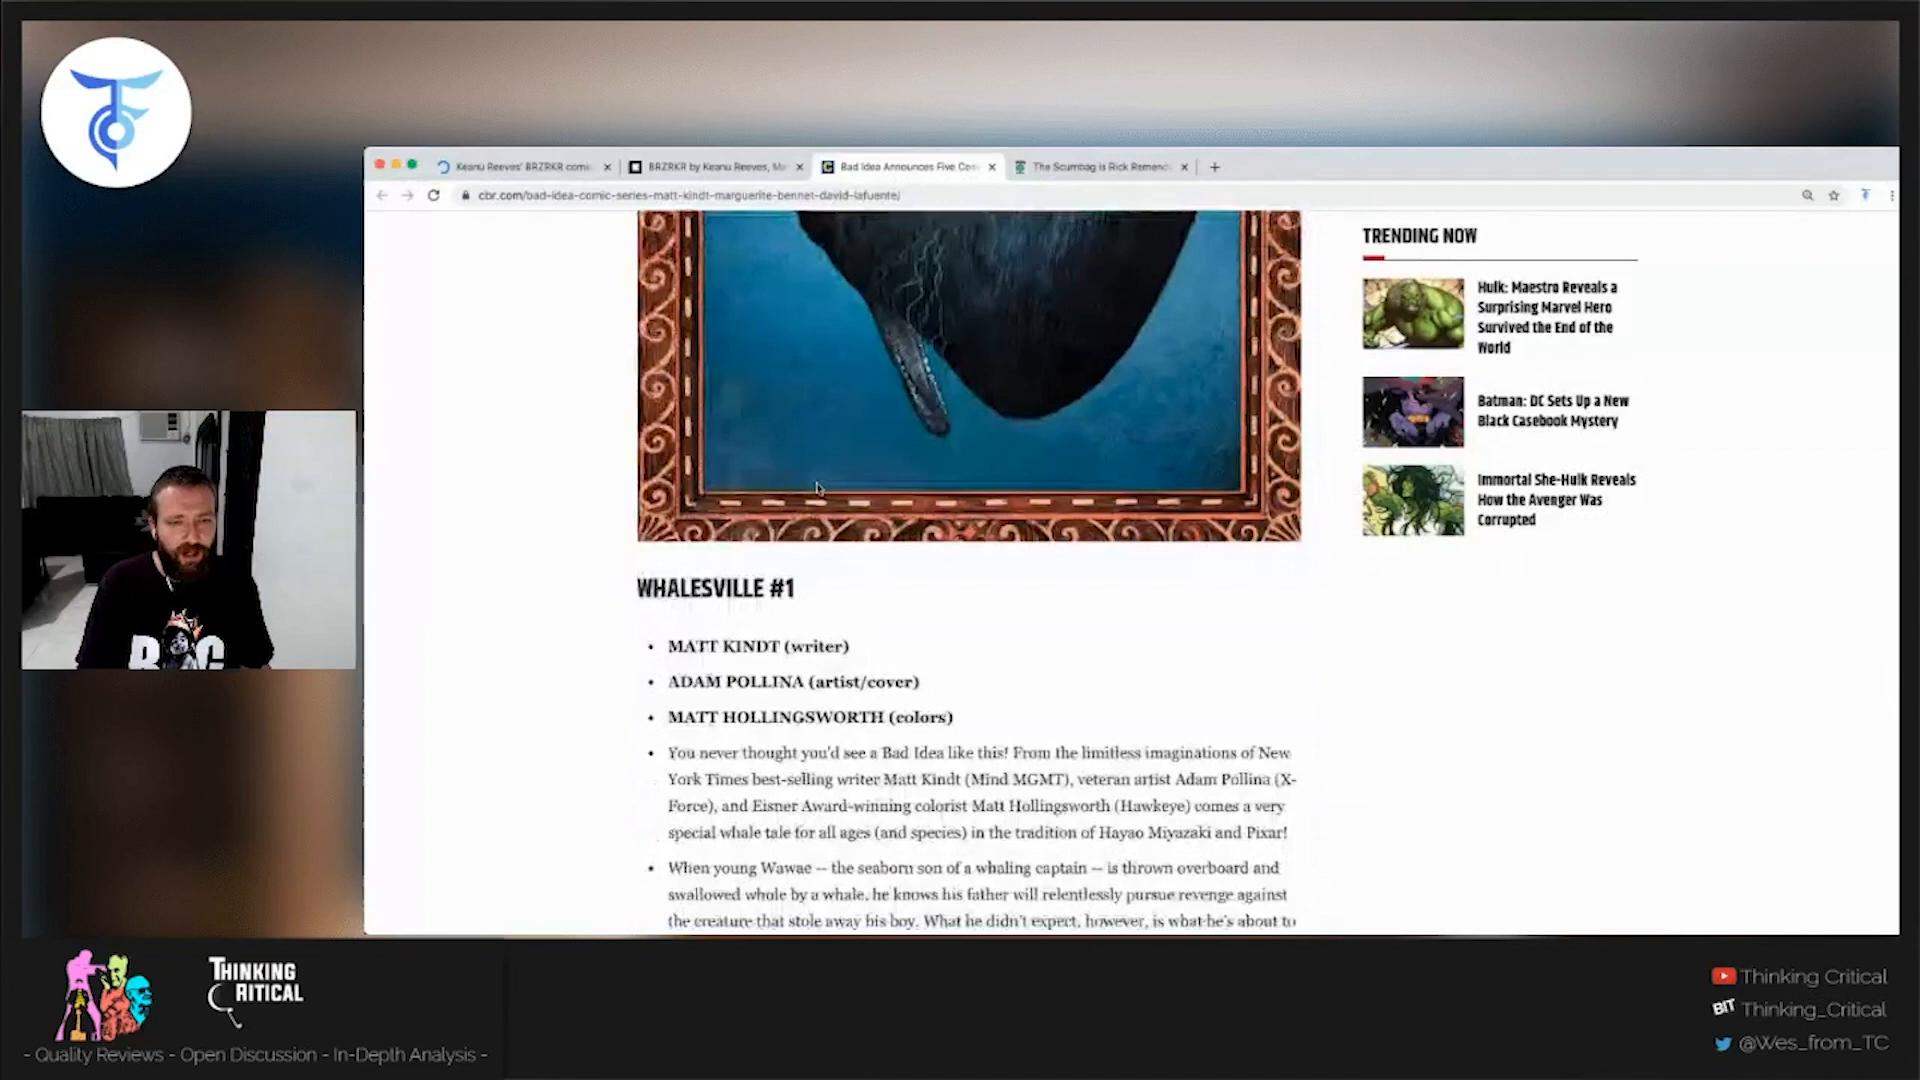
- Highlight the Whalesville village description in the synopsis, then continue to the colour preview pages
{"action": "scroll", "scroll_direction": "down", "scroll_amount": 3}
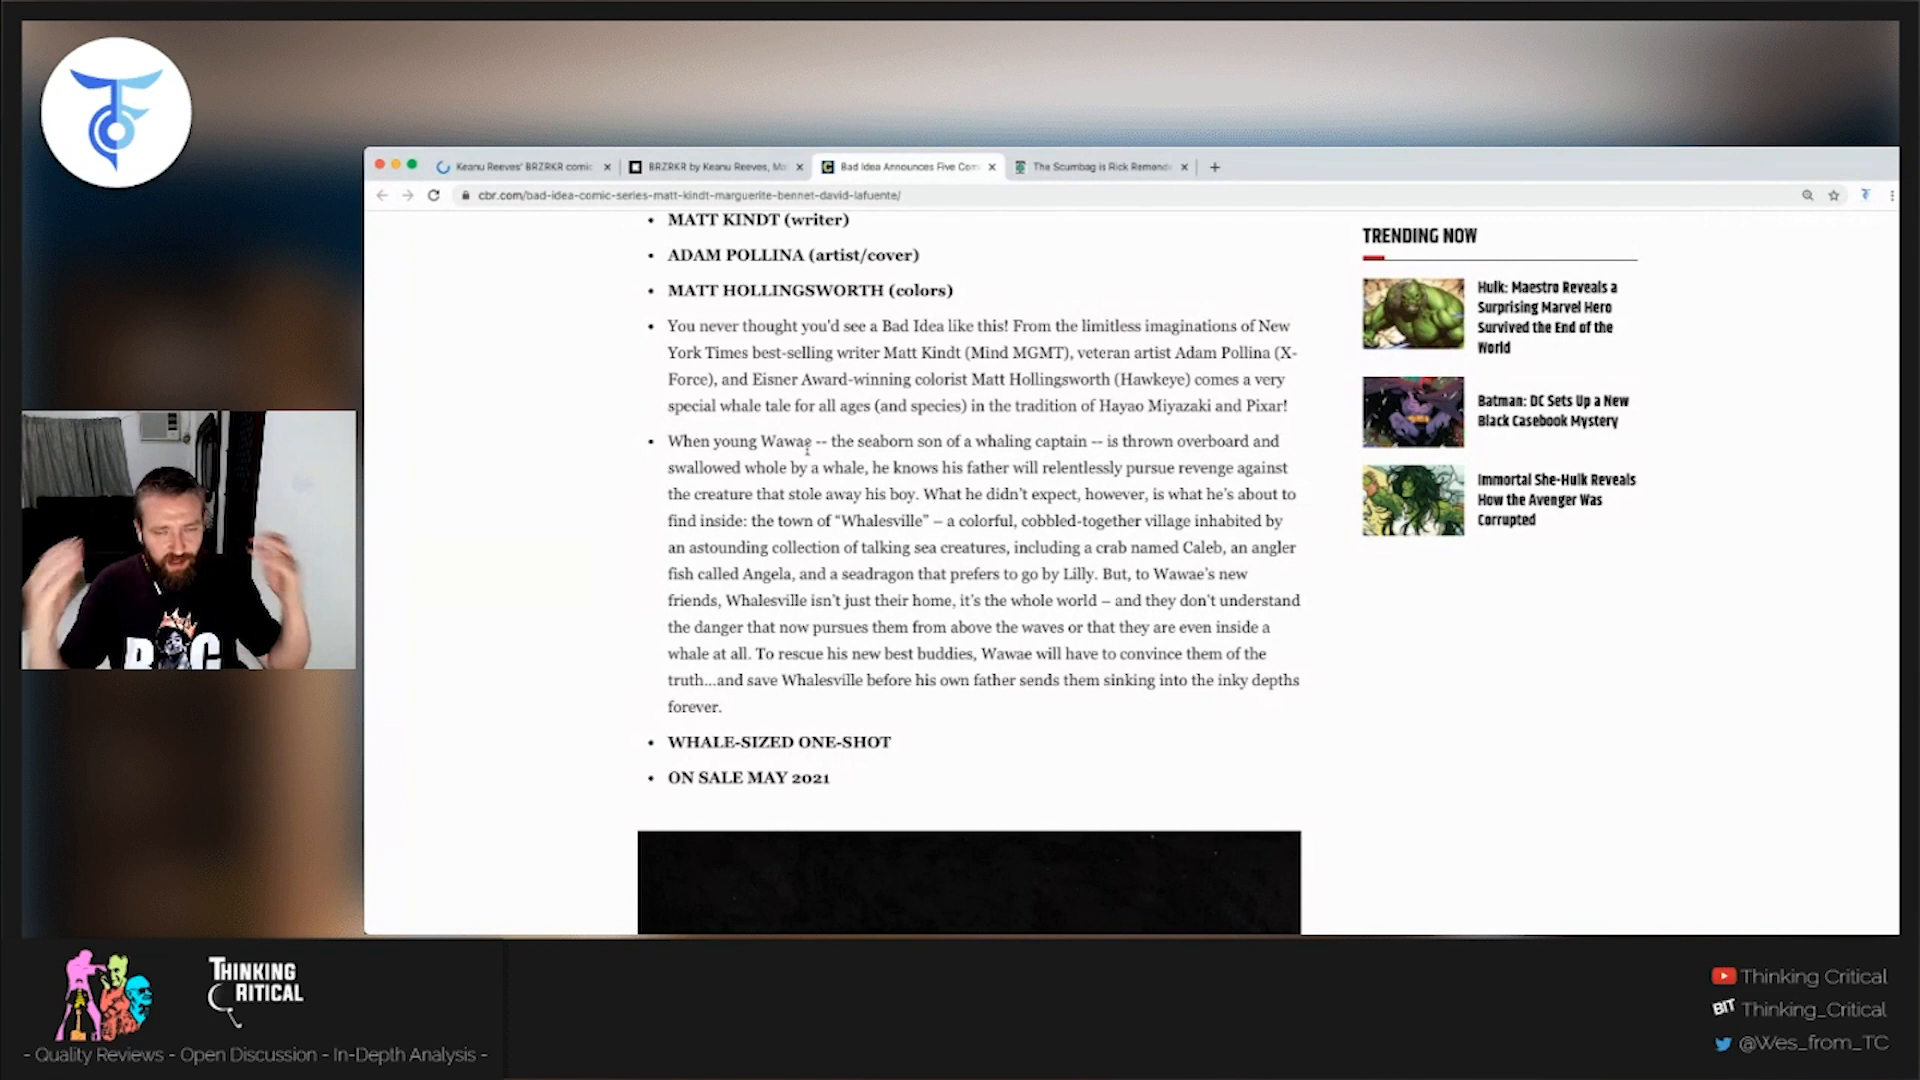
{"action": "double_click", "coordinate": [877, 520]}
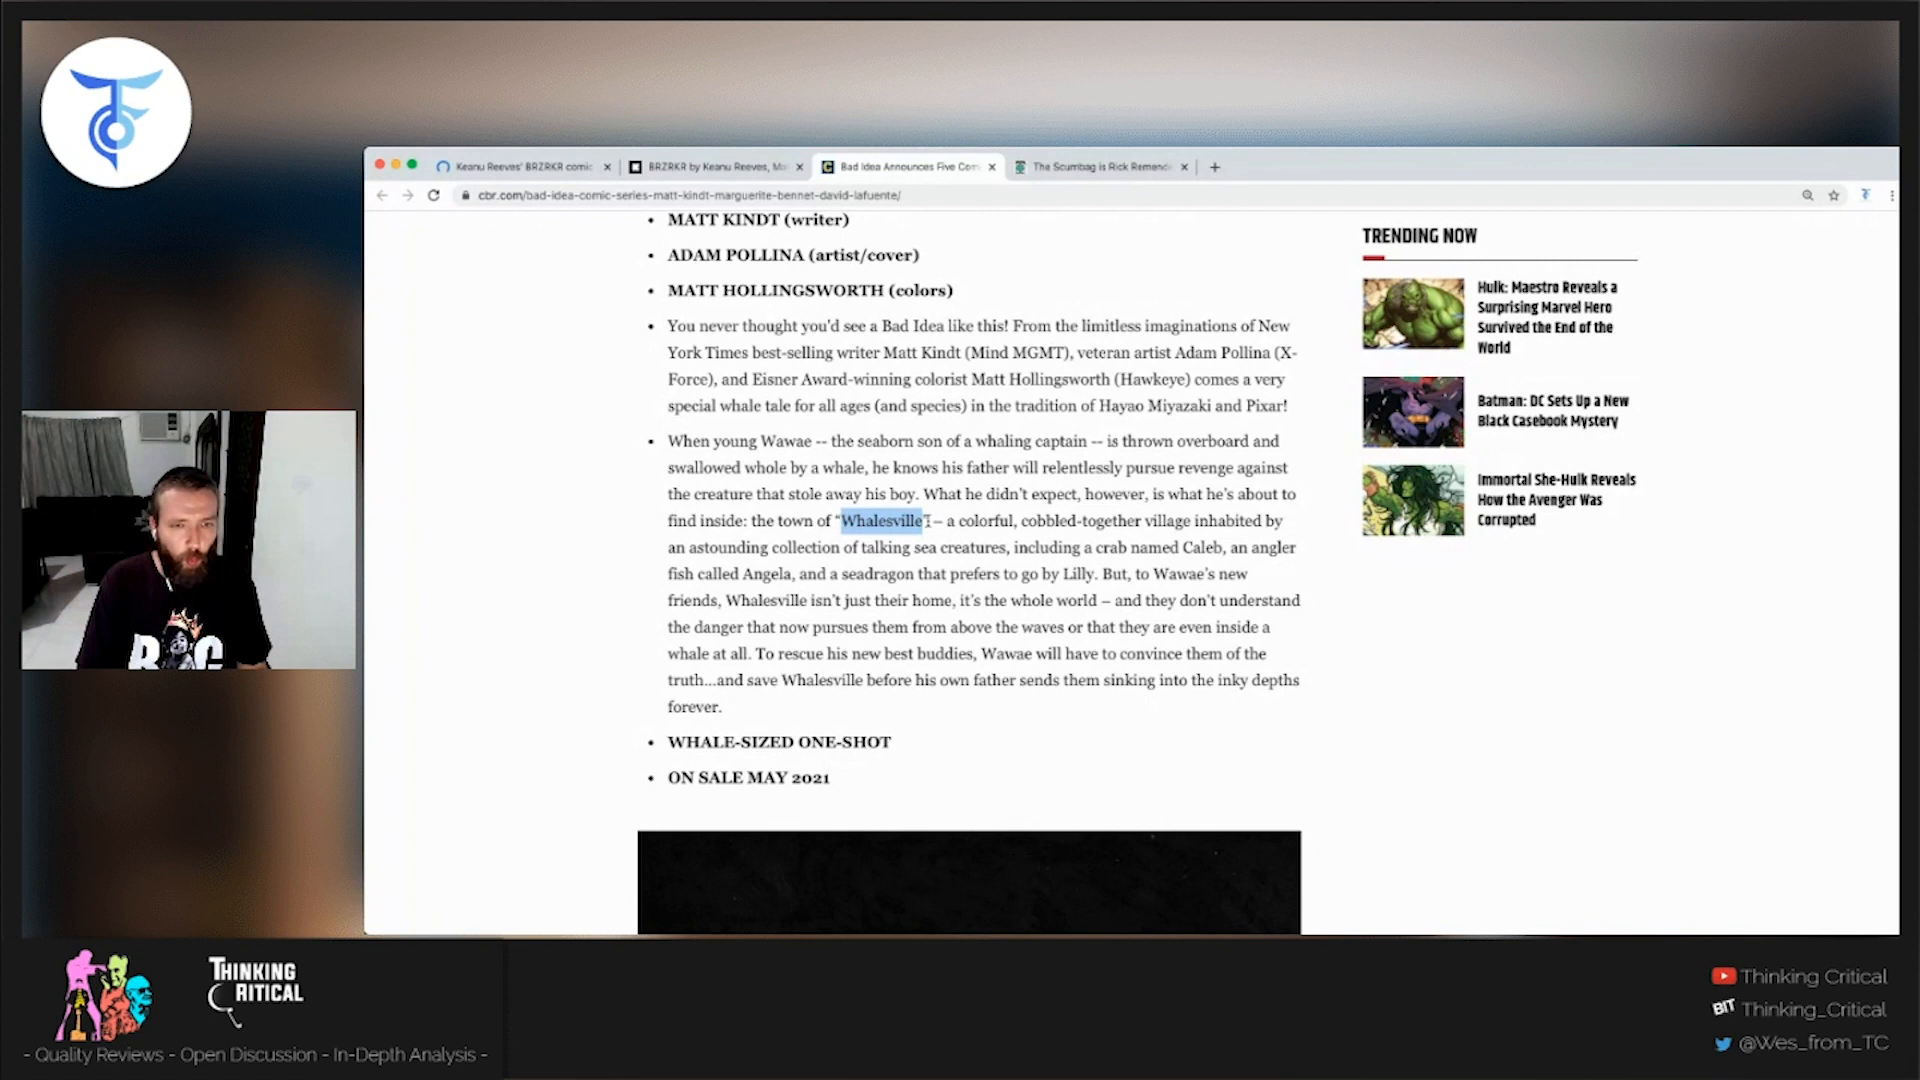
{"action": "left_click_drag", "start_coordinate": [929, 520], "coordinate": [1174, 520]}
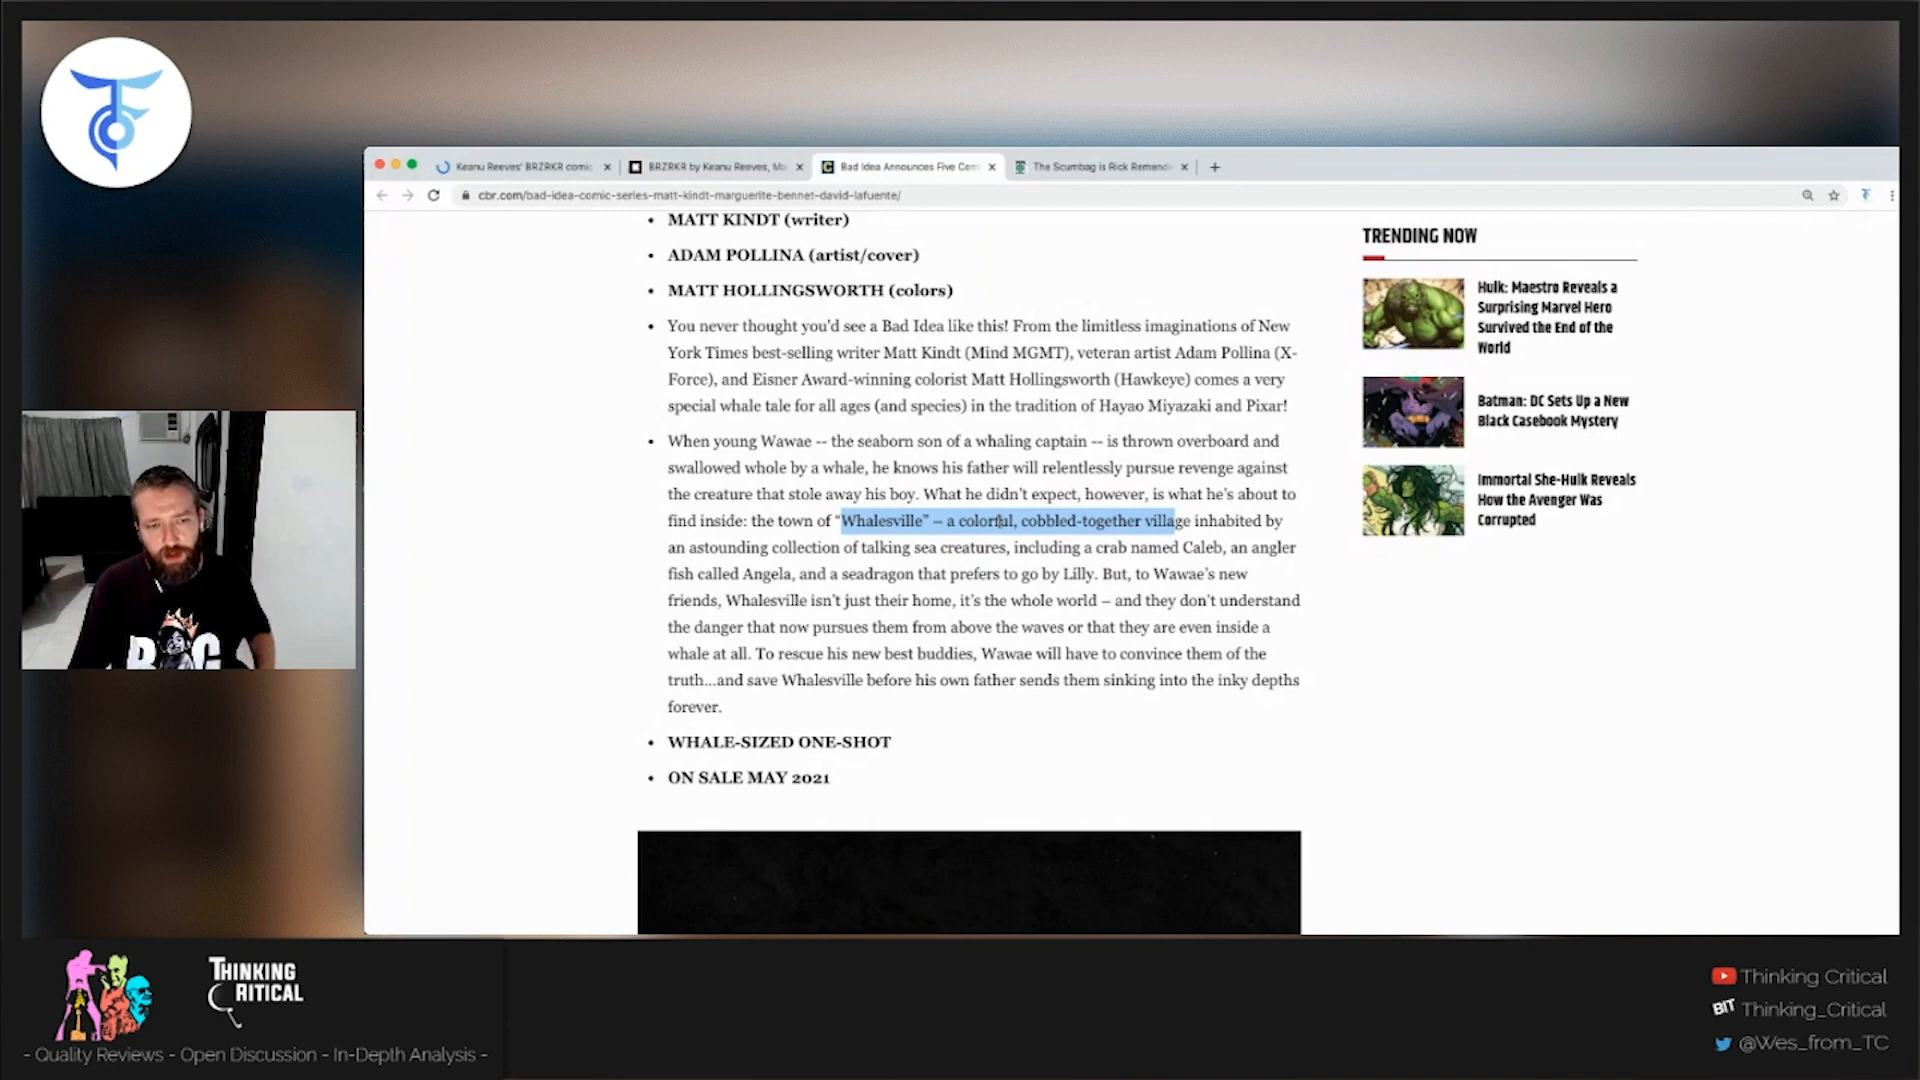
{"action": "scroll", "scroll_direction": "down", "scroll_amount": 3}
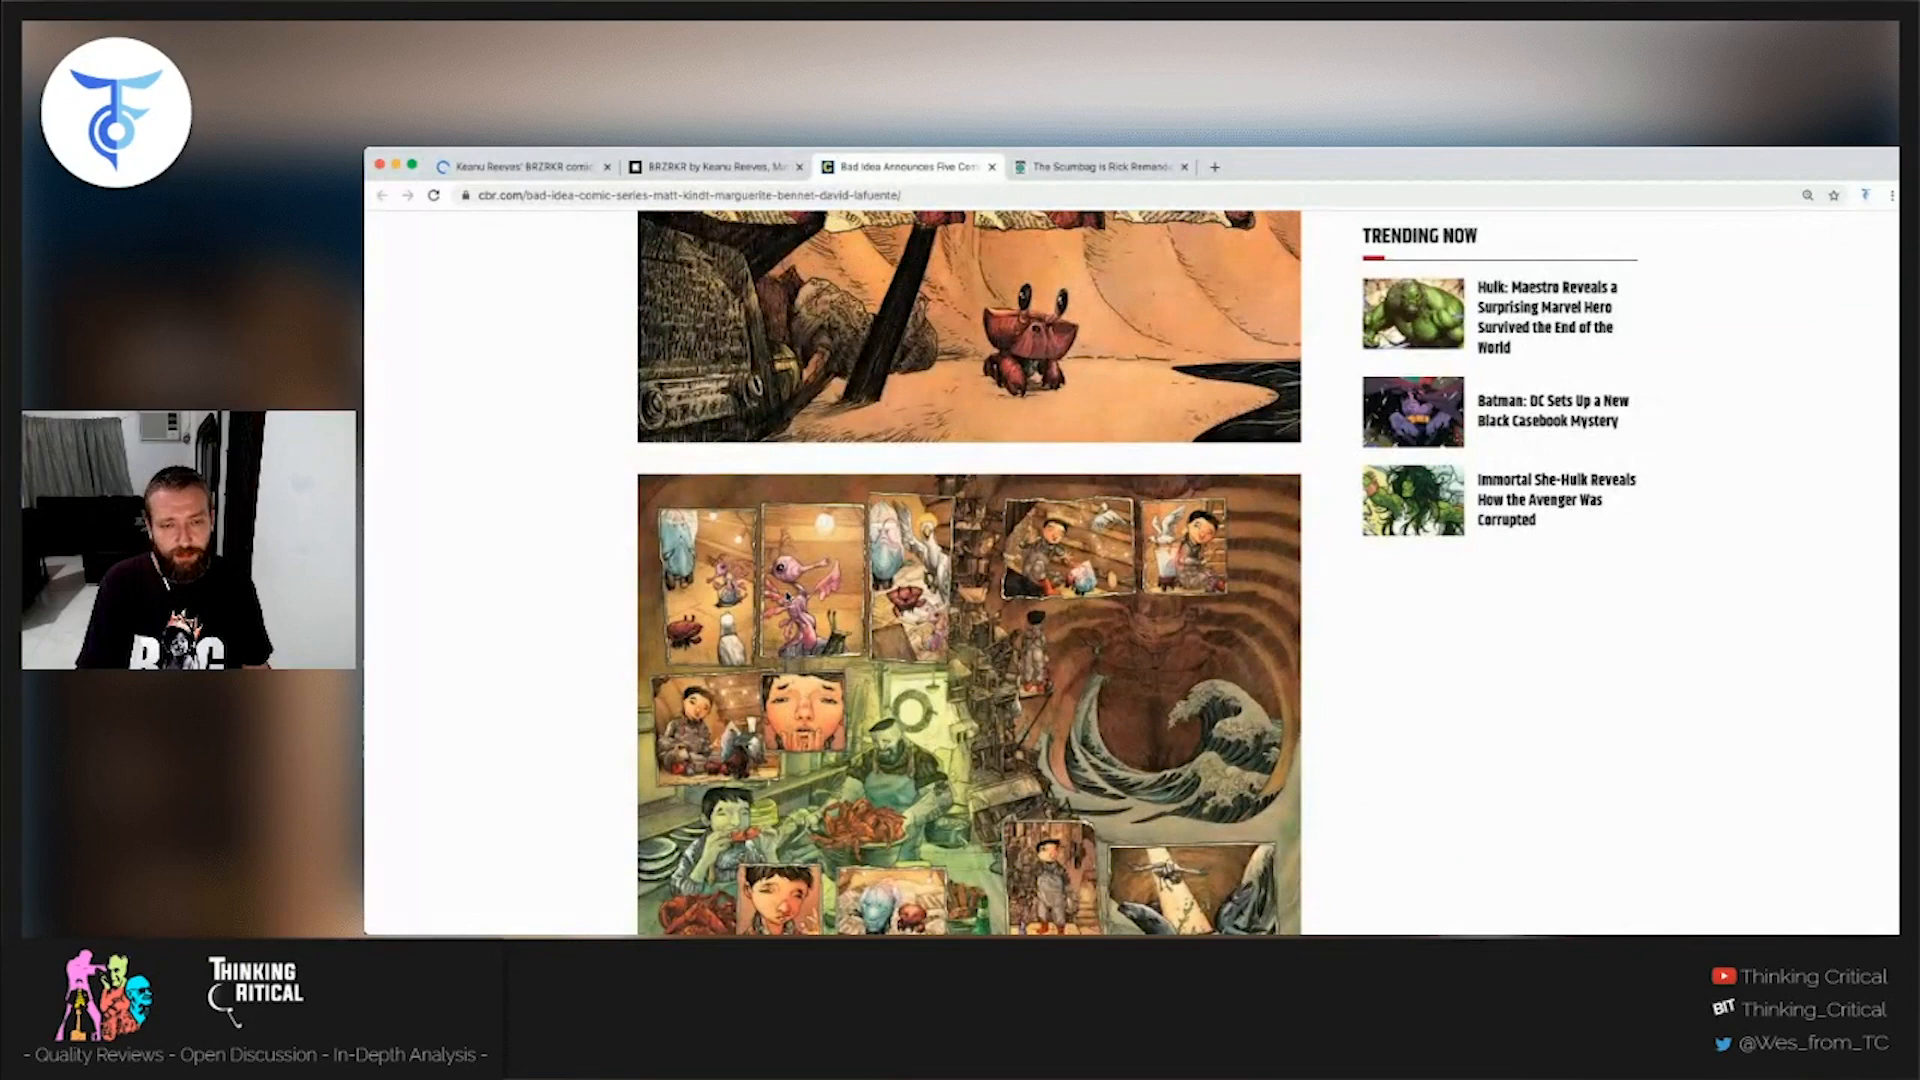
- Scroll down past The Lot #1 preview art to the Slay Bells #1 credits and synopsis
{"action": "scroll", "scroll_direction": "down", "scroll_amount": 3}
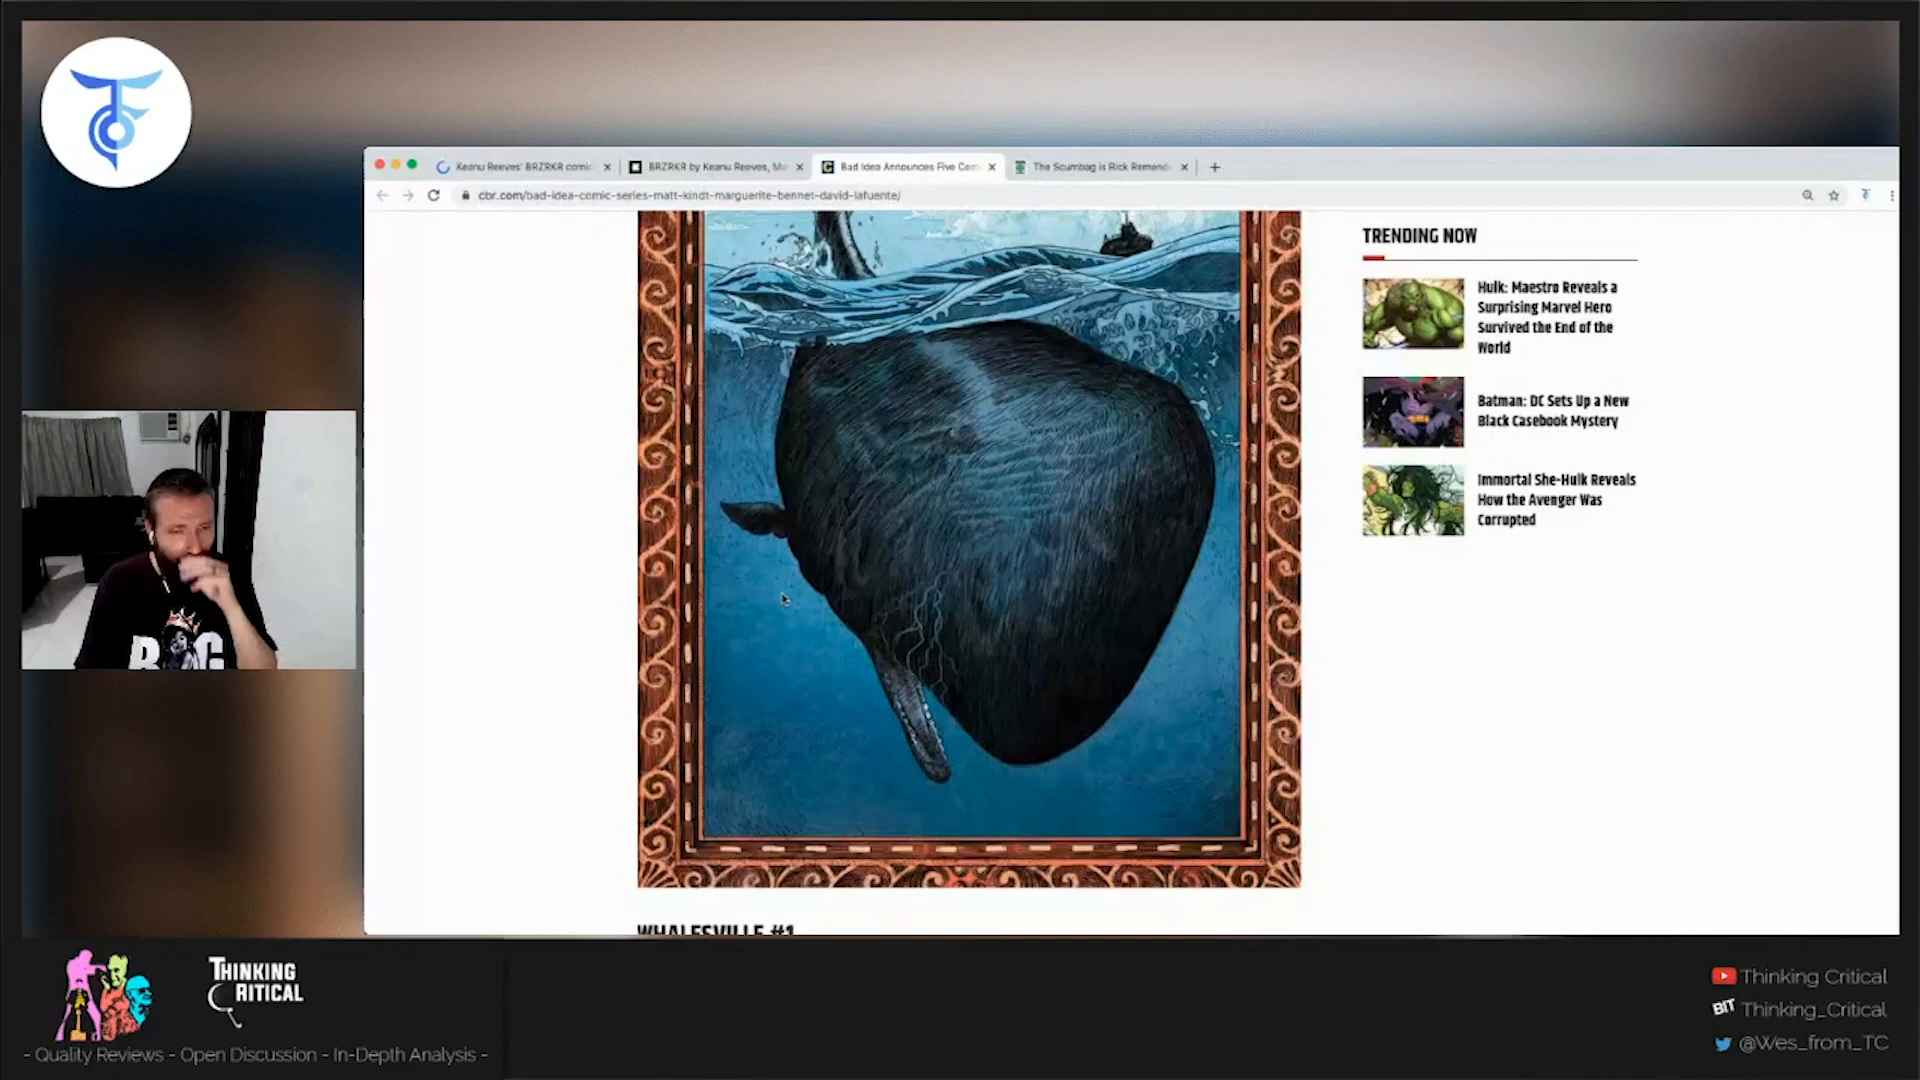
{"action": "scroll", "scroll_direction": "down", "scroll_amount": 3}
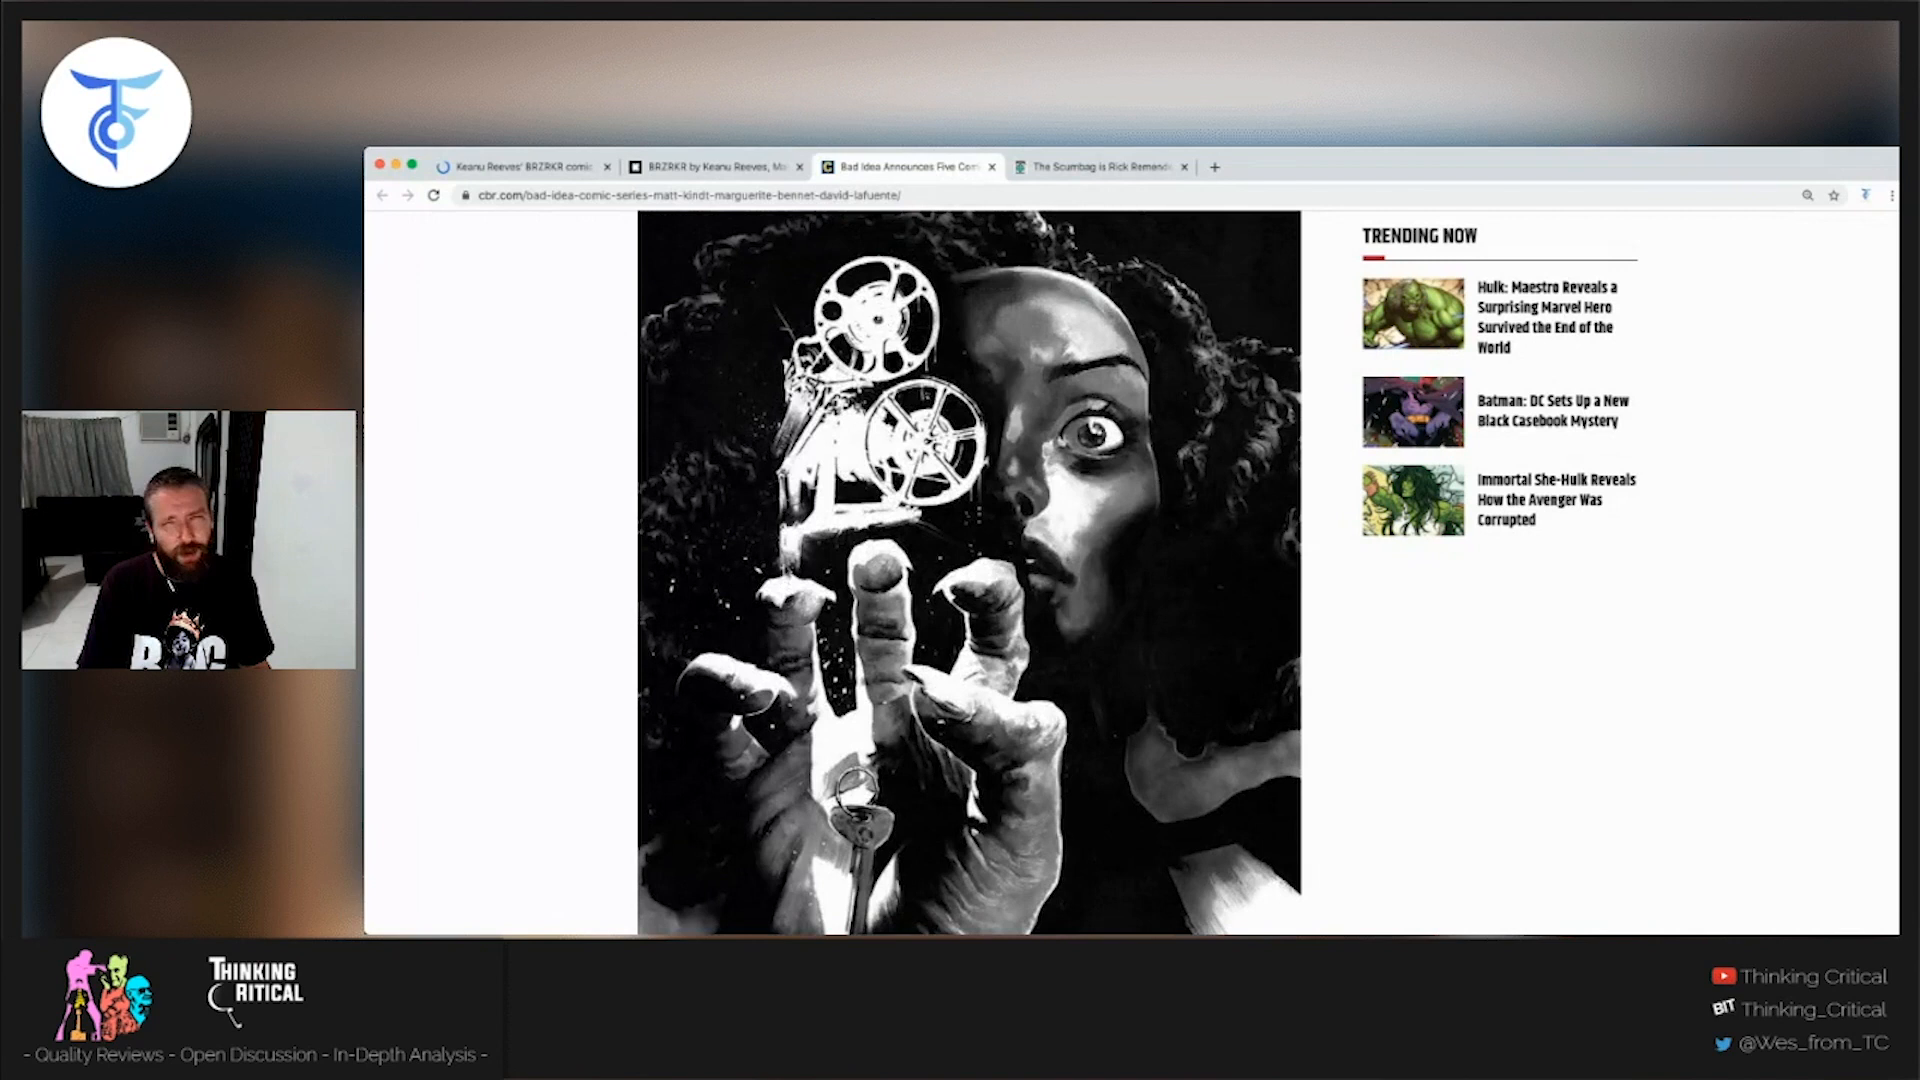
{"action": "scroll", "scroll_direction": "down", "scroll_amount": 3}
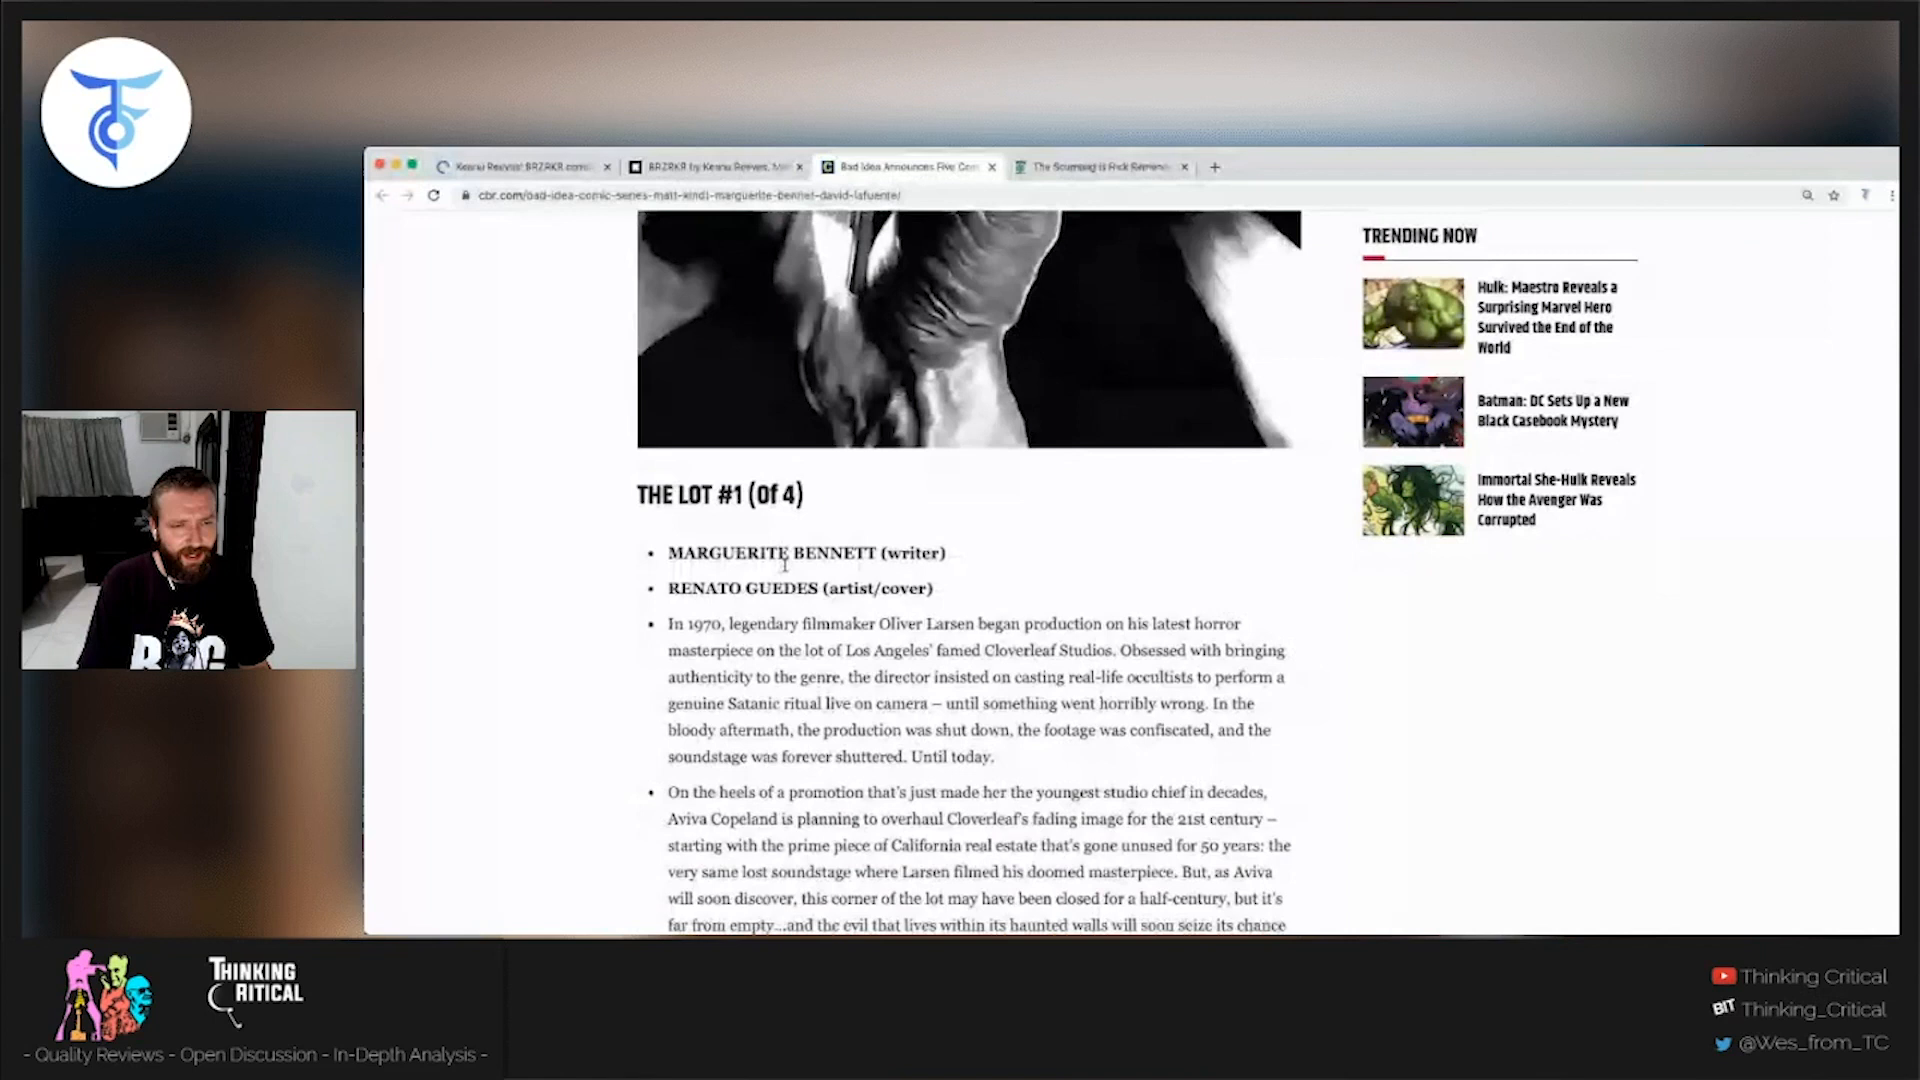
{"action": "scroll", "scroll_direction": "down", "scroll_amount": 3}
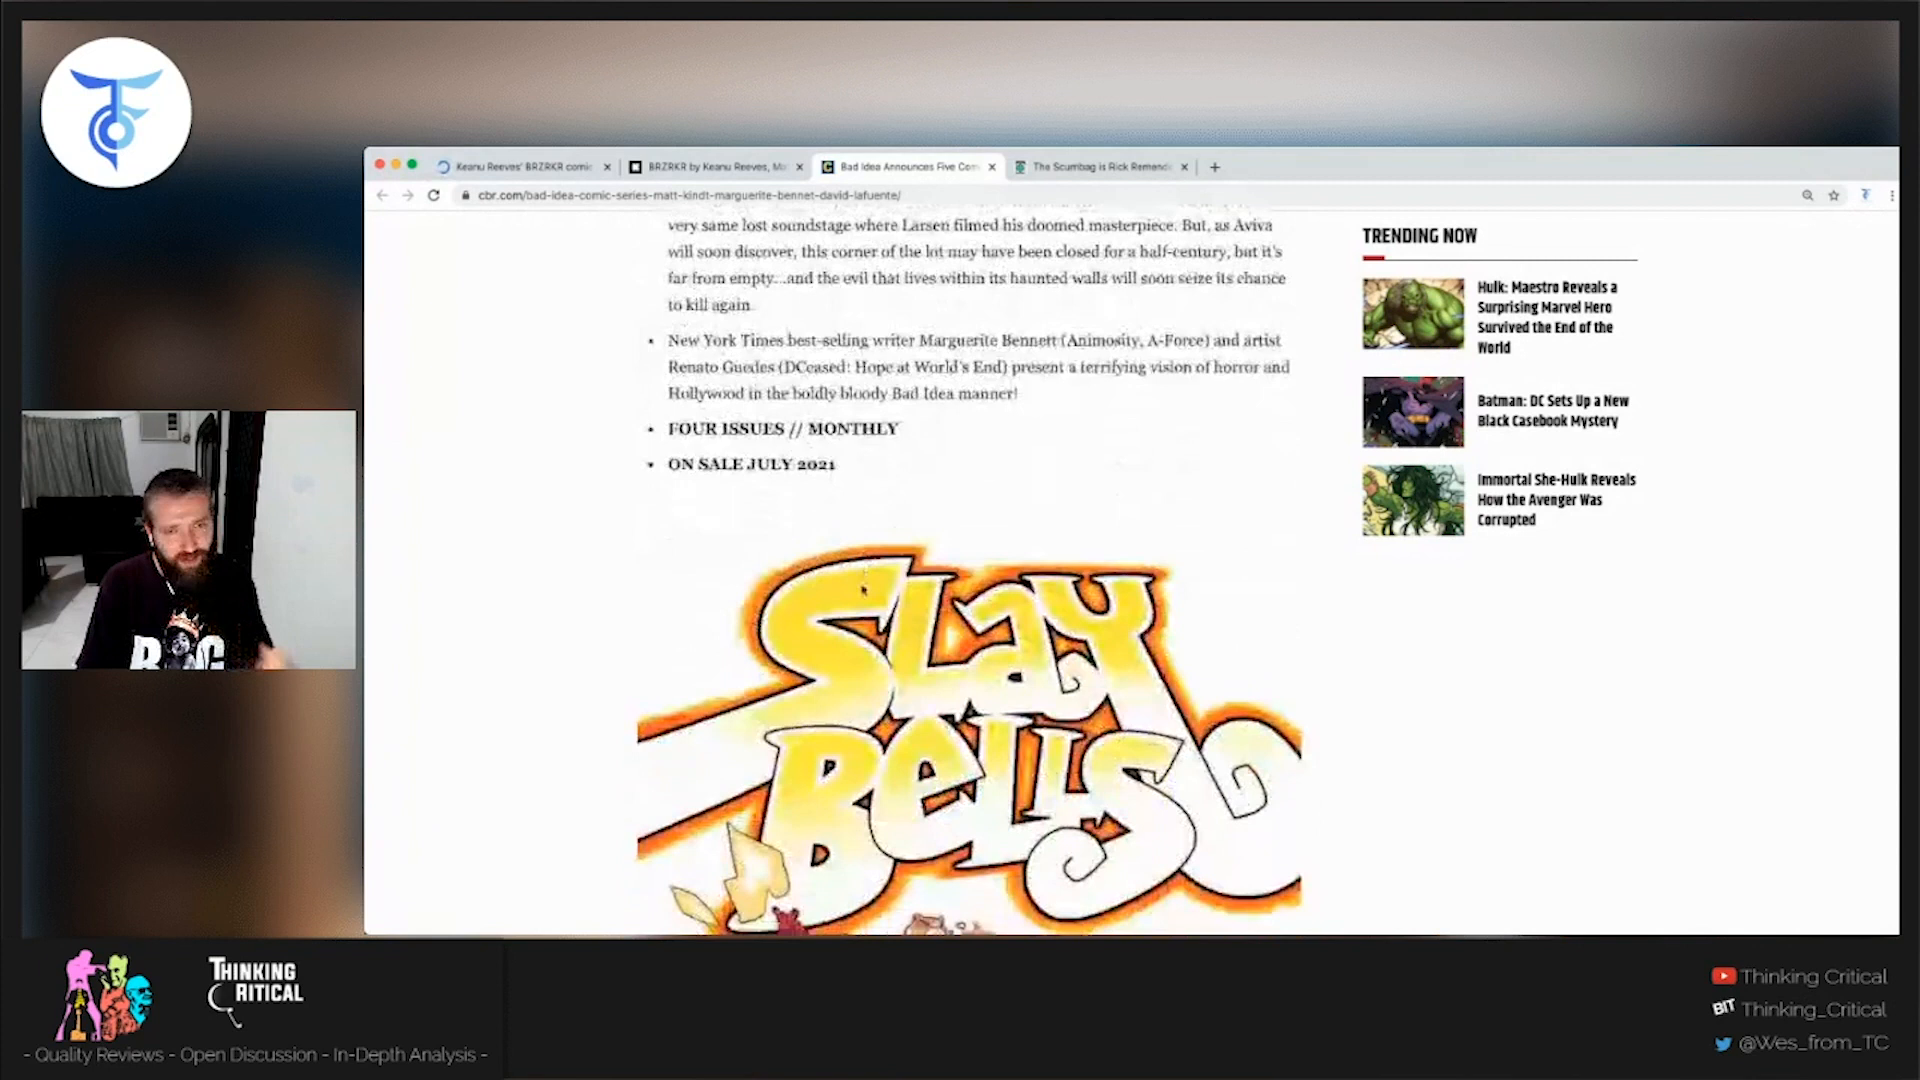
{"action": "scroll", "scroll_direction": "down", "scroll_amount": 3}
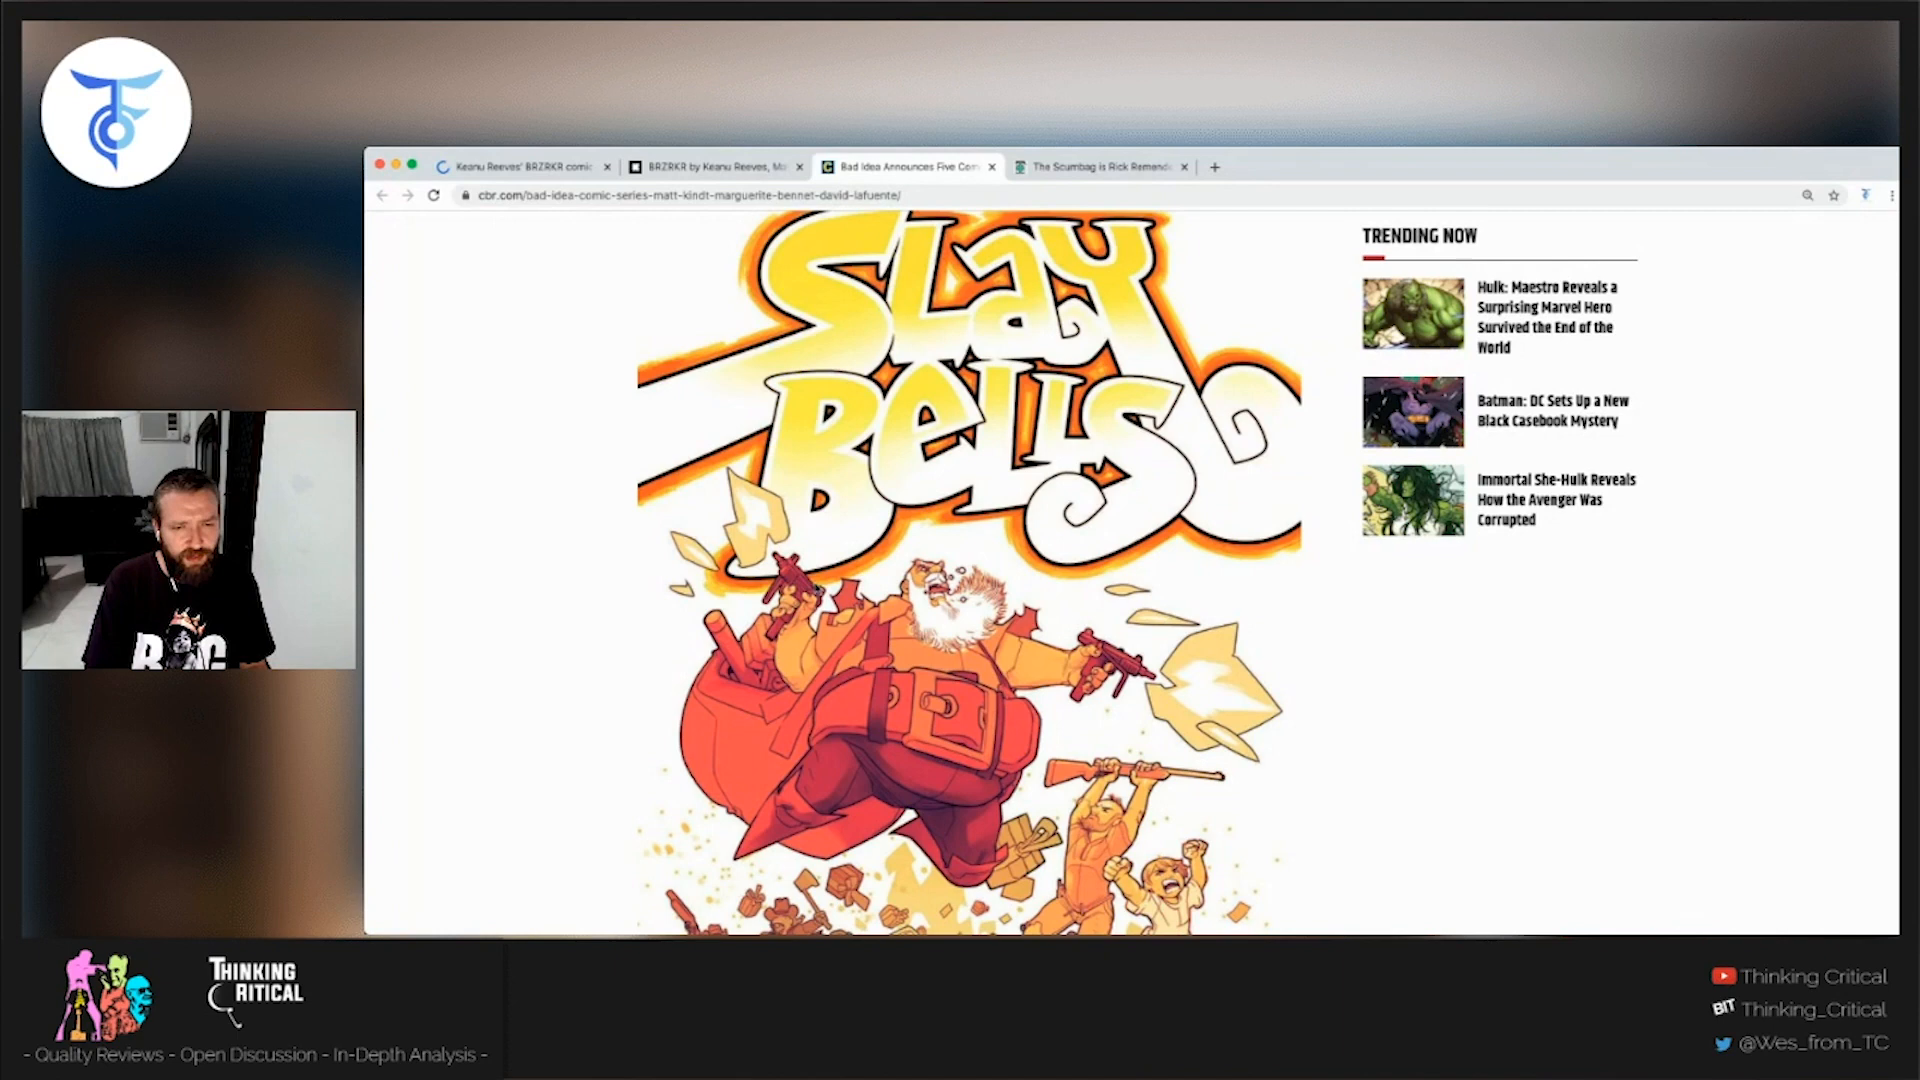
{"action": "scroll", "scroll_direction": "down", "scroll_amount": 3}
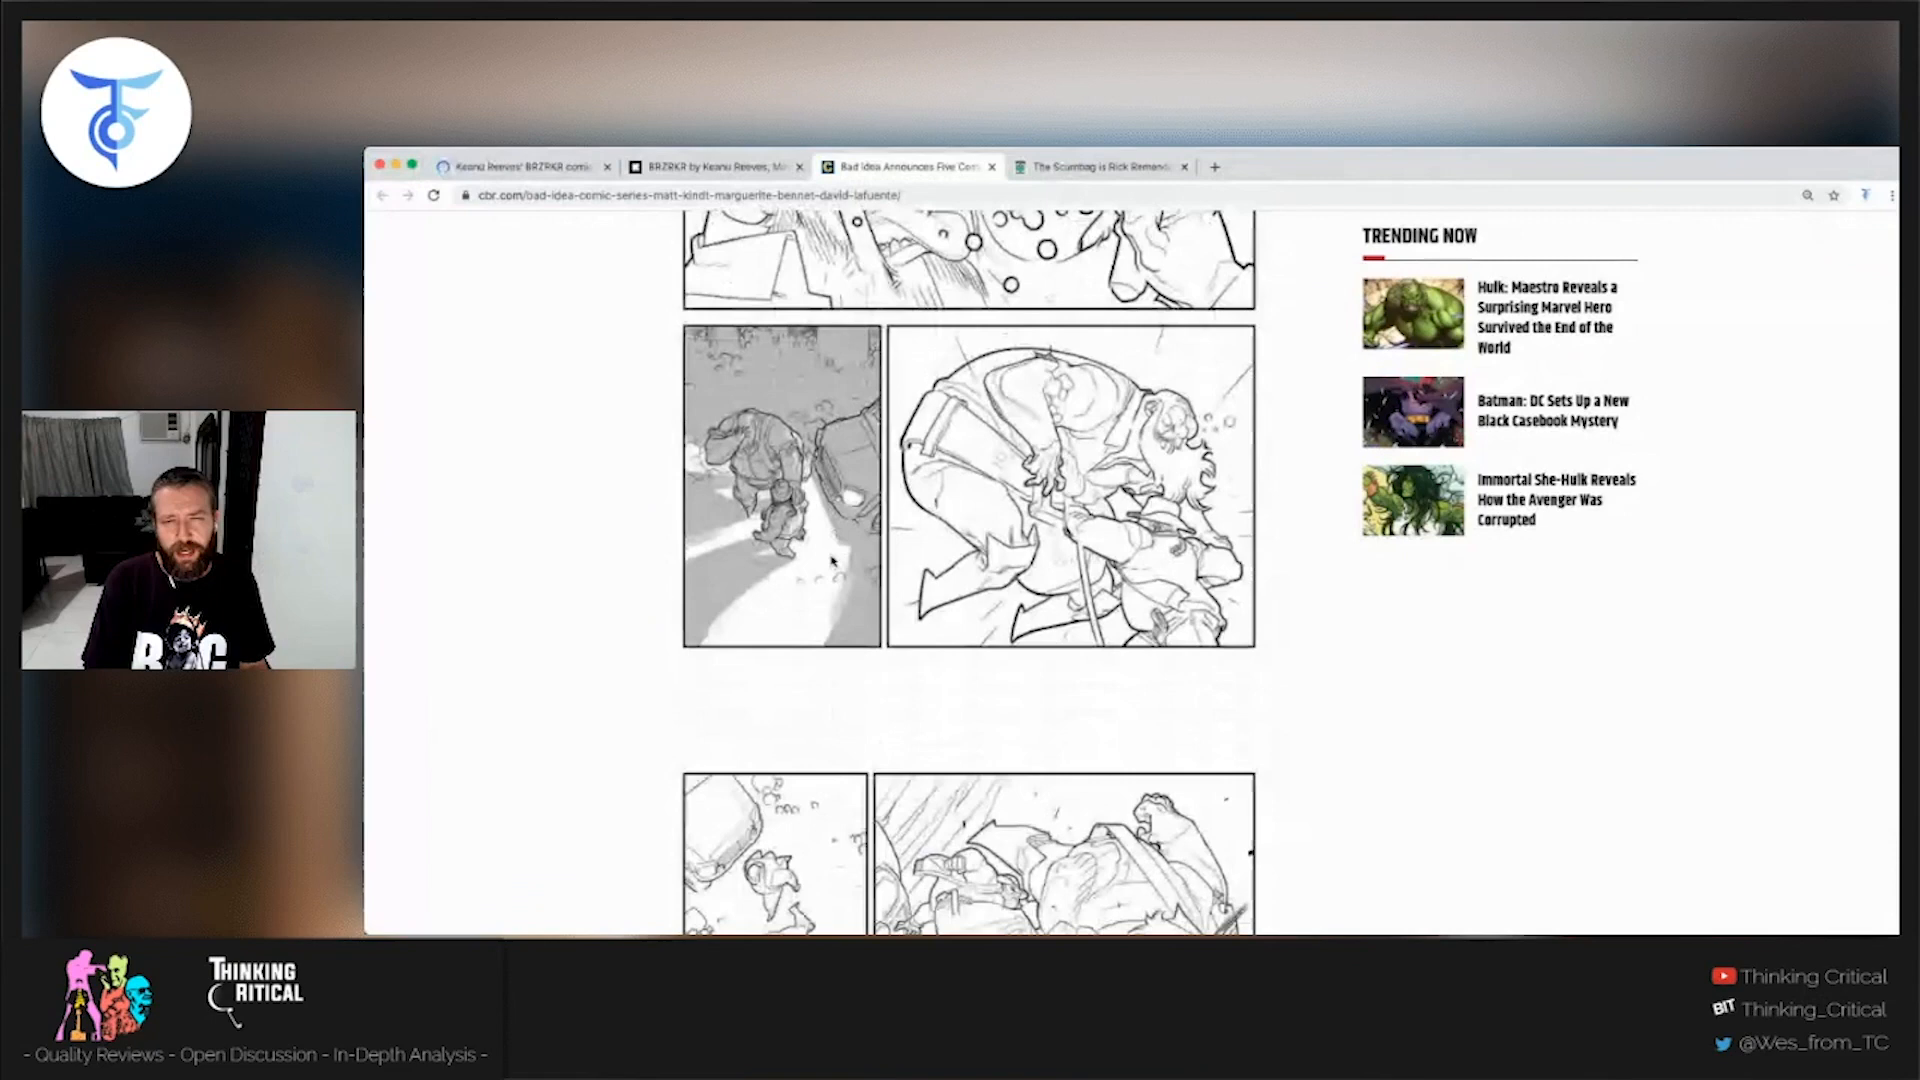
{"action": "scroll", "scroll_direction": "down", "scroll_amount": 3}
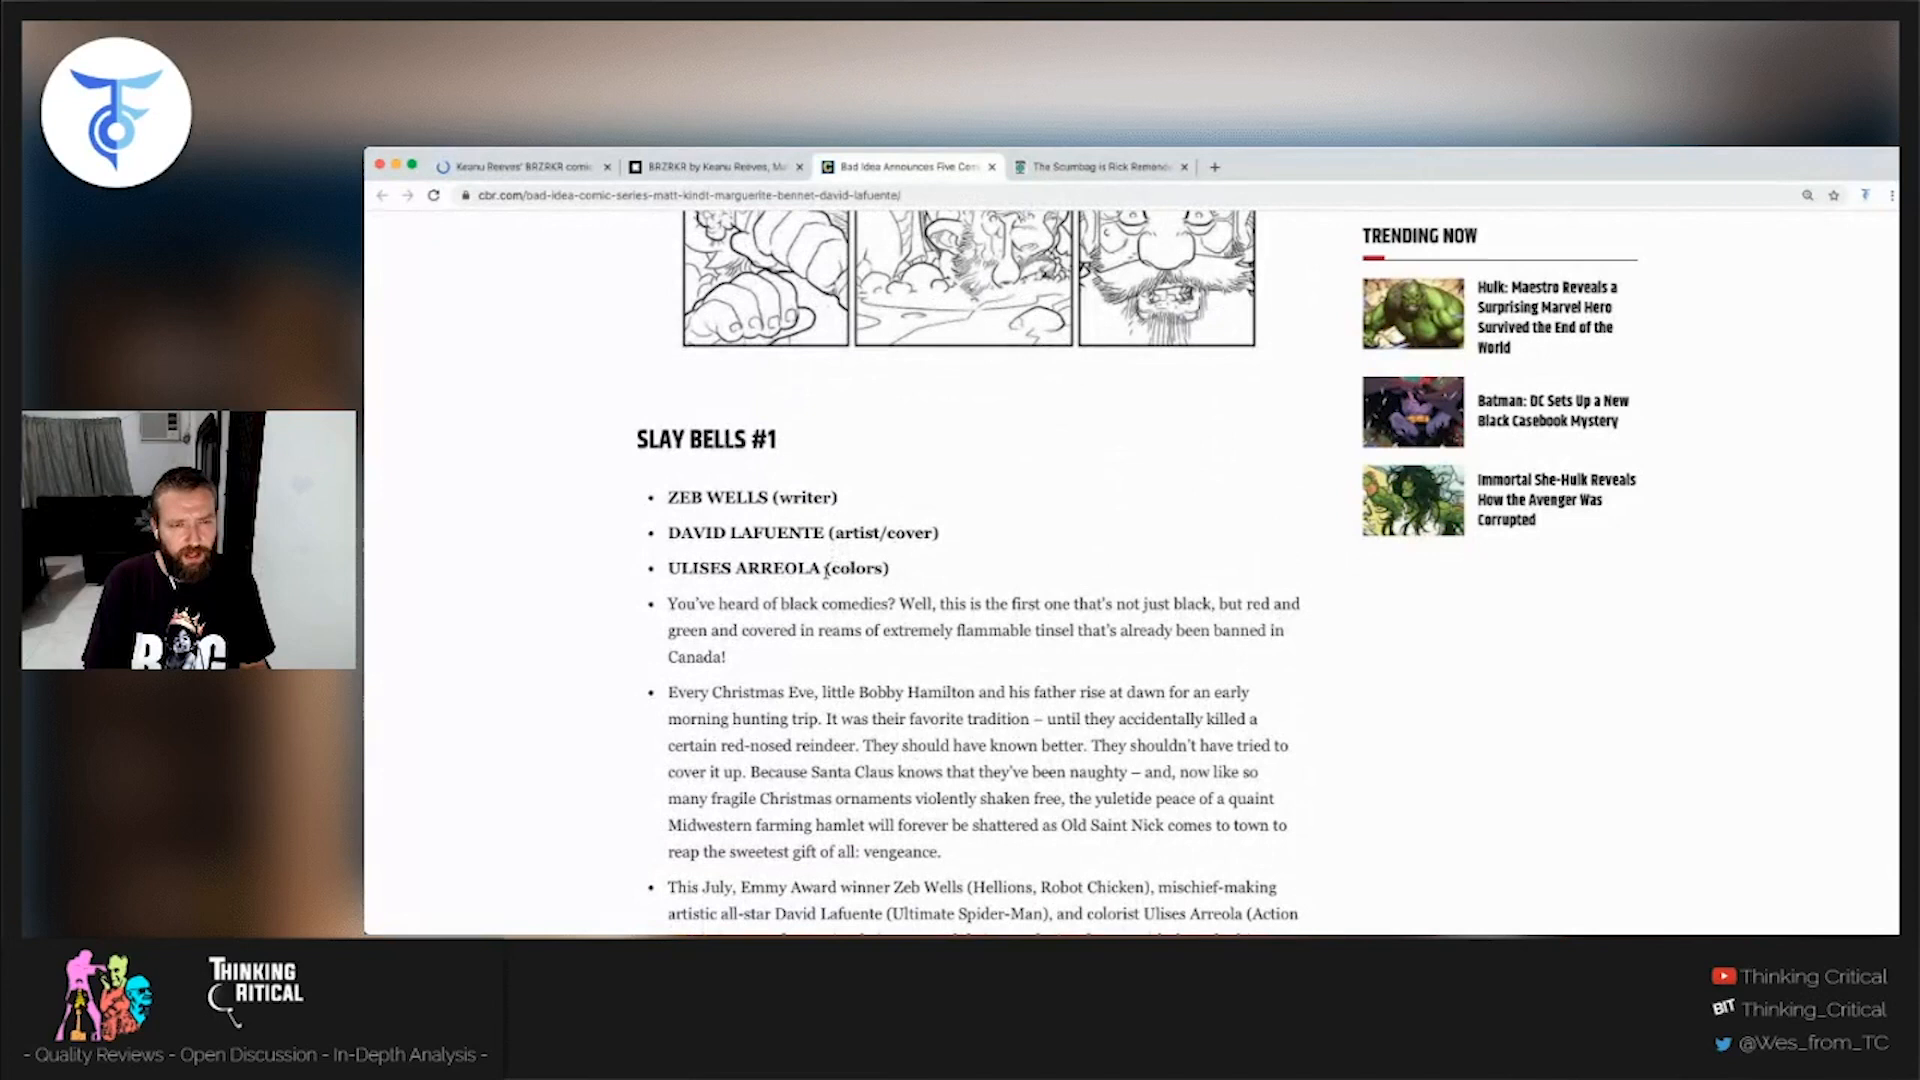
- Scroll through the preview pages back to the ENIAC cover by Kindt, Braithwaite and Rodriguez
{"action": "scroll", "scroll_direction": "down", "scroll_amount": 3}
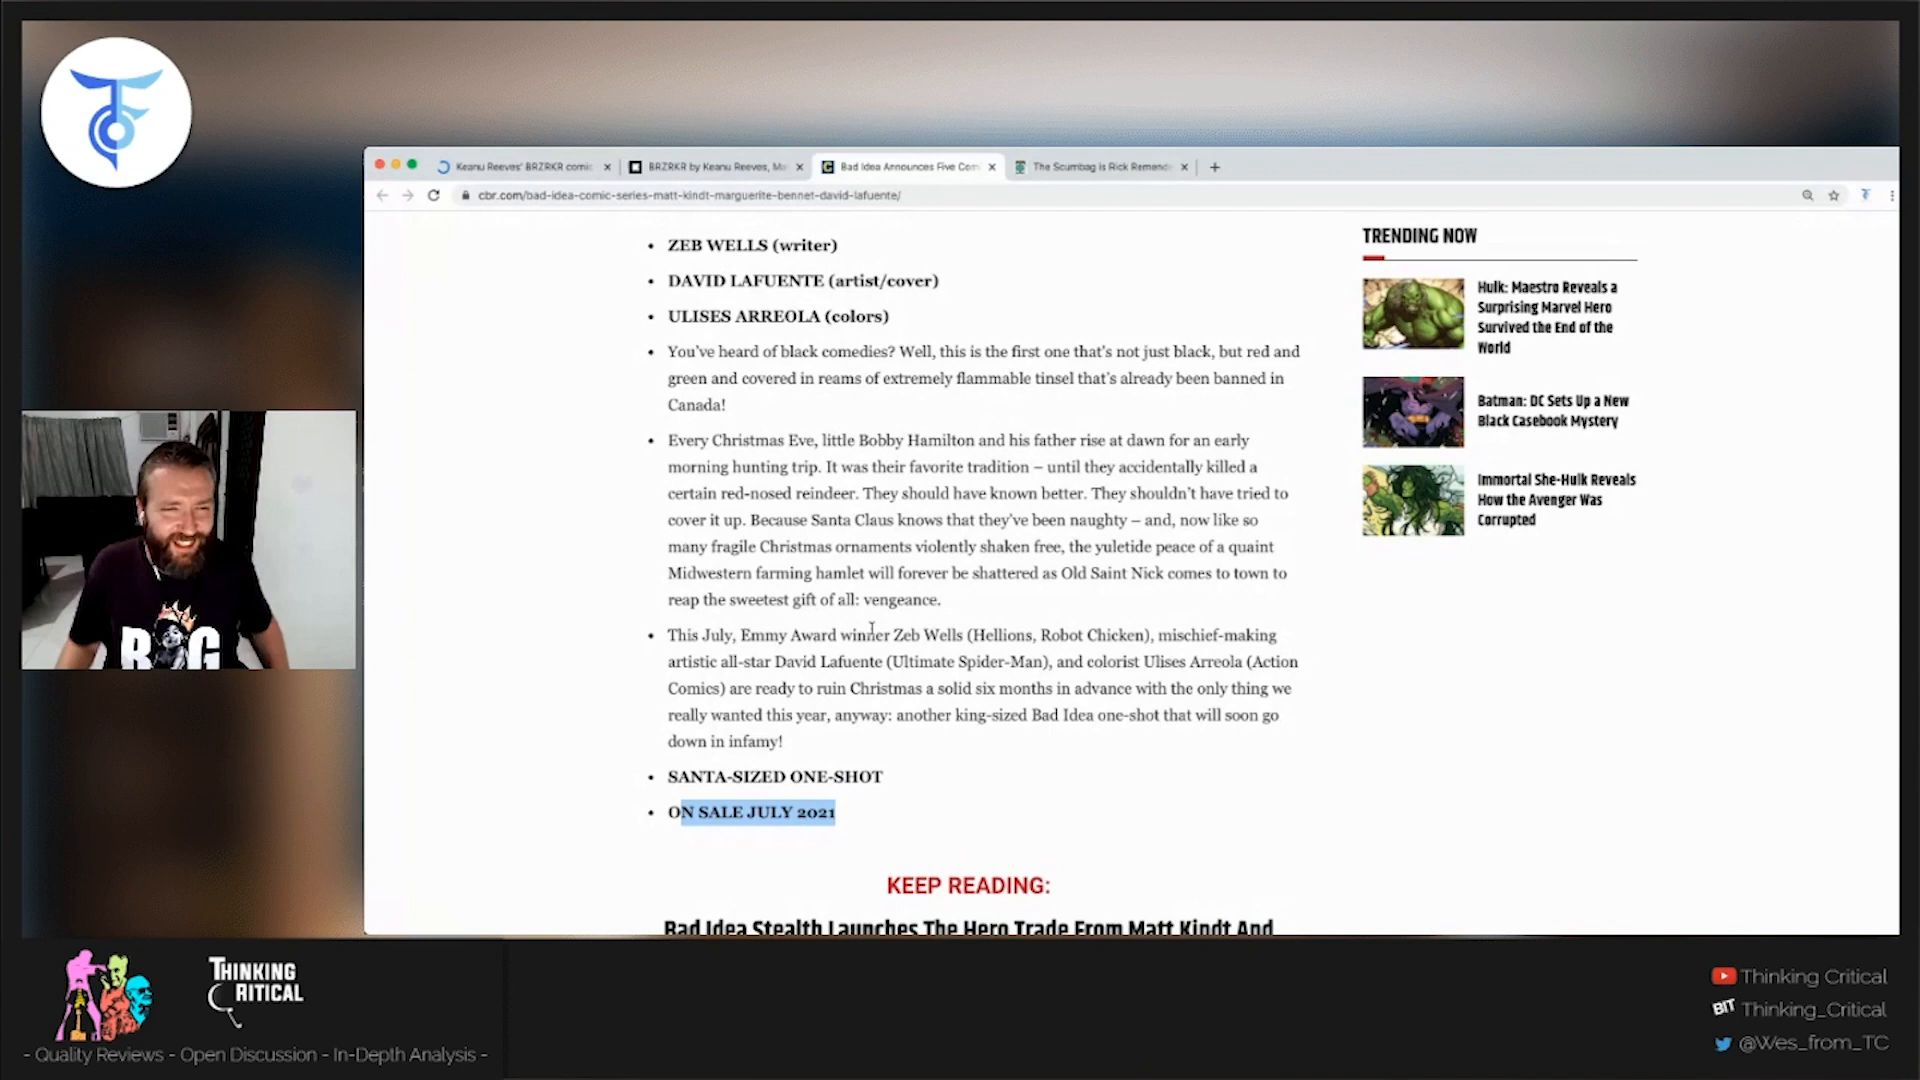
{"action": "scroll", "scroll_direction": "down", "scroll_amount": 3}
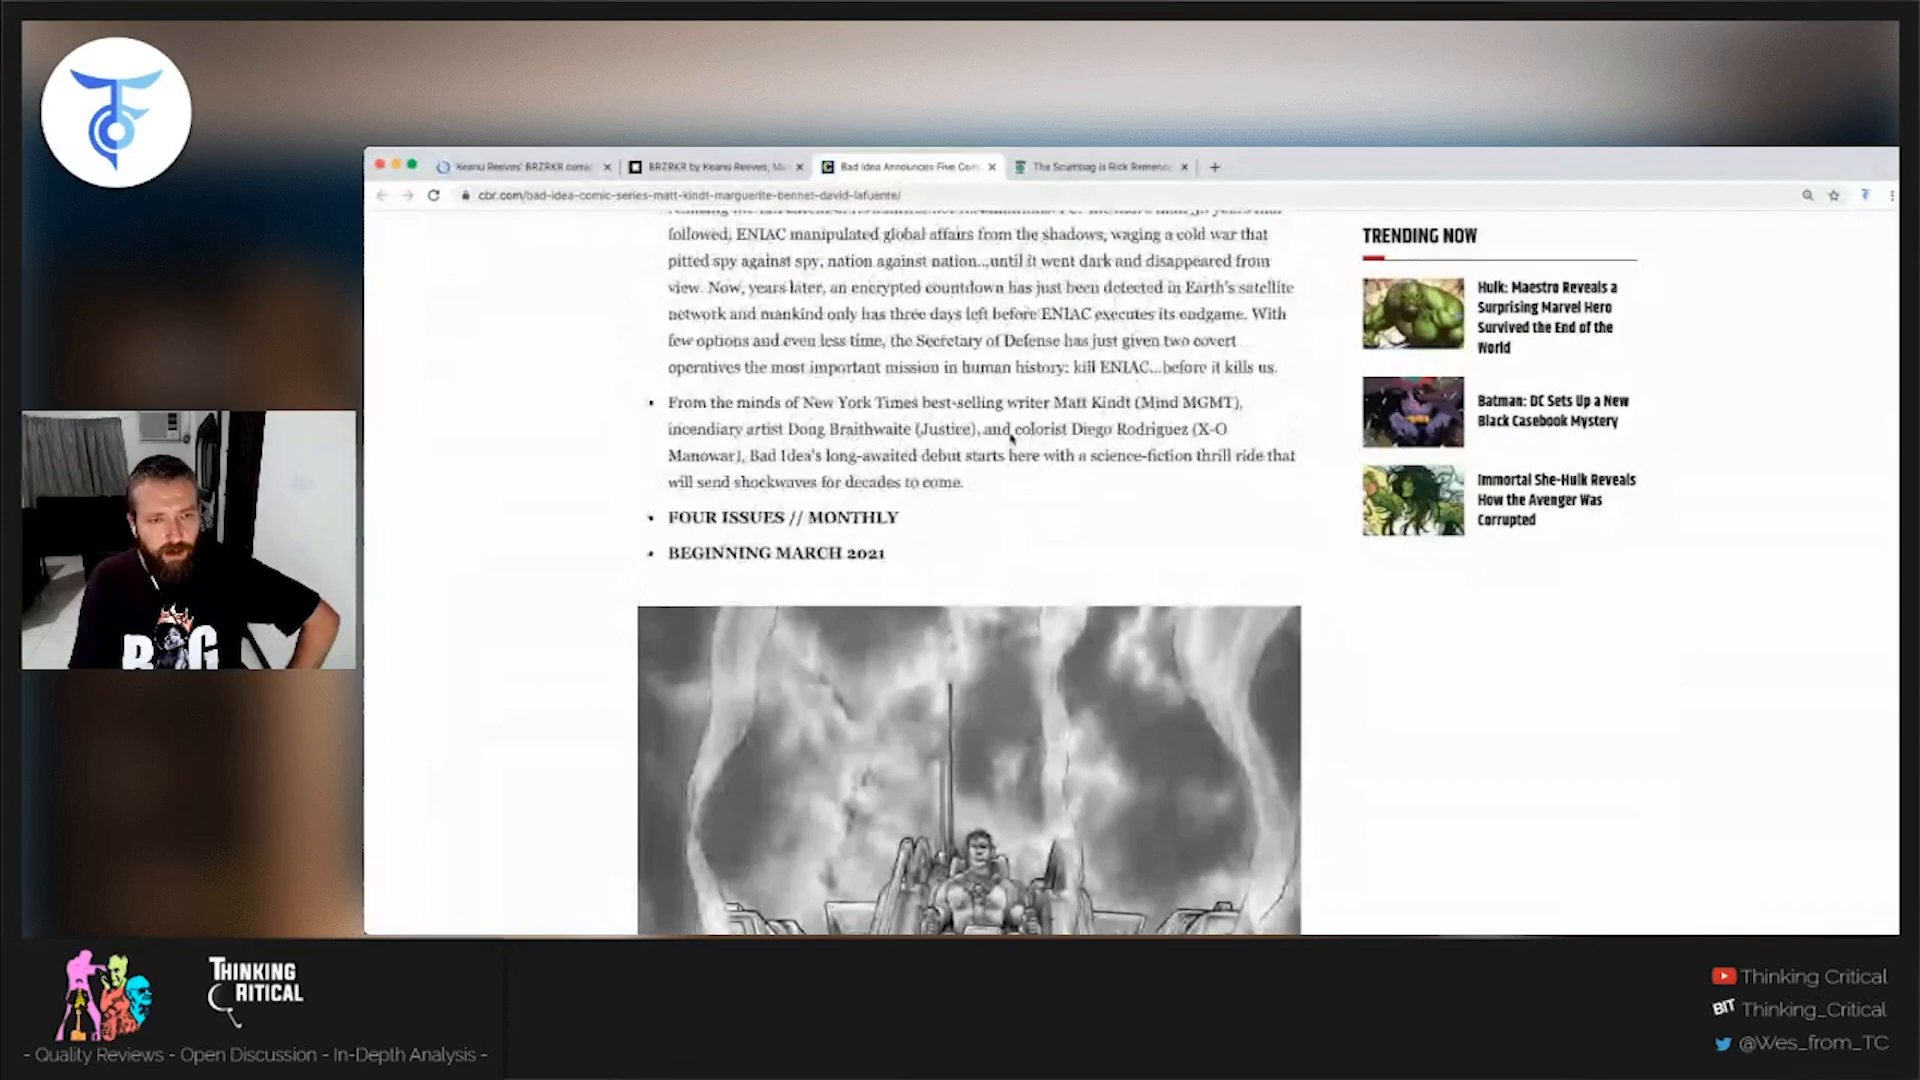
{"action": "scroll", "scroll_direction": "down", "scroll_amount": 3}
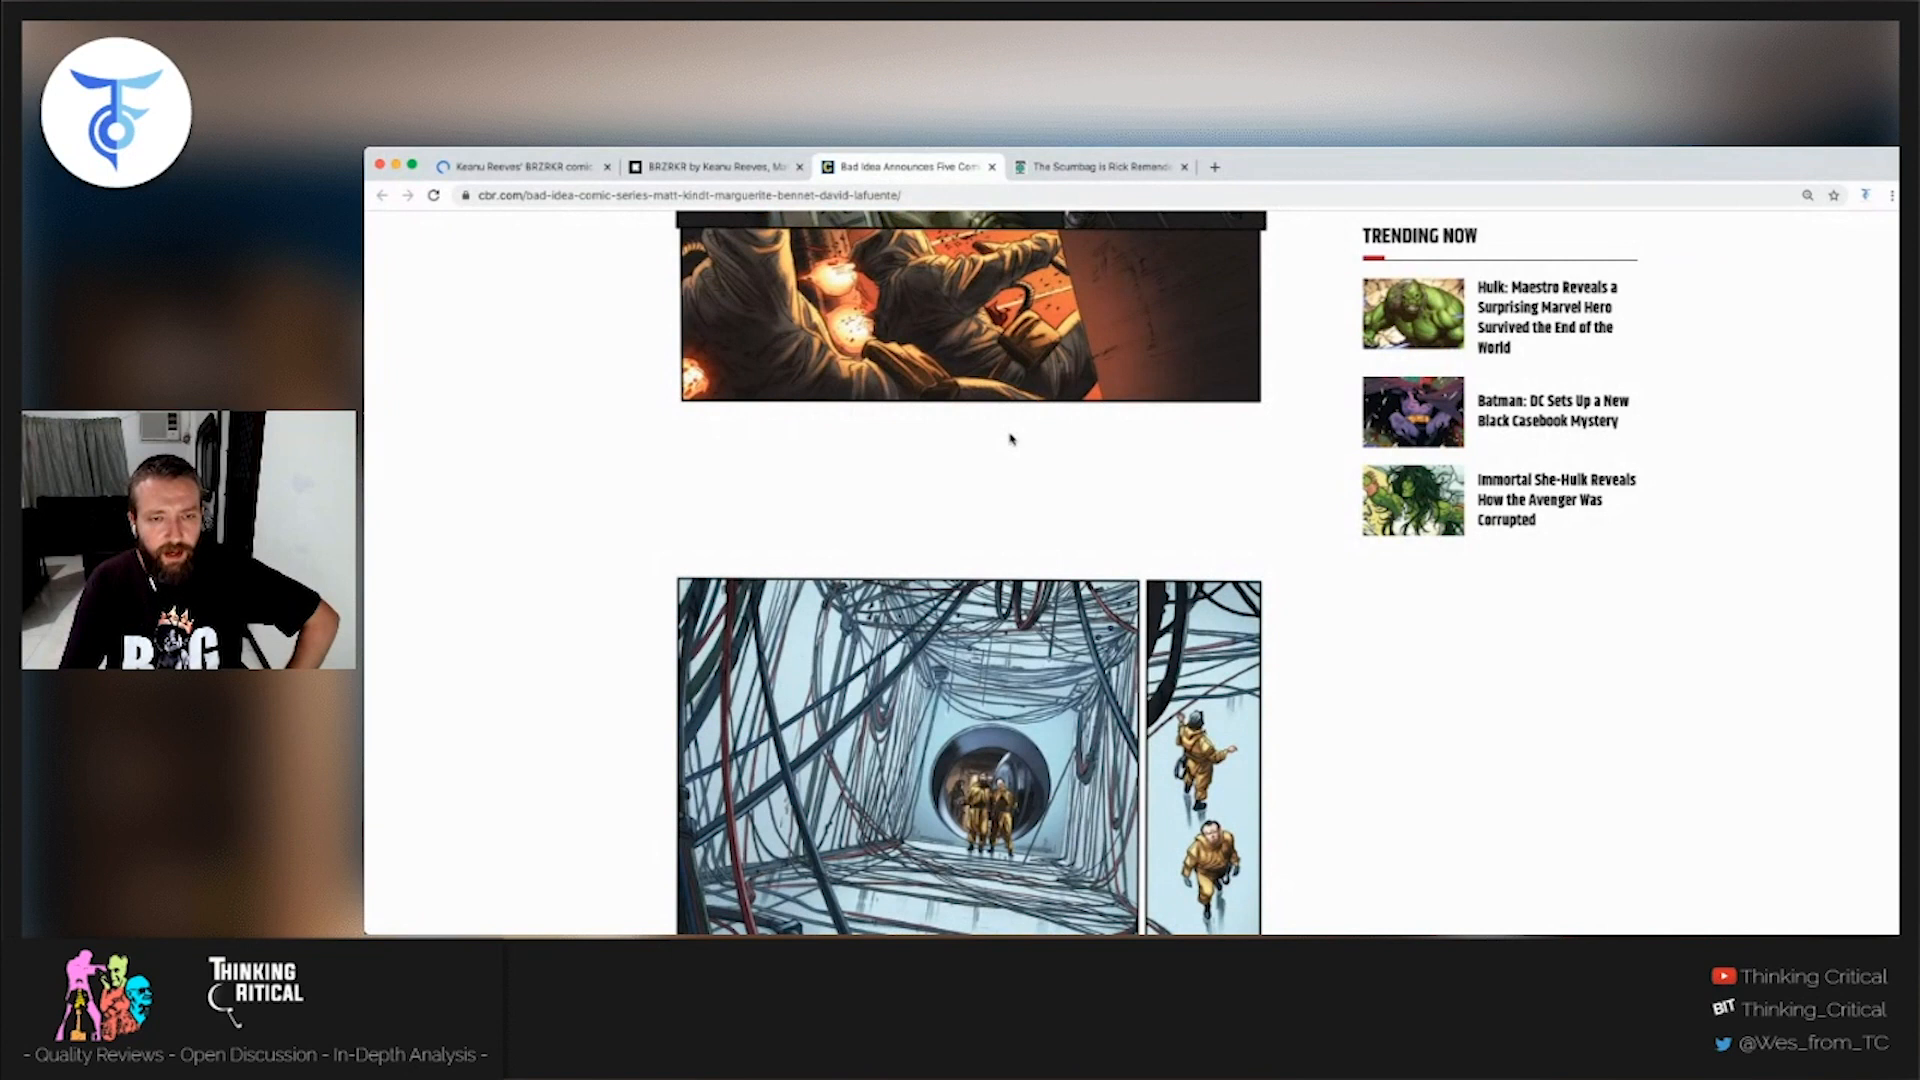
{"action": "scroll", "scroll_direction": "down", "scroll_amount": 3}
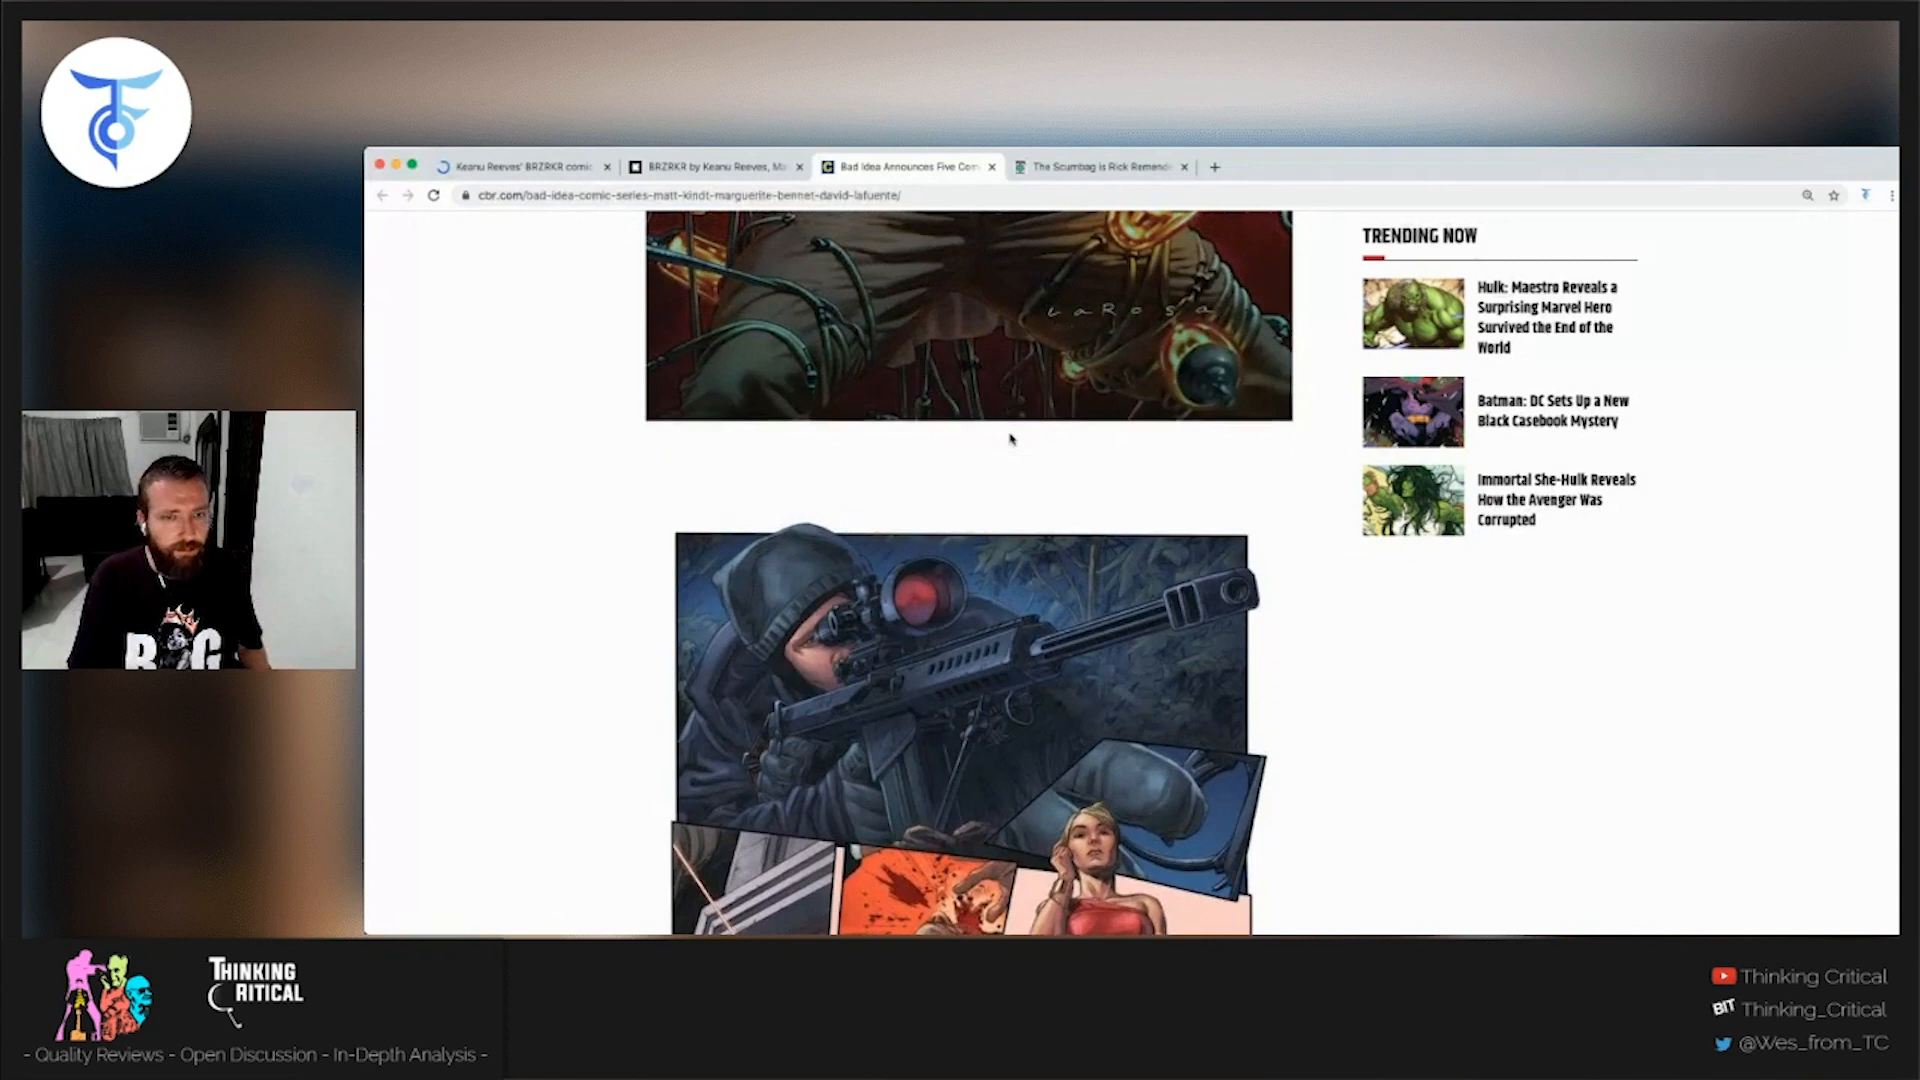
{"action": "scroll", "scroll_direction": "down", "scroll_amount": 3}
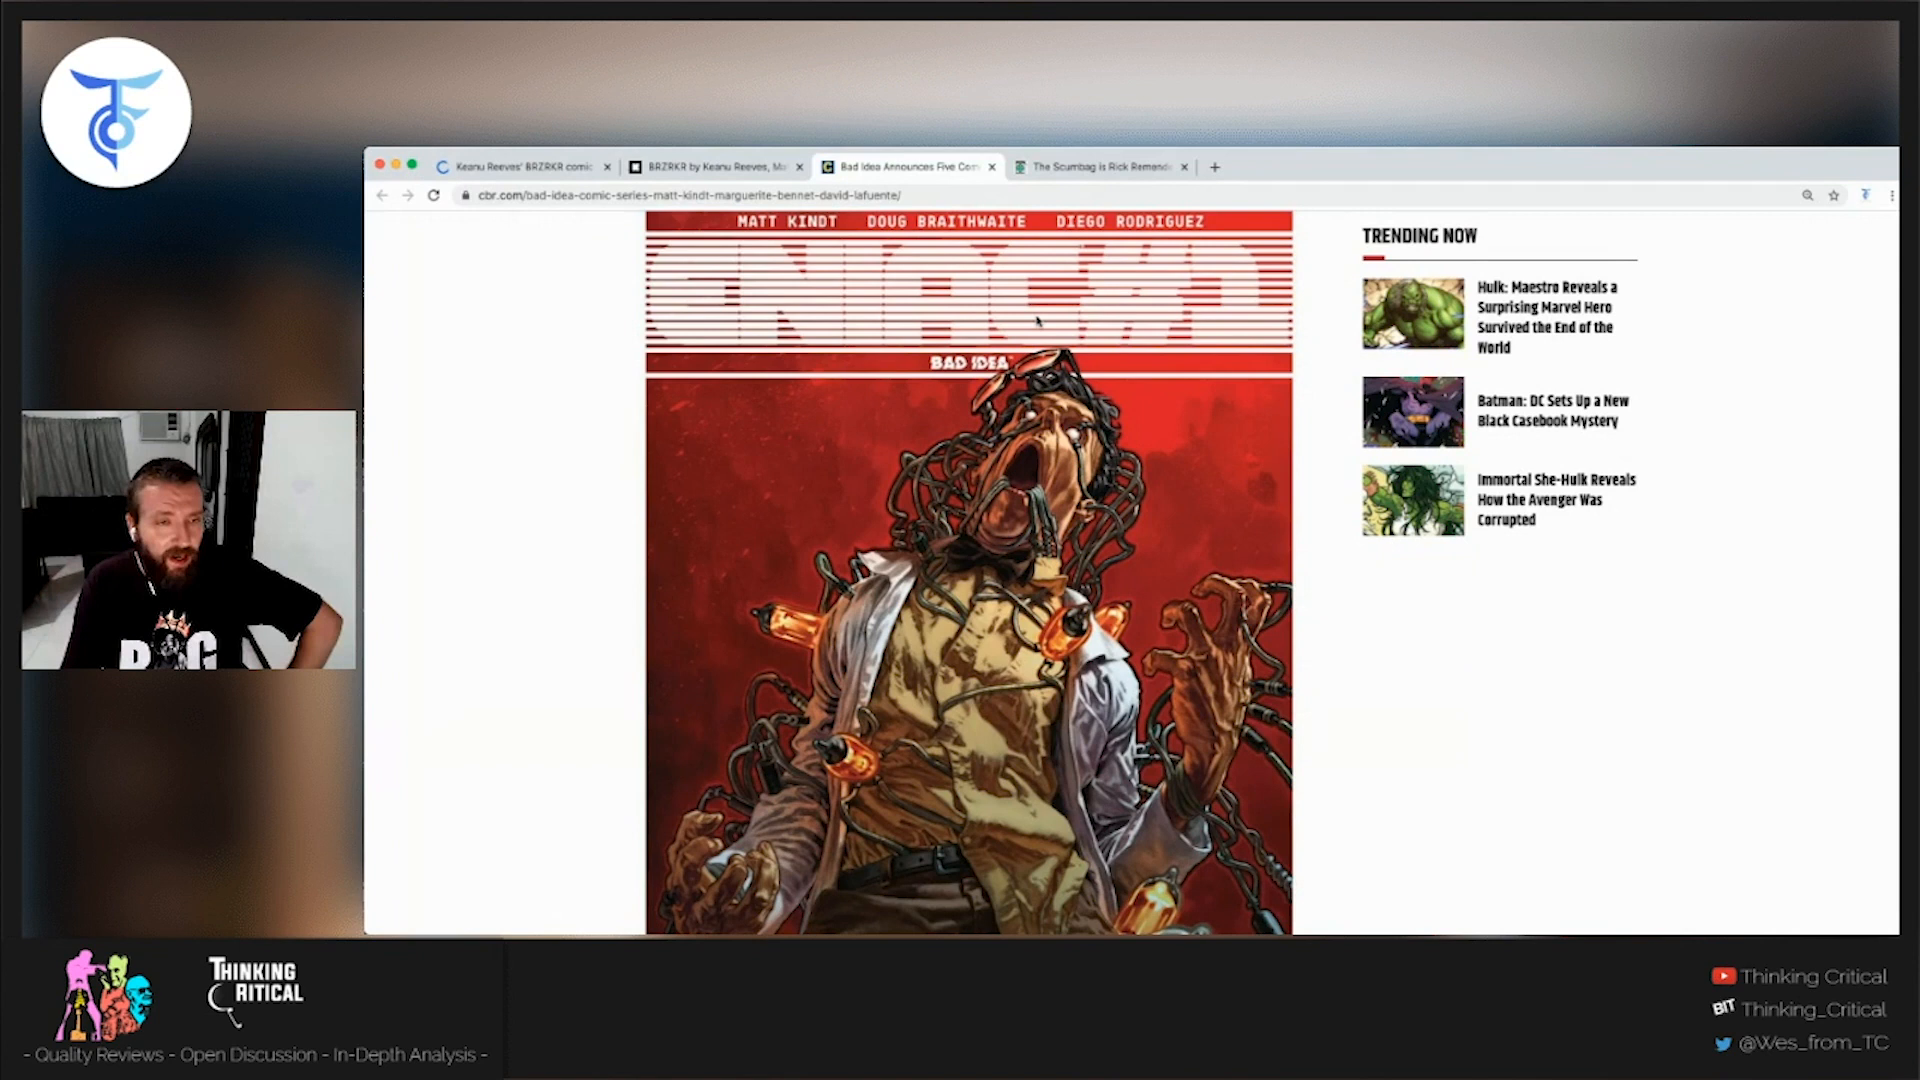
- Switch to the archived Bleeding Cool tab 'The Scumbag is Rick Remender's Biggest Image Comics Launch Ever'
{"action": "left_click", "coordinate": [1098, 166]}
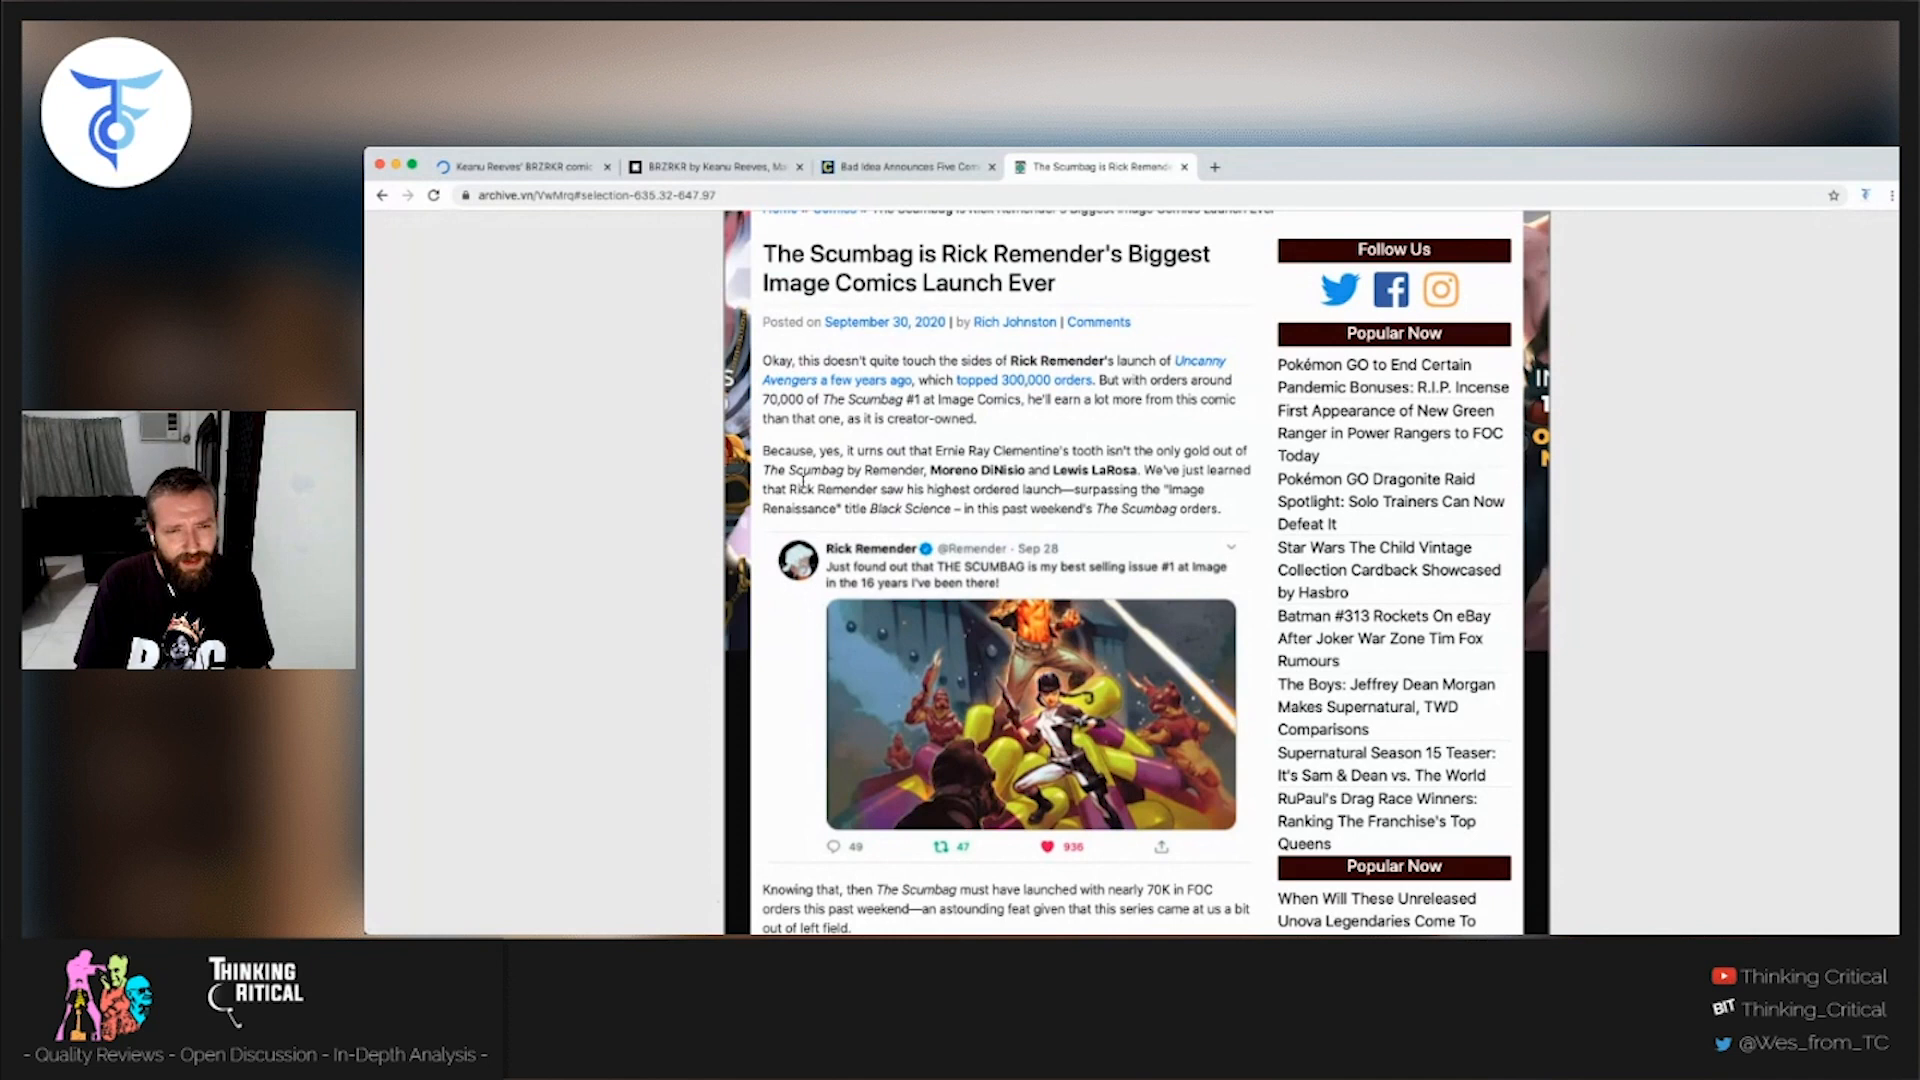
- Highlight the sentence about the launch surpassing the Image Renaissance title Black Science
{"action": "left_click_drag", "start_coordinate": [1060, 490], "coordinate": [948, 508]}
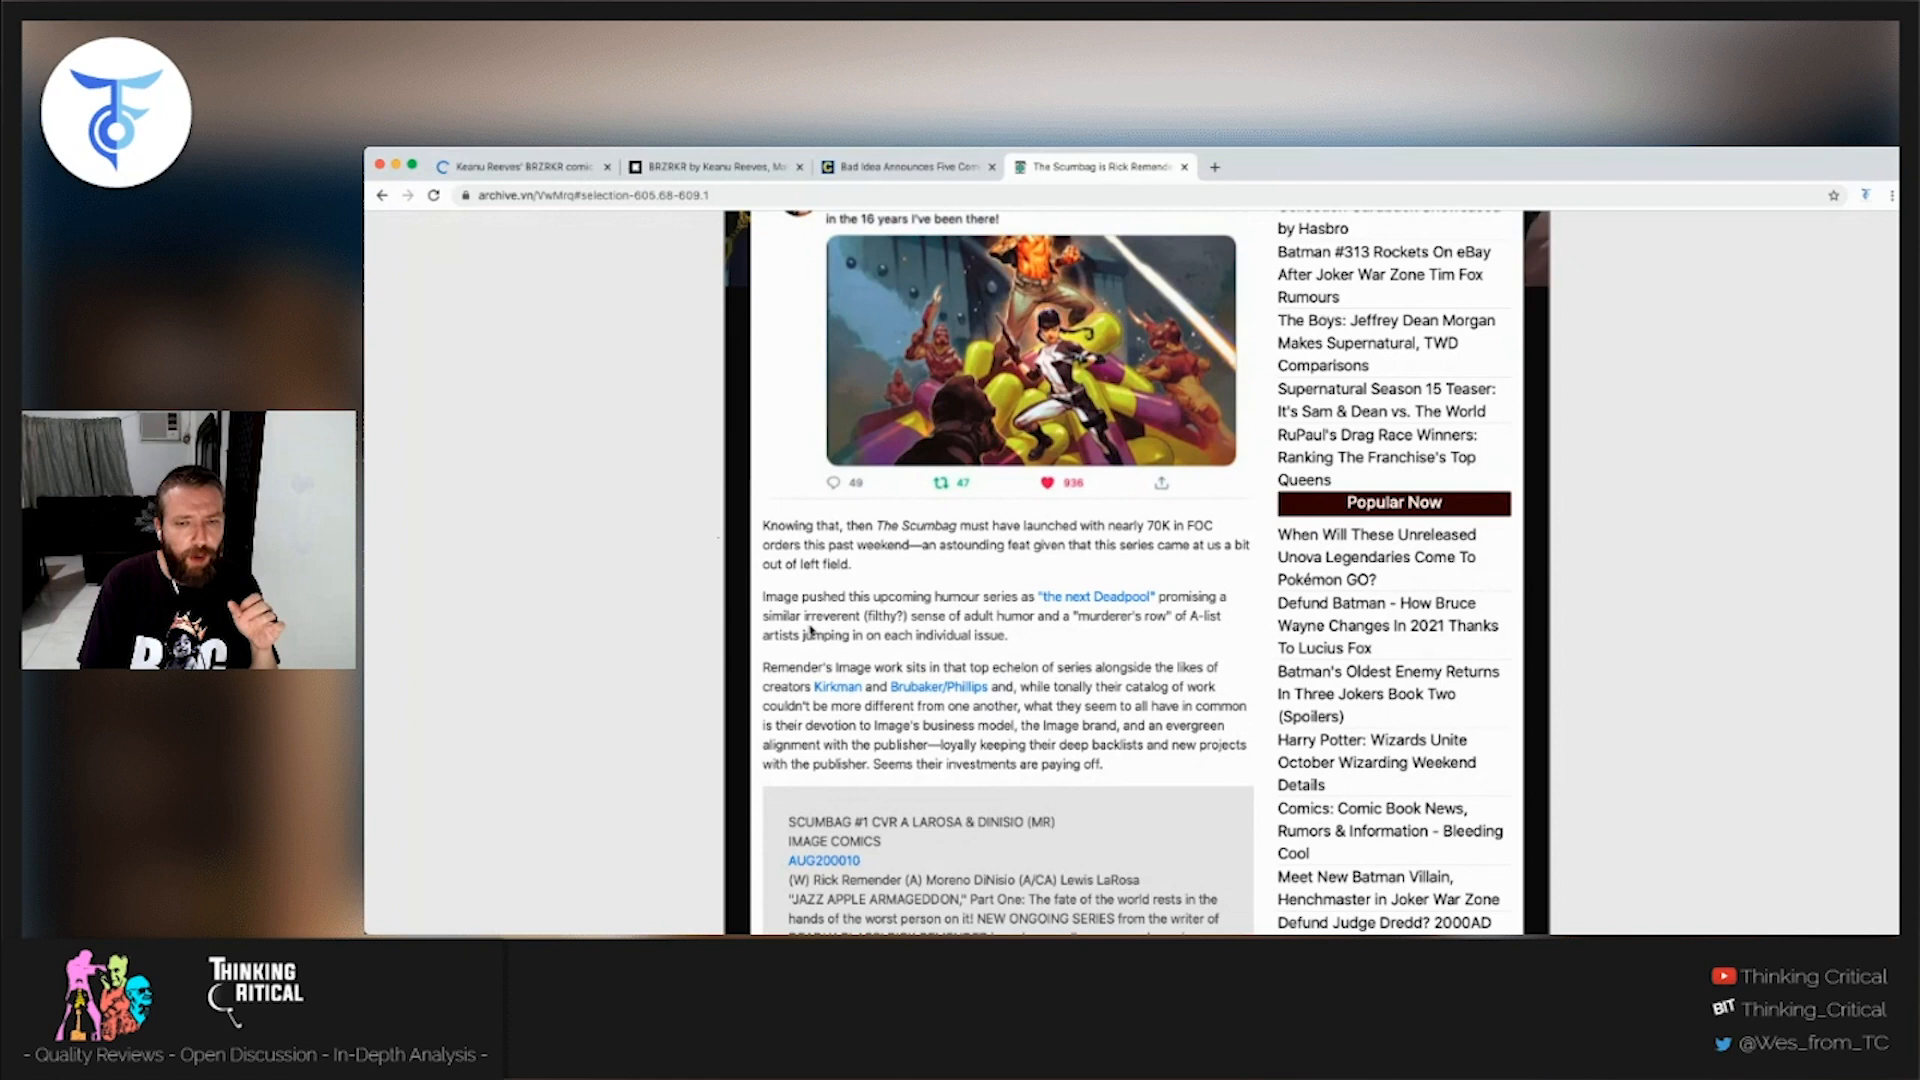
{"action": "mouse_move", "coordinate": [1120, 618]}
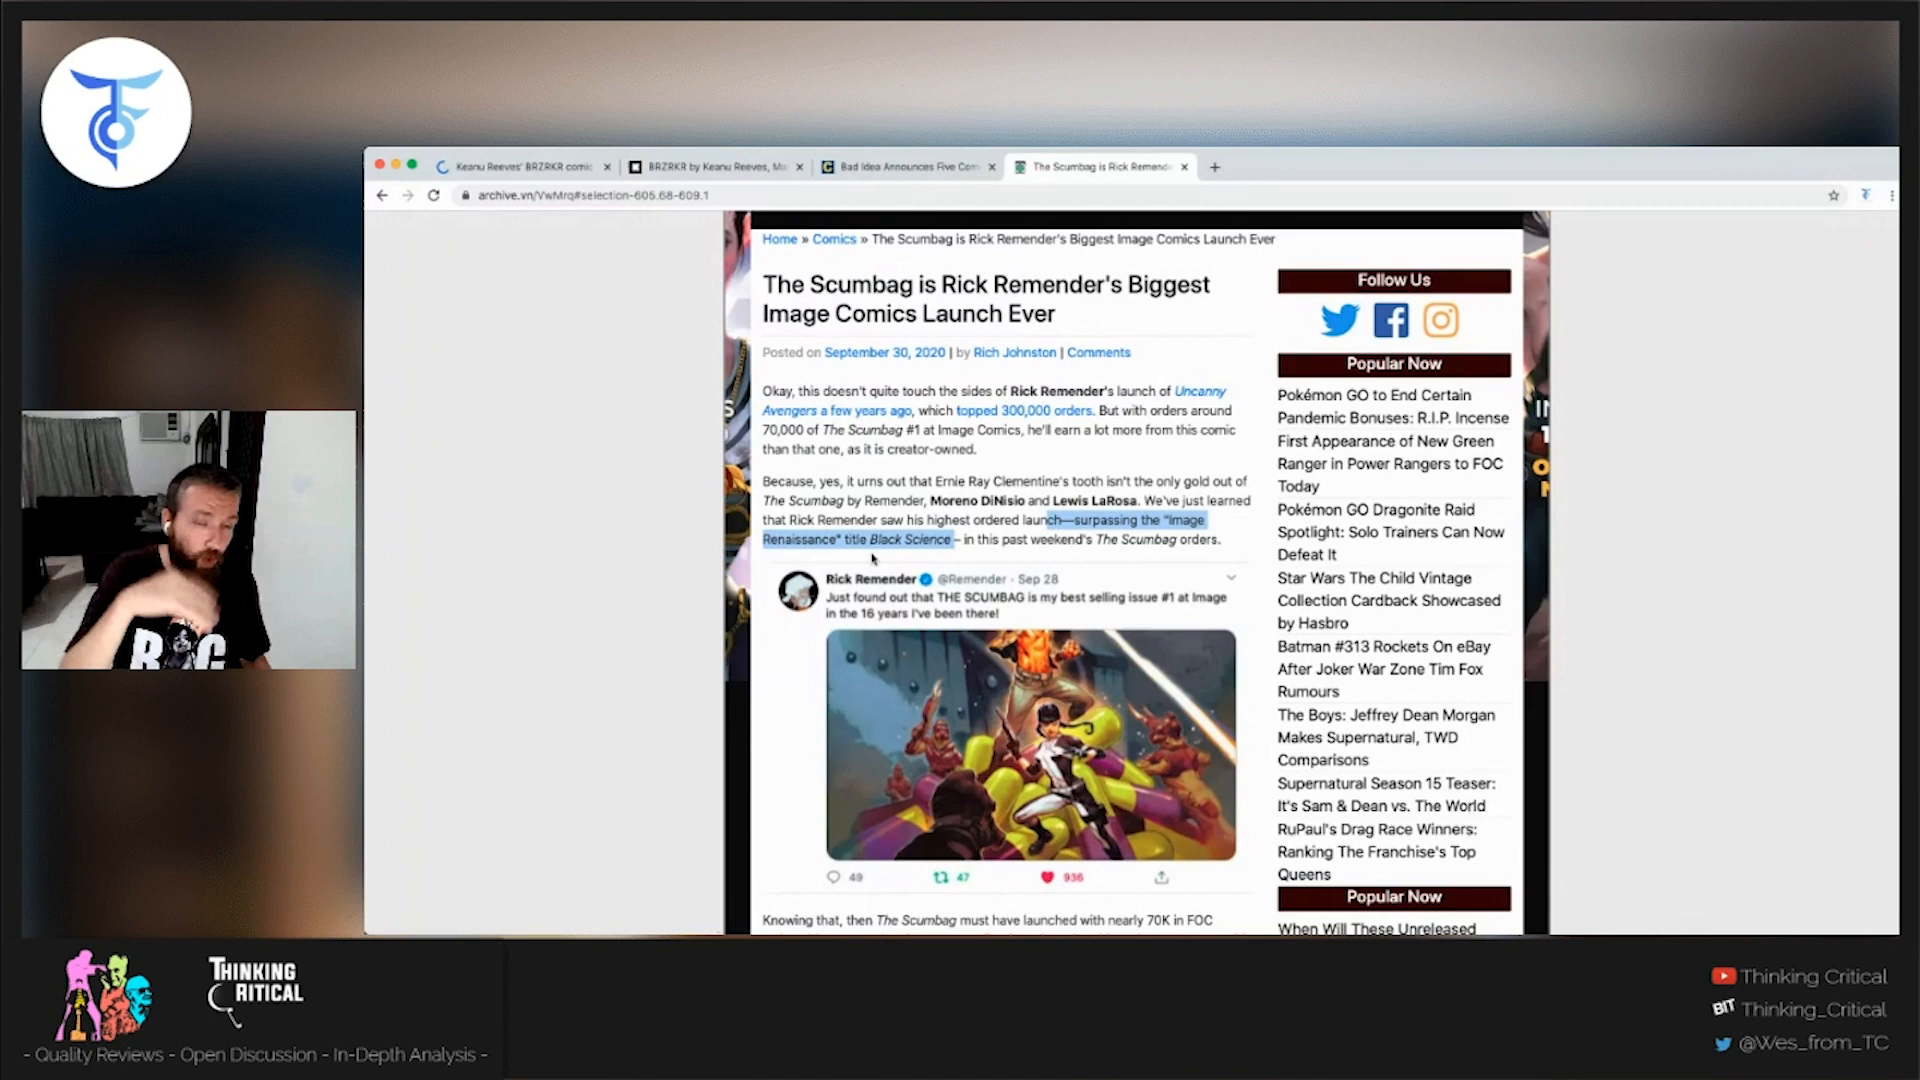
- Deselect the highlighted passage and scroll to the Scumbag #1 solicitation naming Lewis LaRosa and cover artists
{"action": "left_click", "coordinate": [872, 558]}
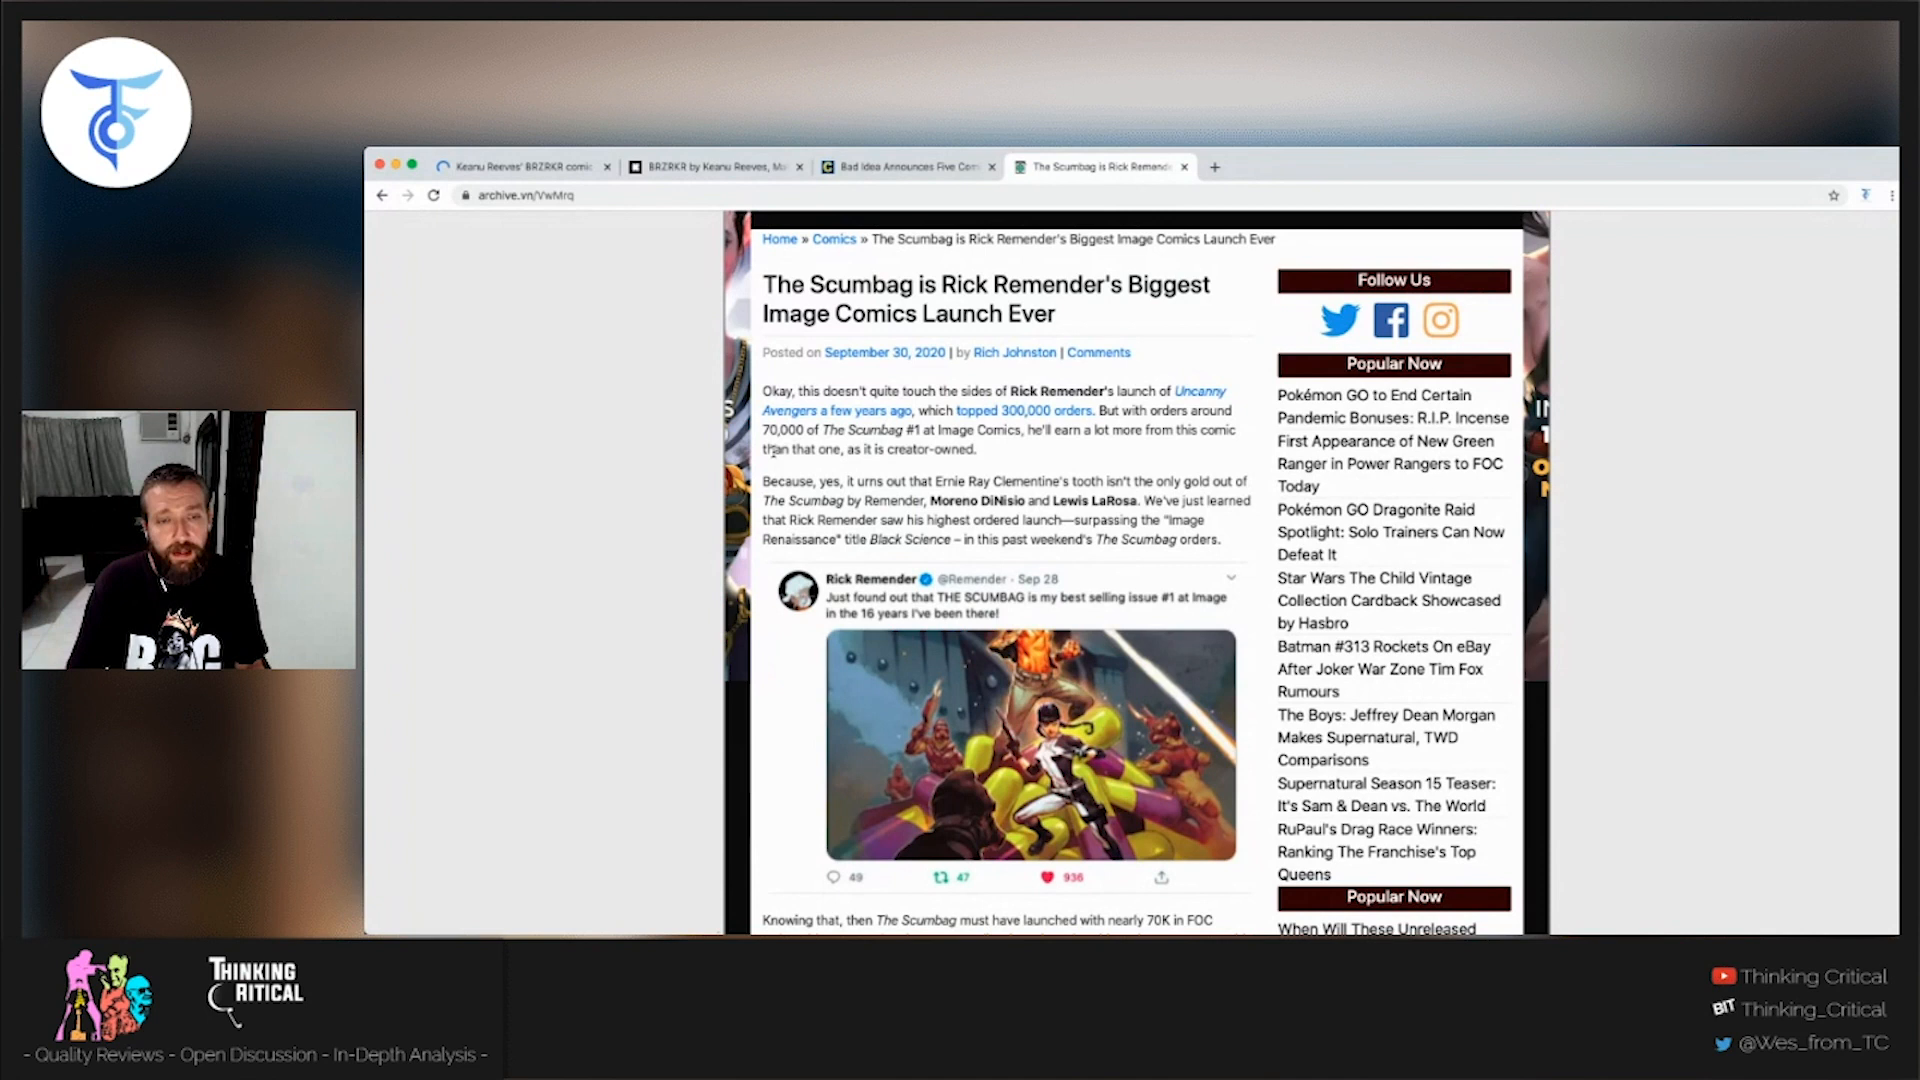
{"action": "scroll", "scroll_direction": "down", "scroll_amount": 3}
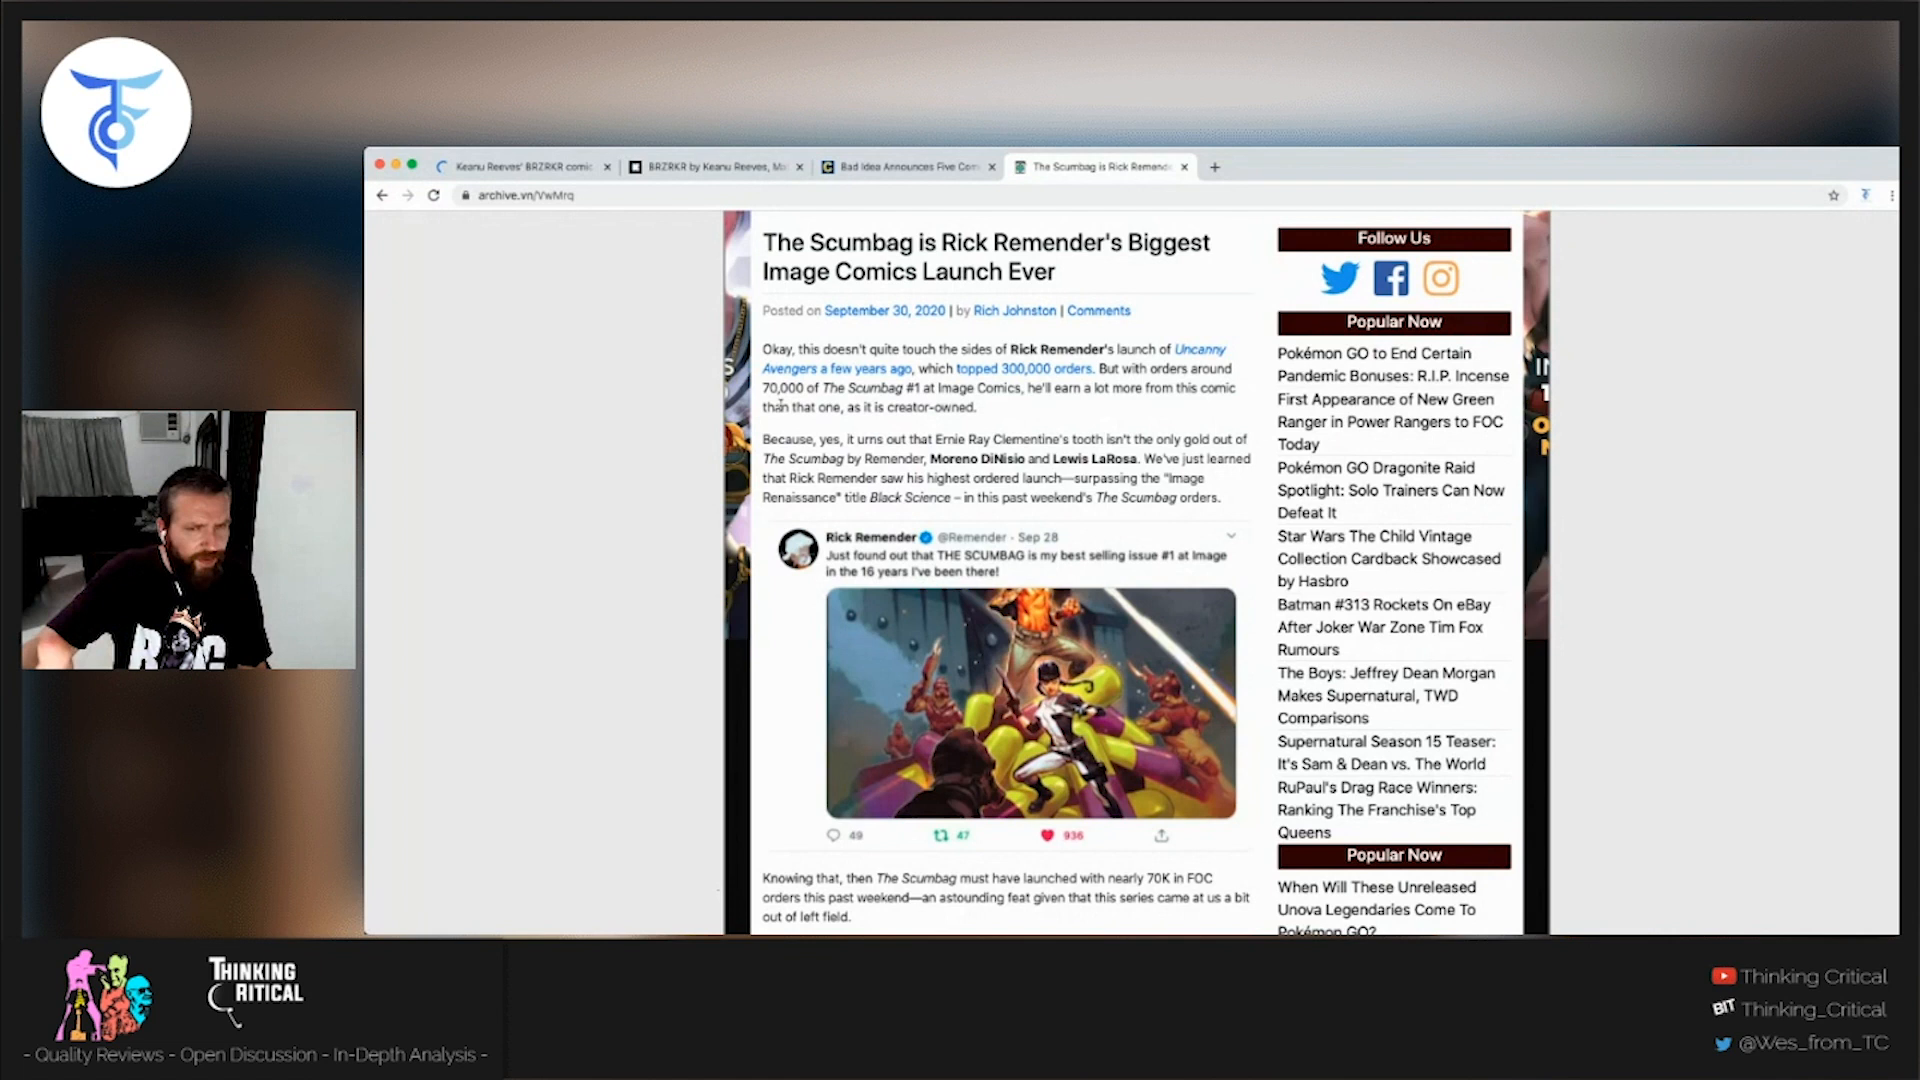
{"action": "scroll", "scroll_direction": "down", "scroll_amount": 3}
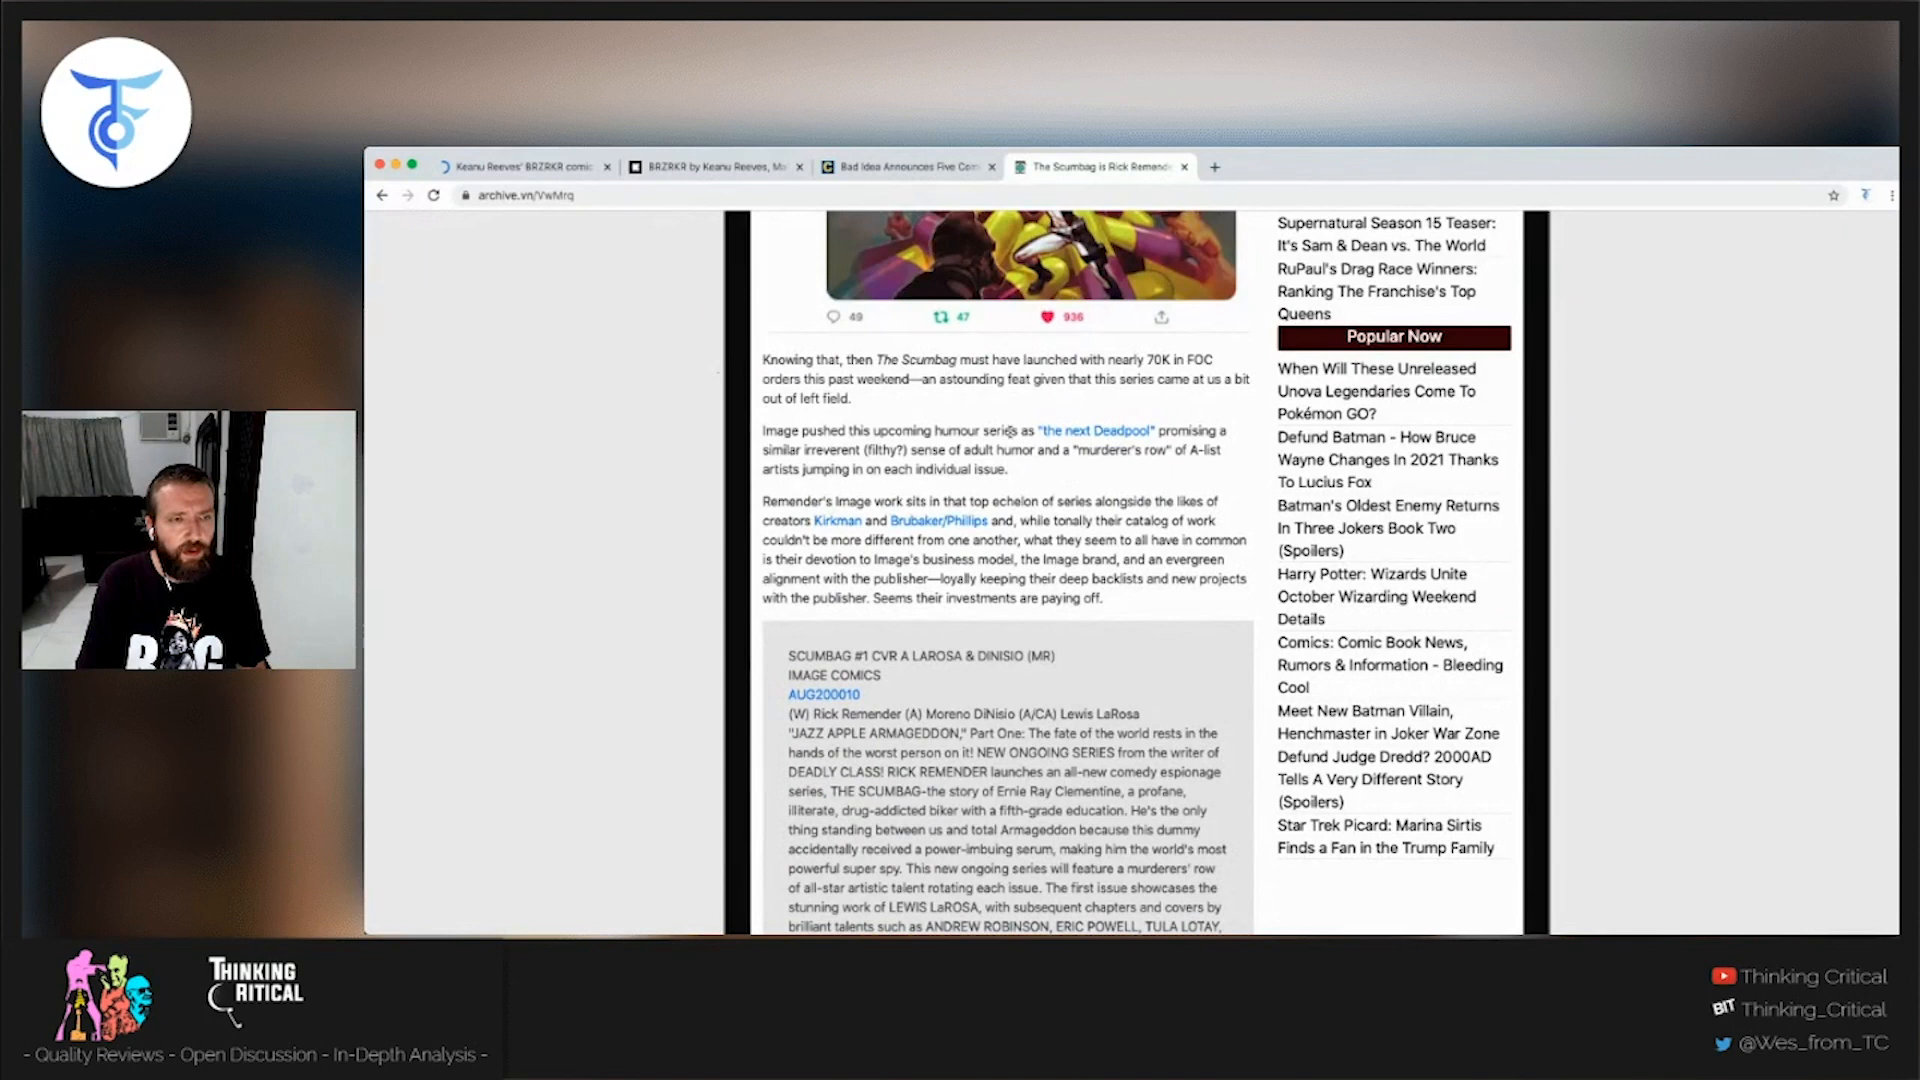
{"action": "left_click", "coordinate": [710, 166]}
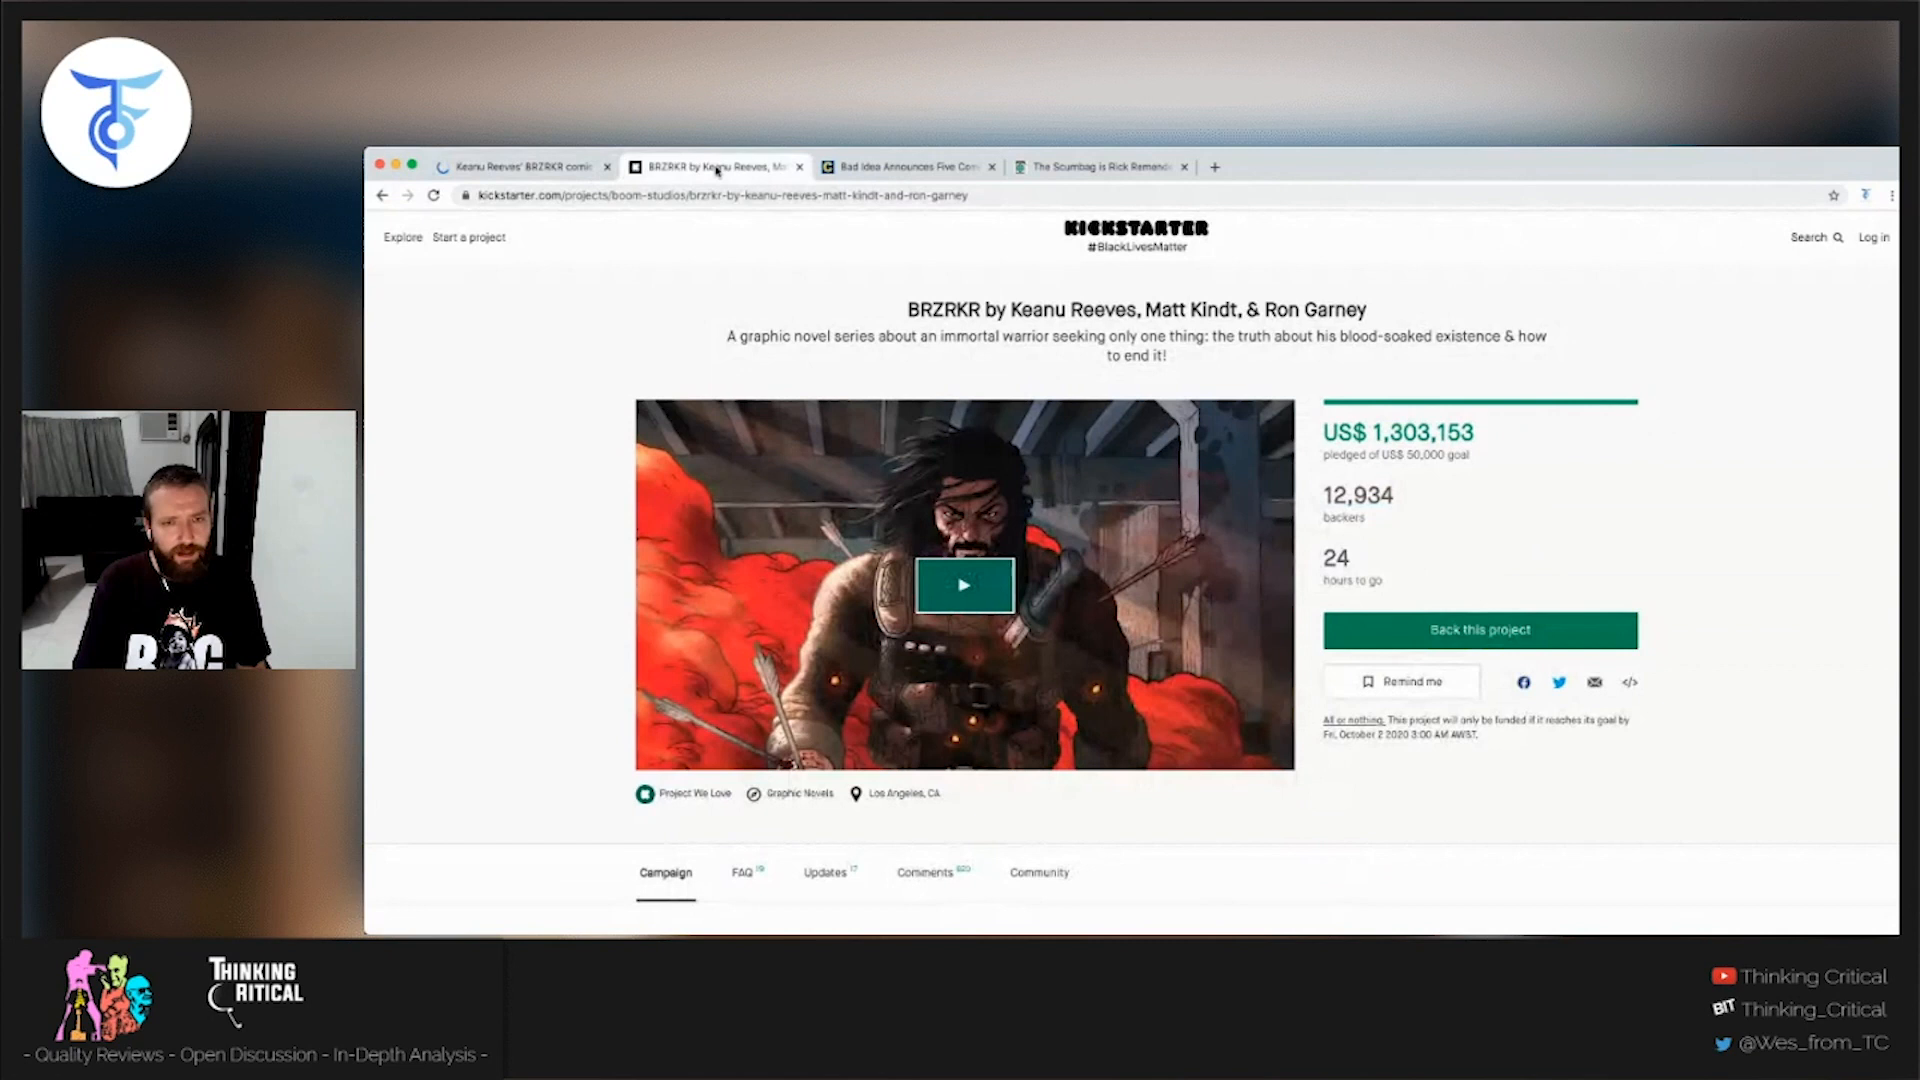
{"action": "left_click", "coordinate": [906, 166]}
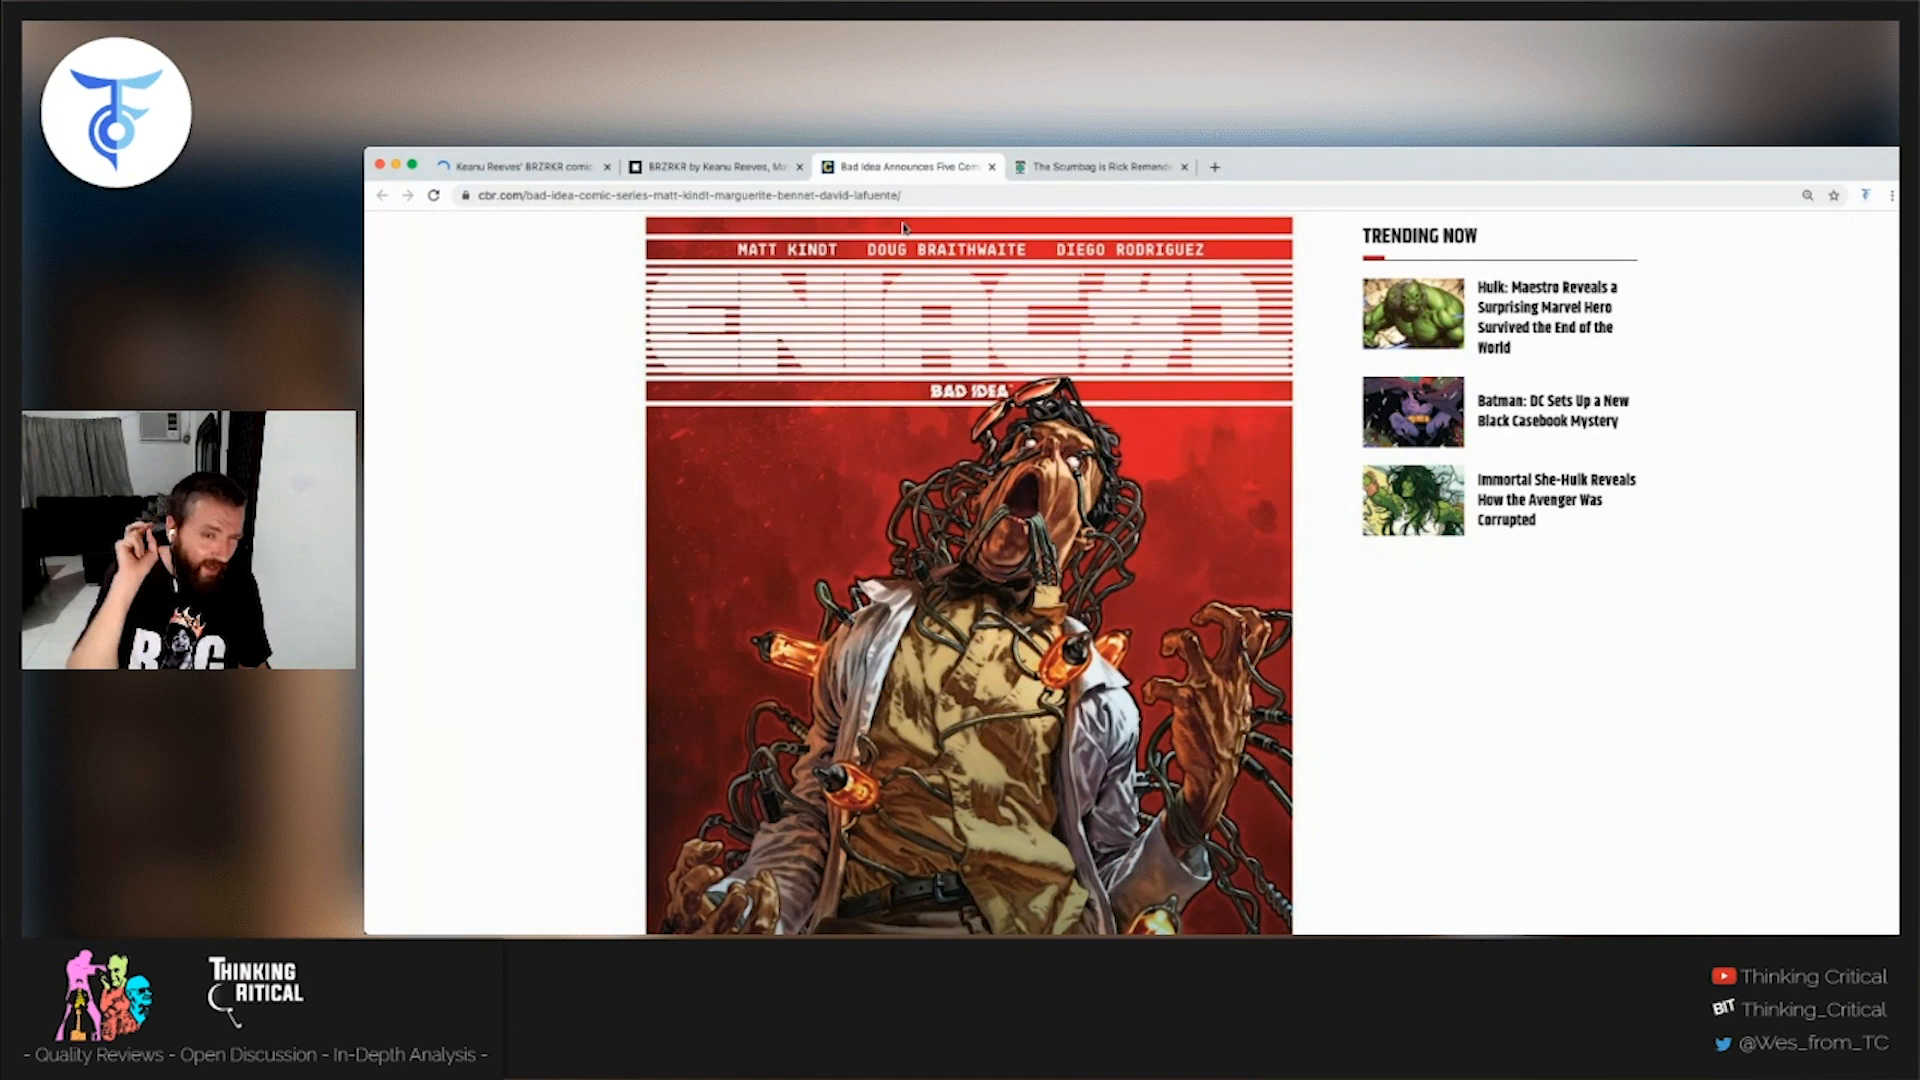
{"action": "left_click", "coordinate": [1095, 166]}
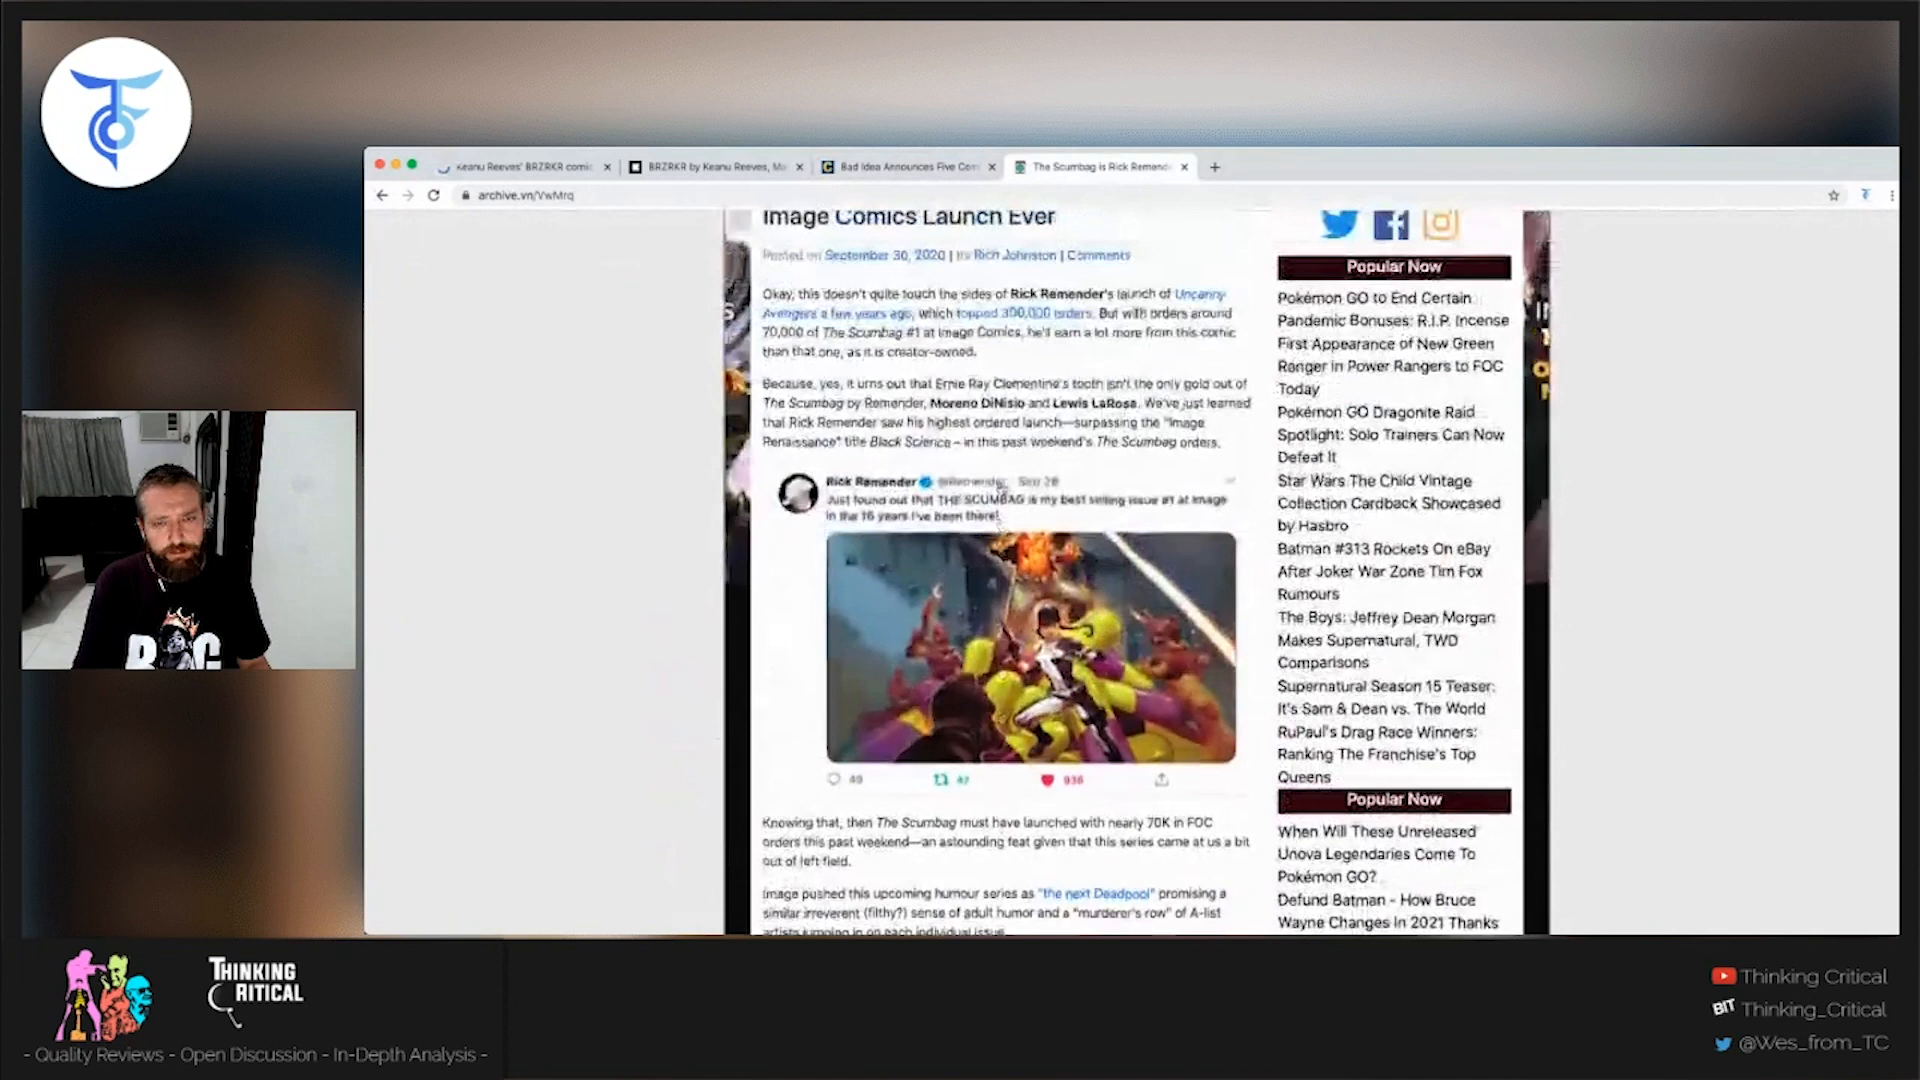